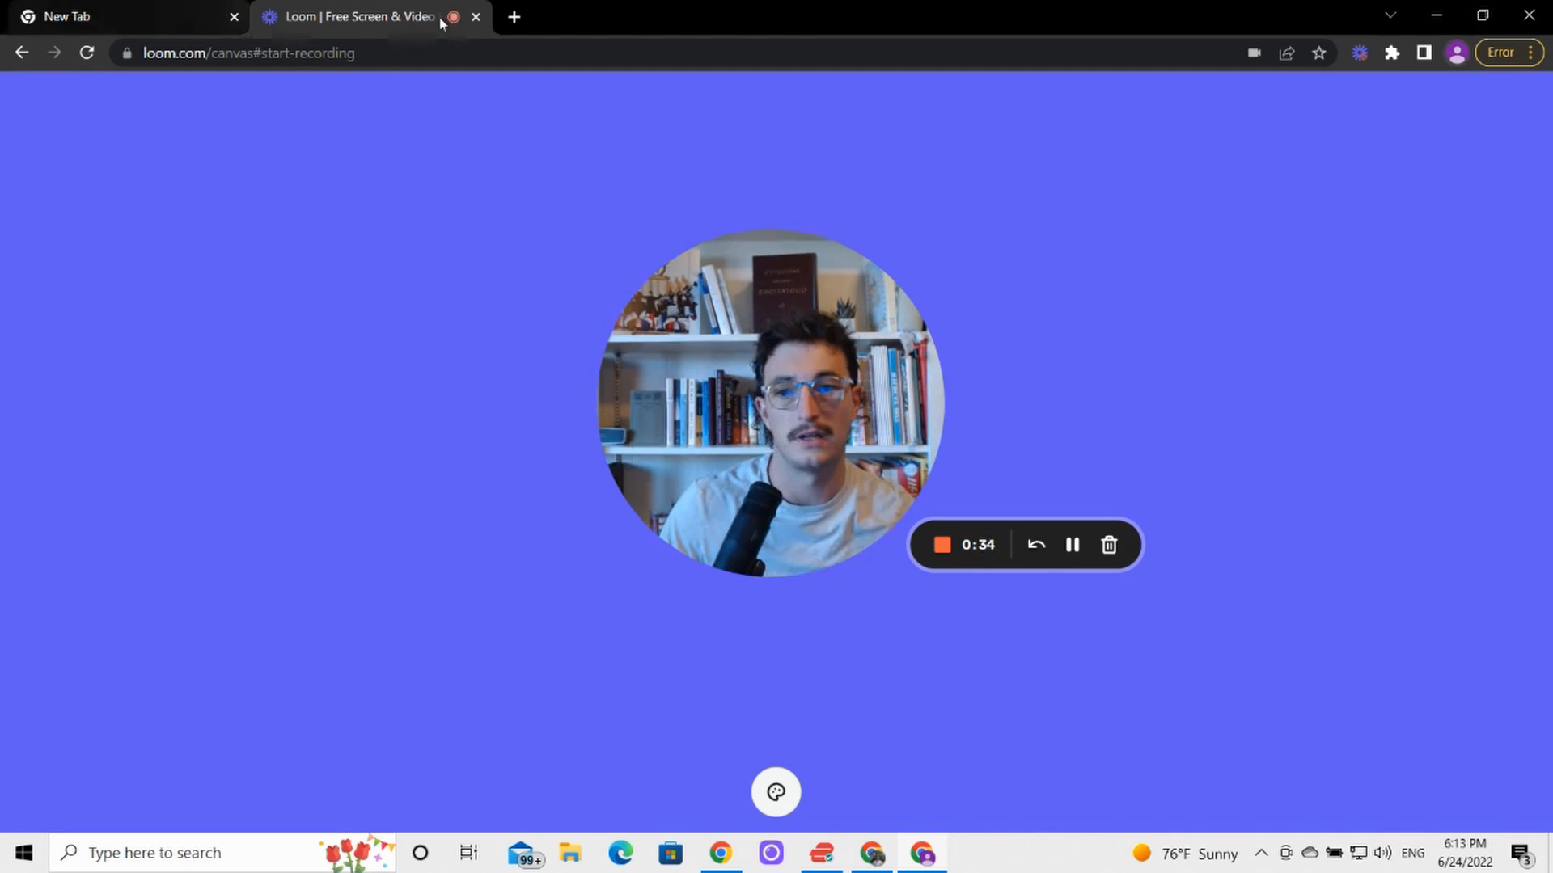
Open instantly.ai from the Instantly shortcut tile on Chrome's new tab page.
{"action": "left_click", "coordinate": [119, 17]}
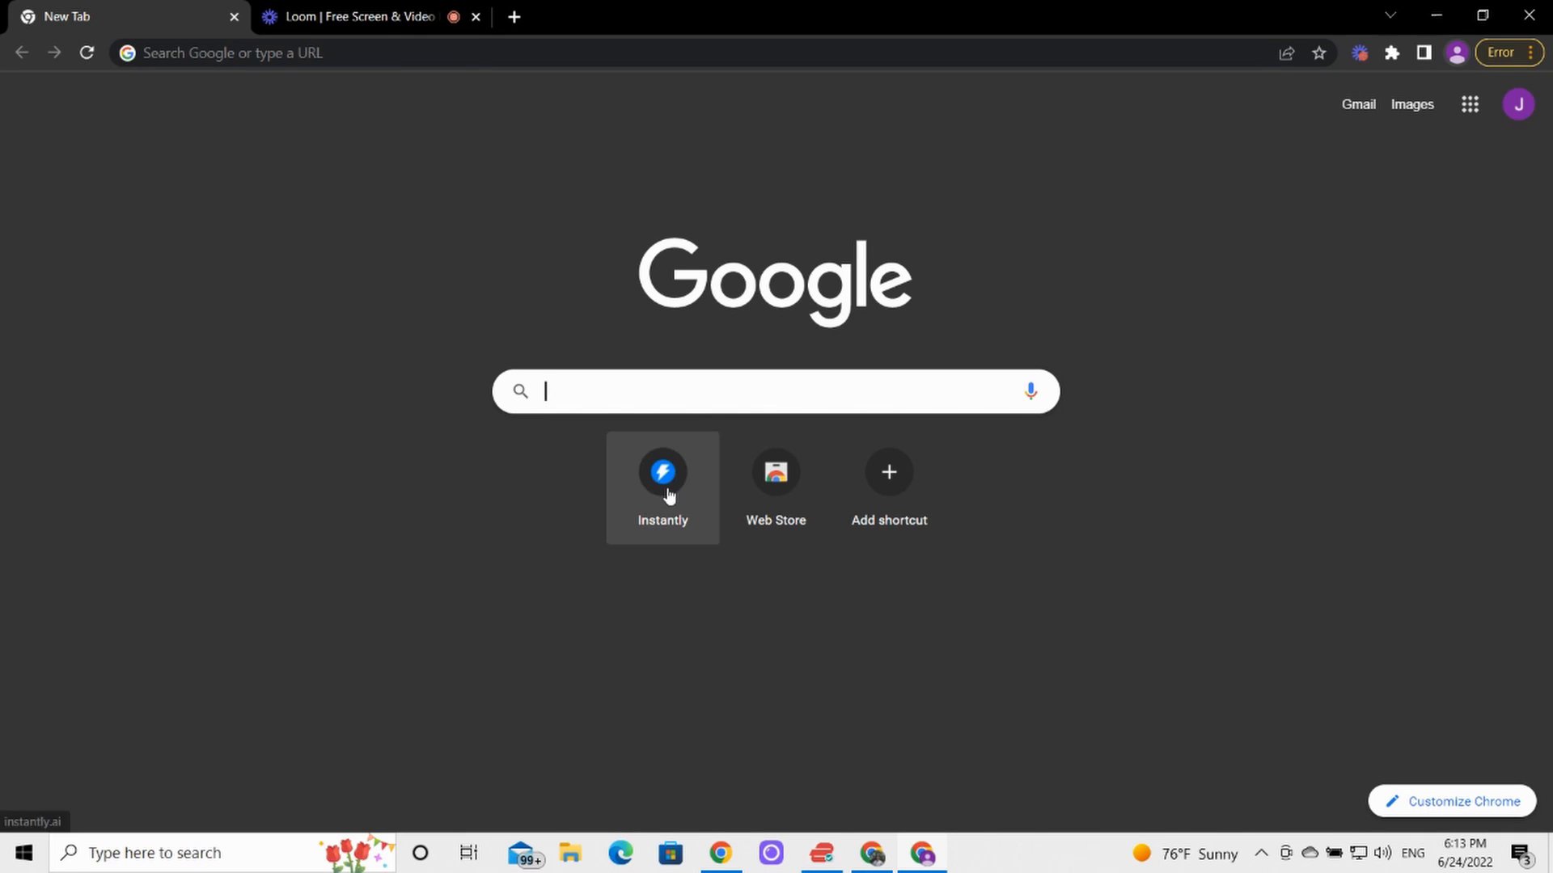
{"action": "left_click", "coordinate": [661, 472]}
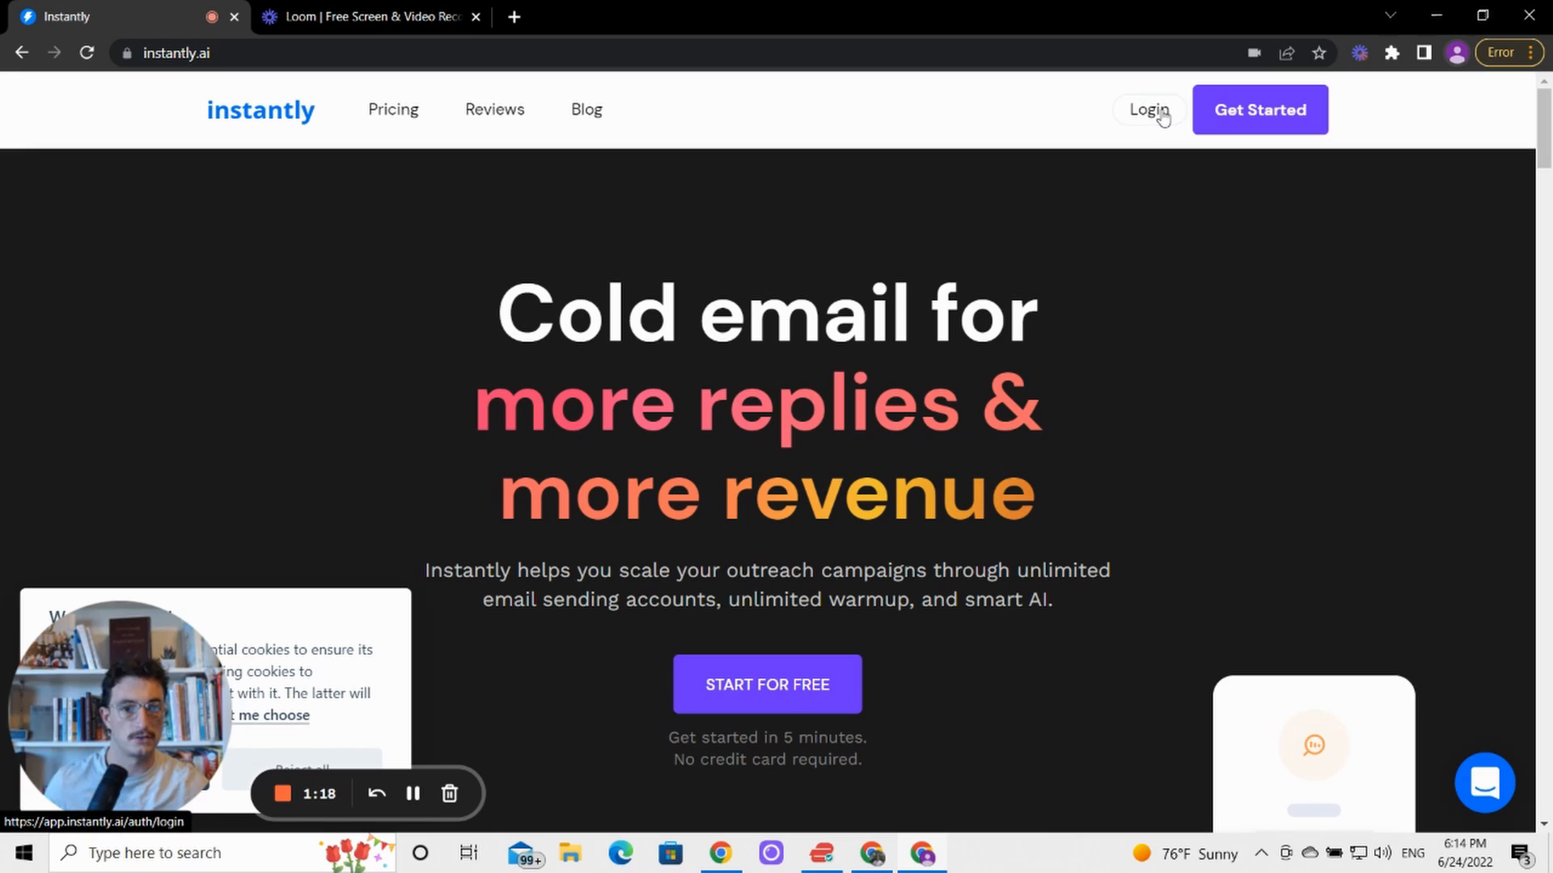
Open the Instantly signup form, enter the name 'White' and check the signed-in Google address.
{"action": "left_click", "coordinate": [1258, 109]}
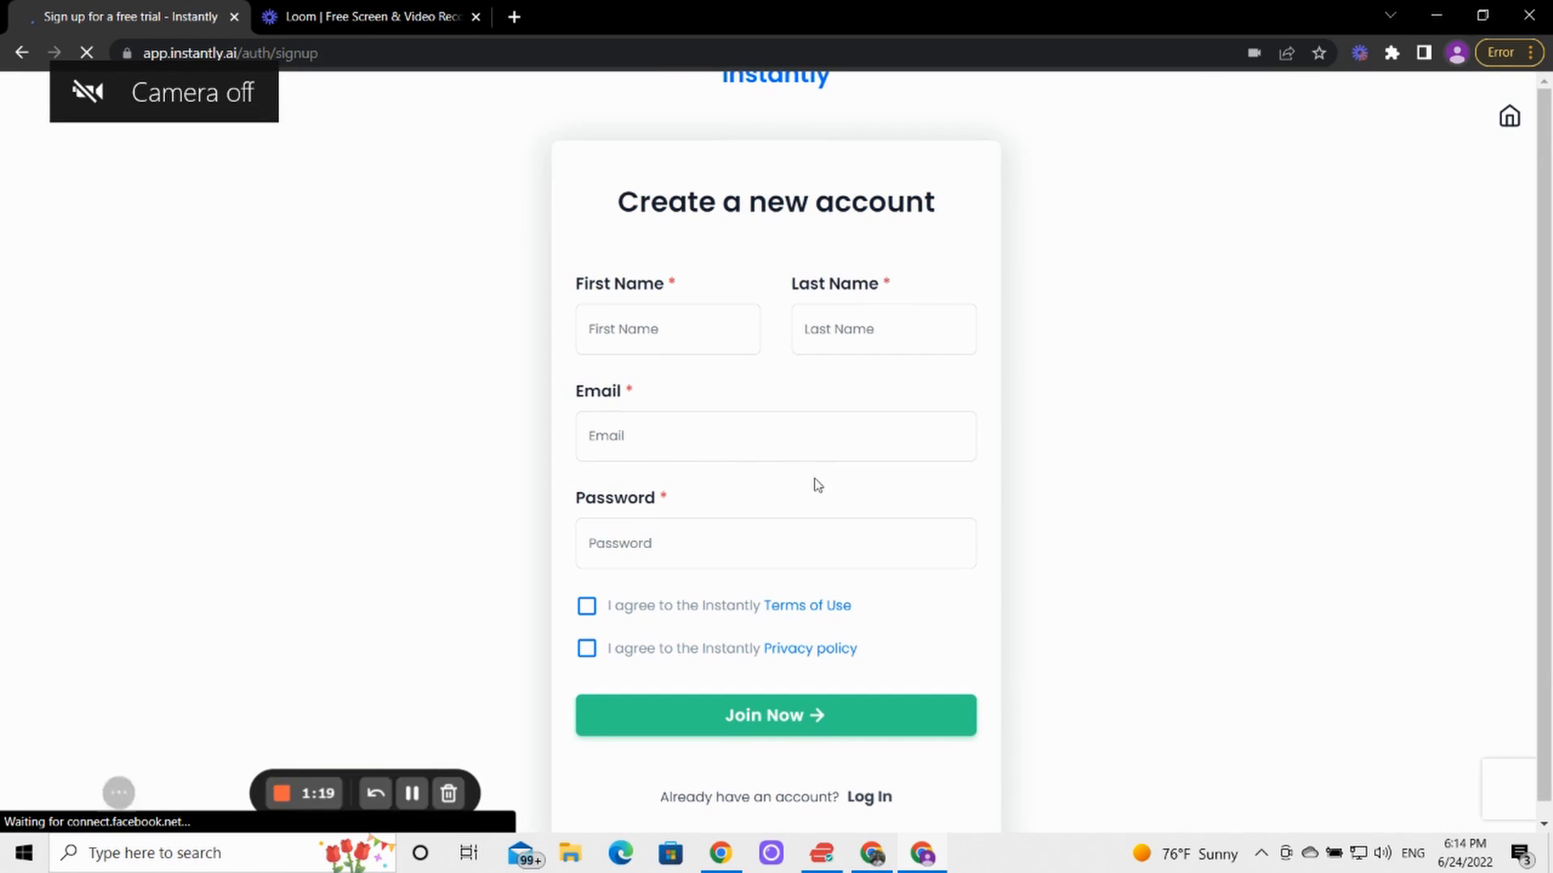
{"action": "left_click", "coordinate": [667, 329]}
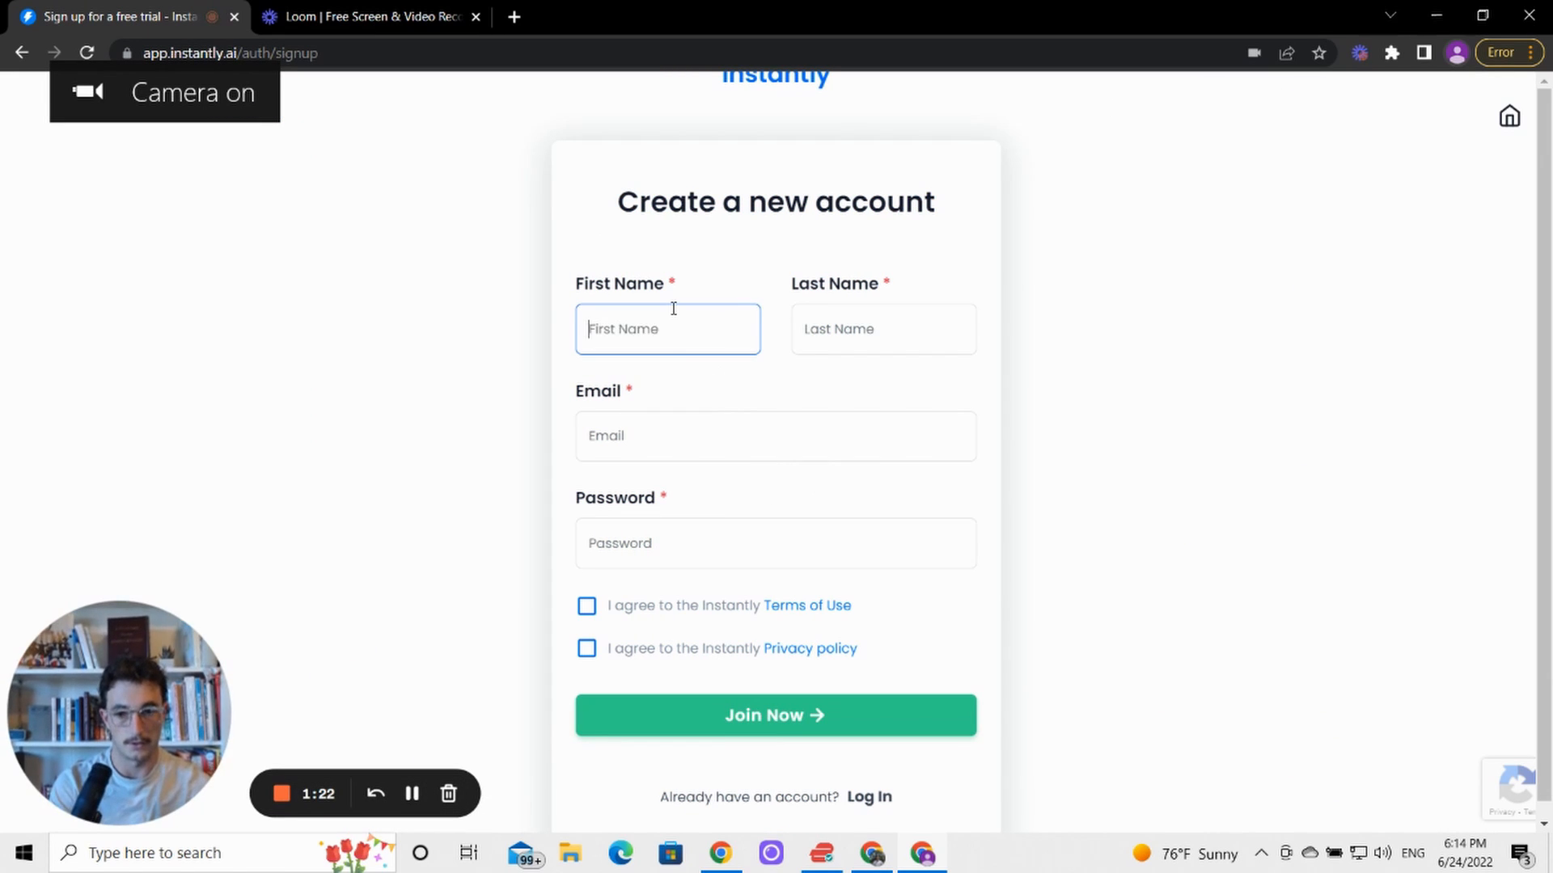
{"action": "type", "text": "W"}
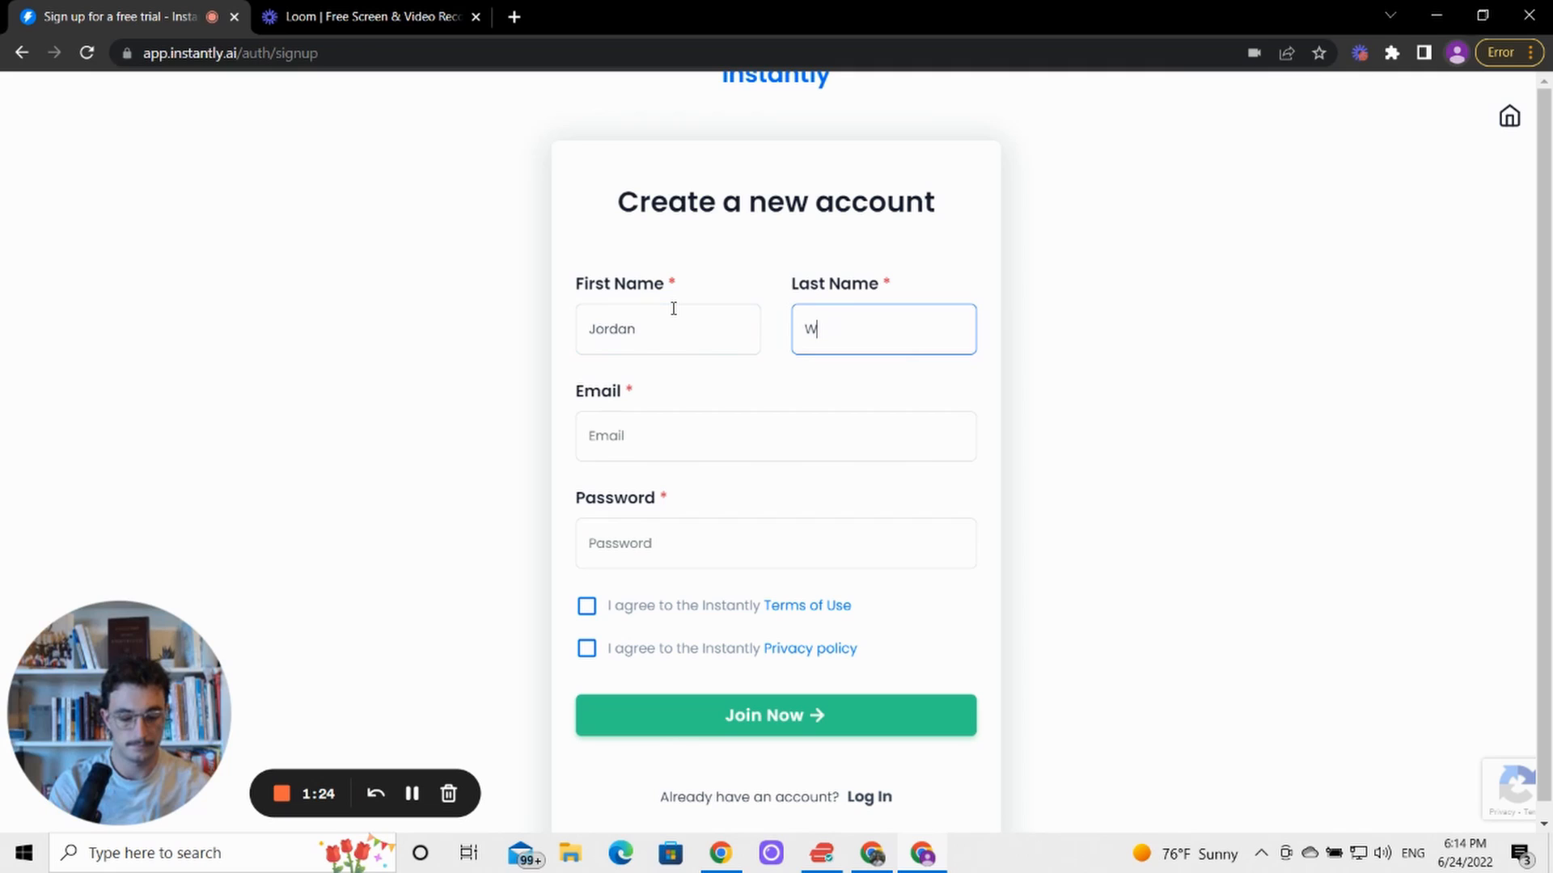
{"action": "type", "text": "hite"}
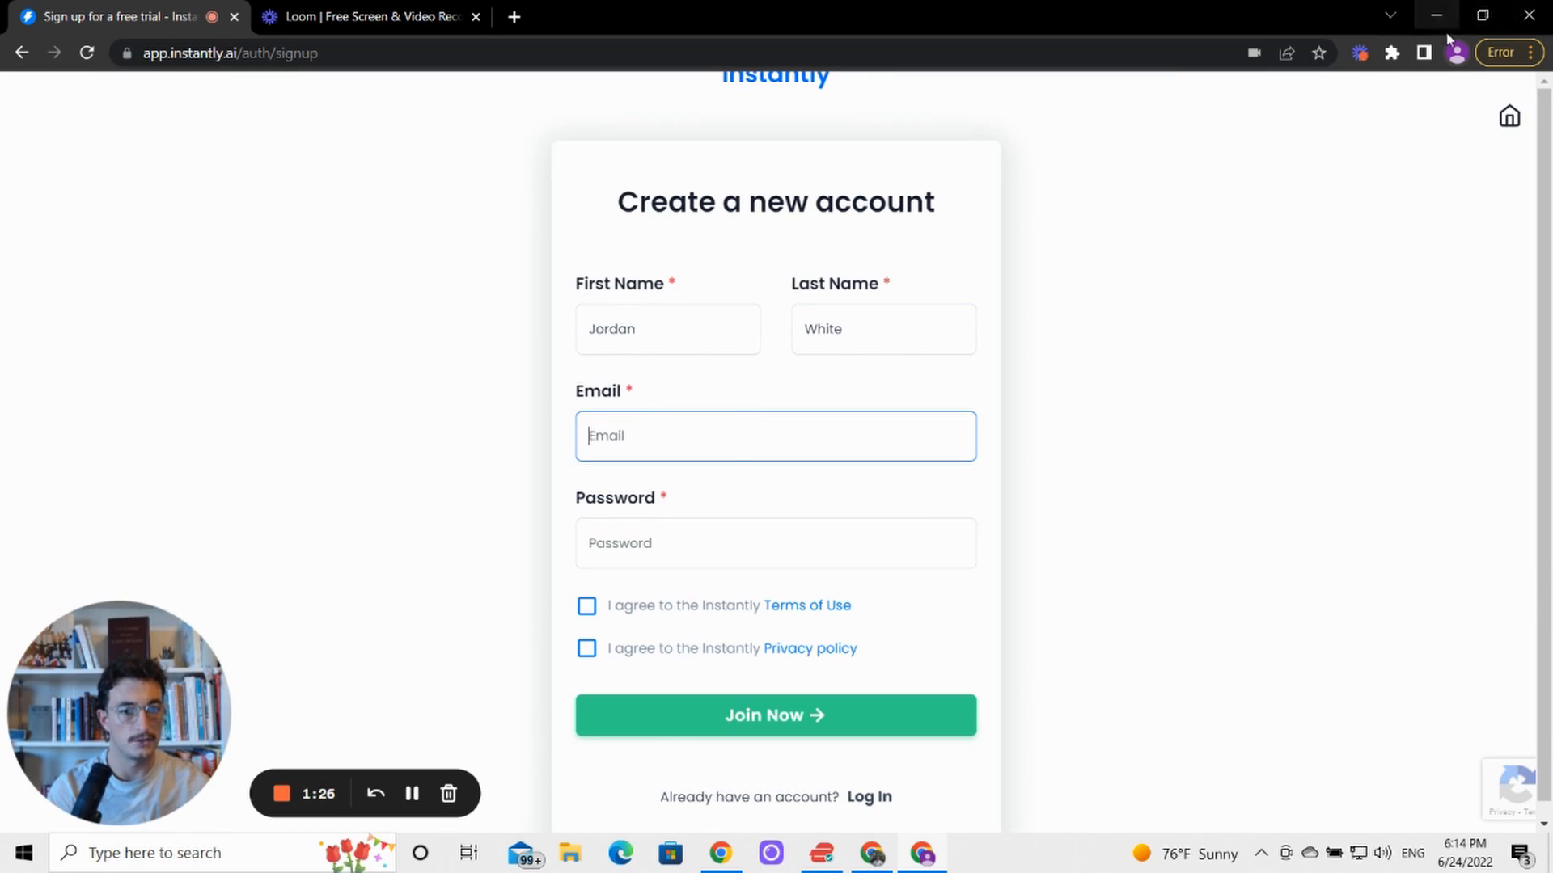
{"action": "left_click", "coordinate": [1456, 52]}
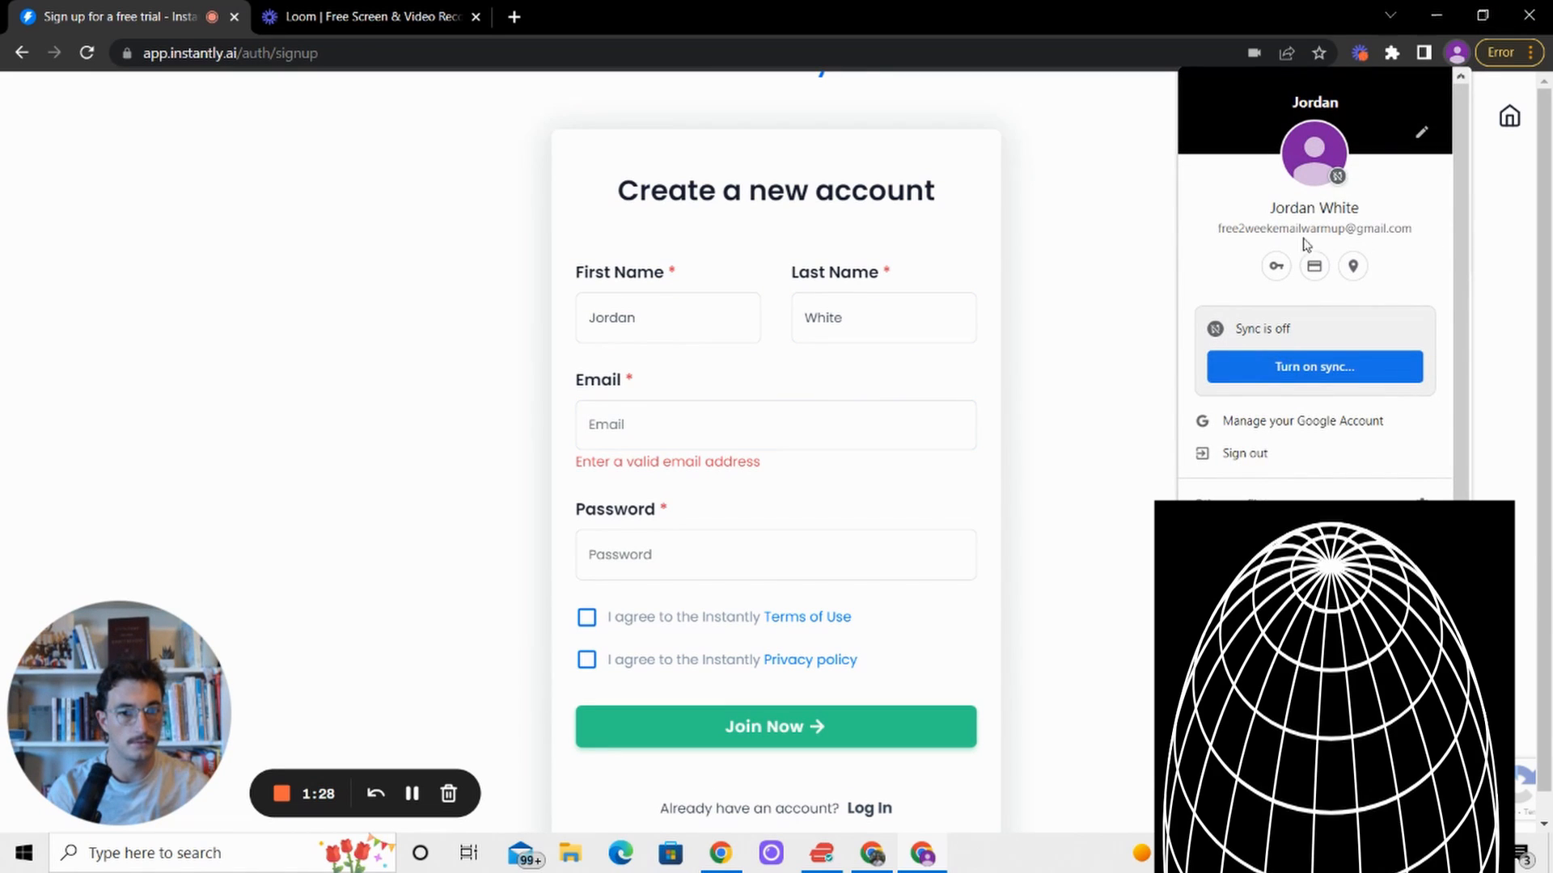
Enter the Gmail address and password, and accept the Terms of Use and Privacy policy.
{"action": "left_click", "coordinate": [775, 423]}
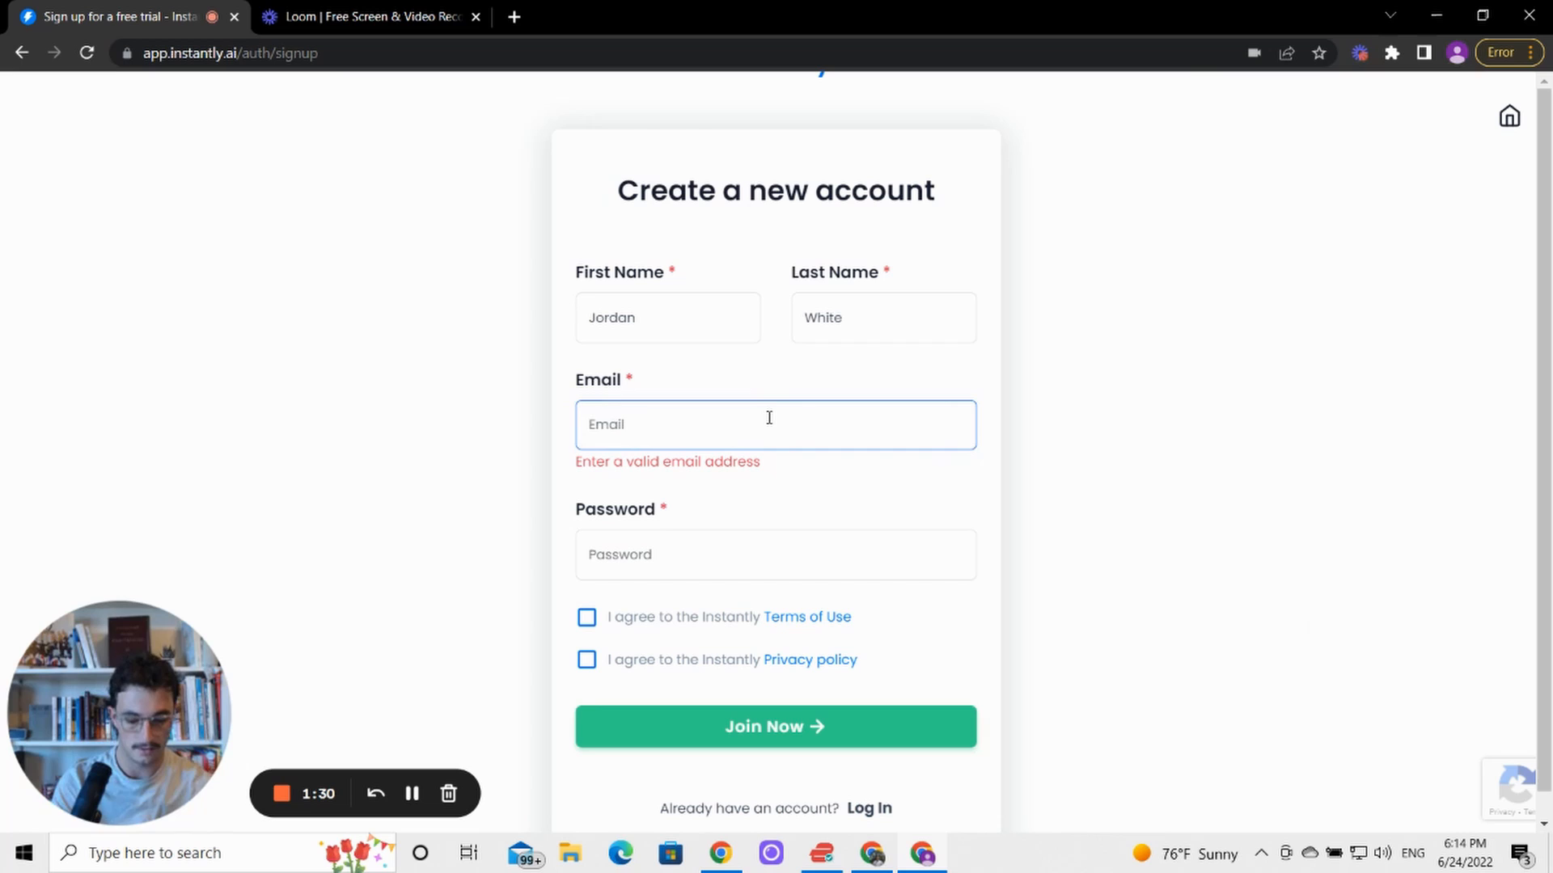
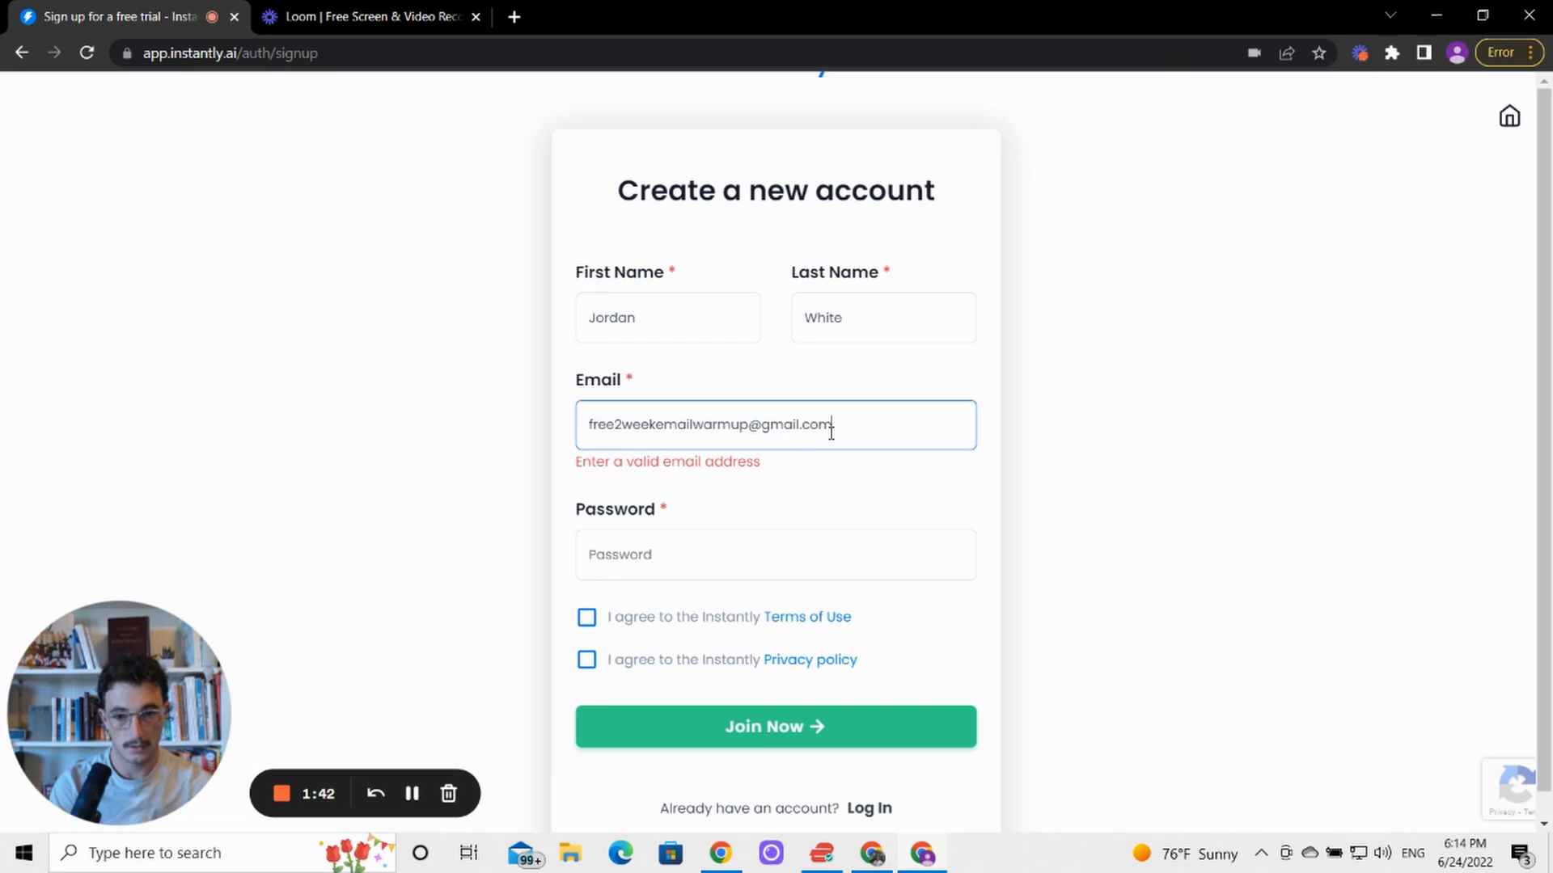
{"action": "left_click", "coordinate": [775, 553]}
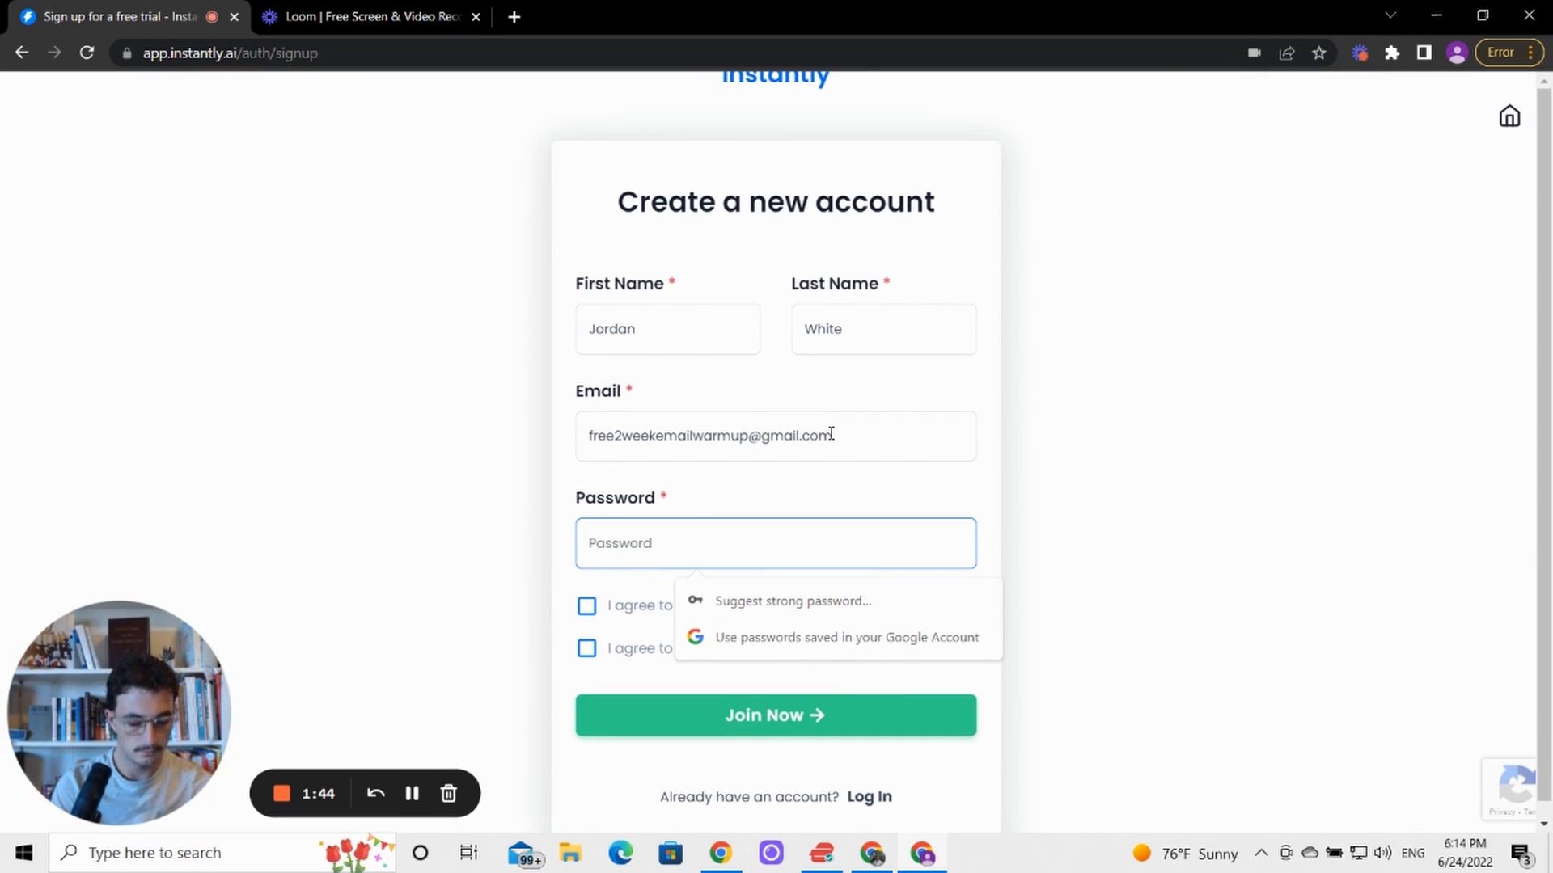
{"action": "type", "text": "password"}
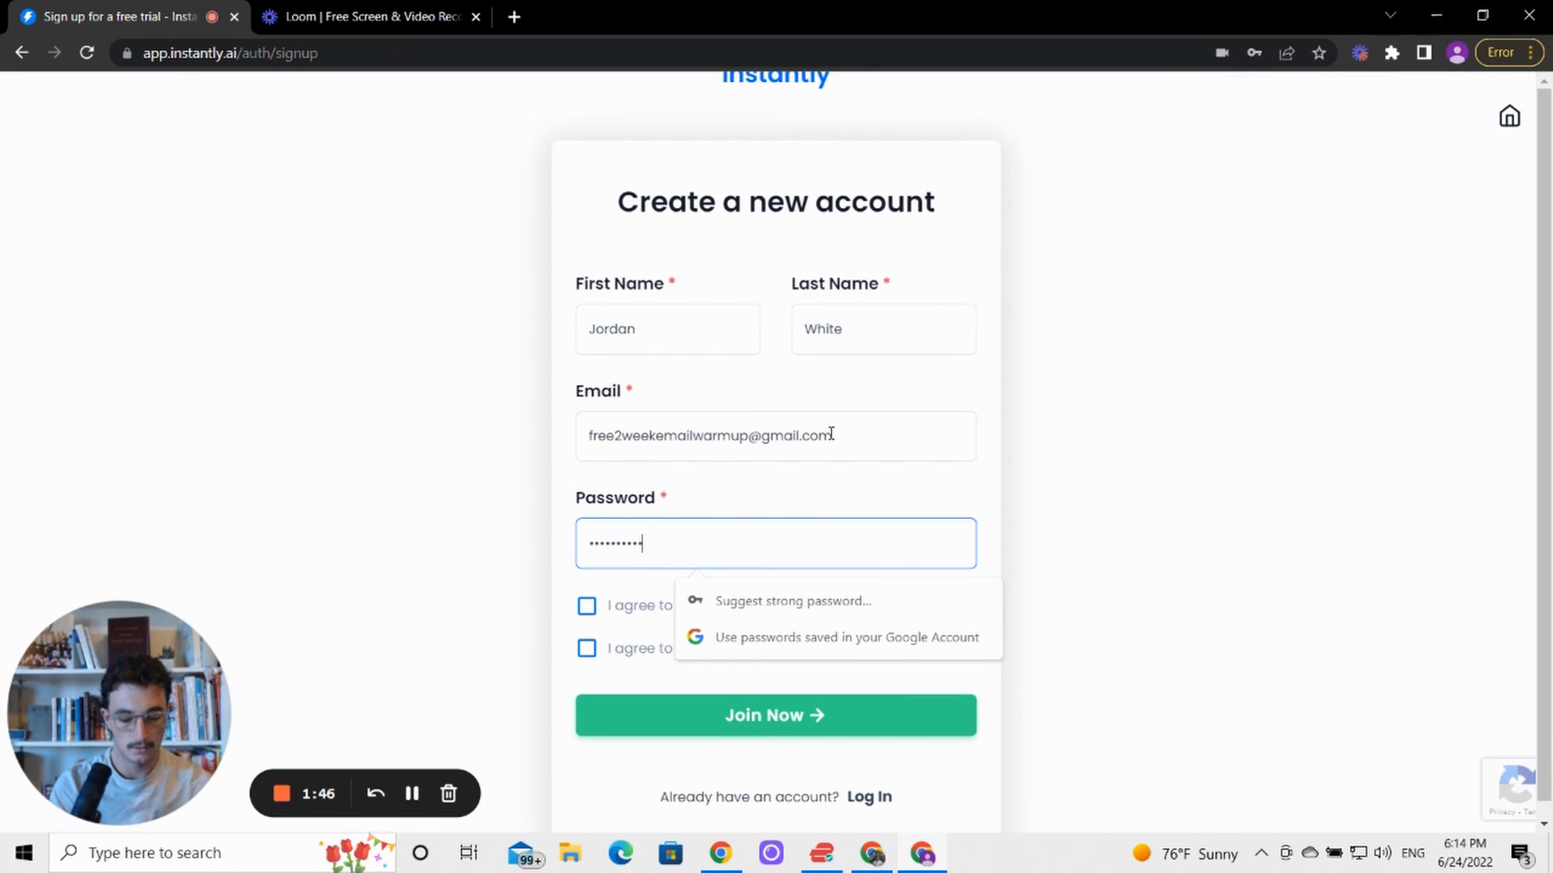
{"action": "left_click", "coordinate": [586, 605]}
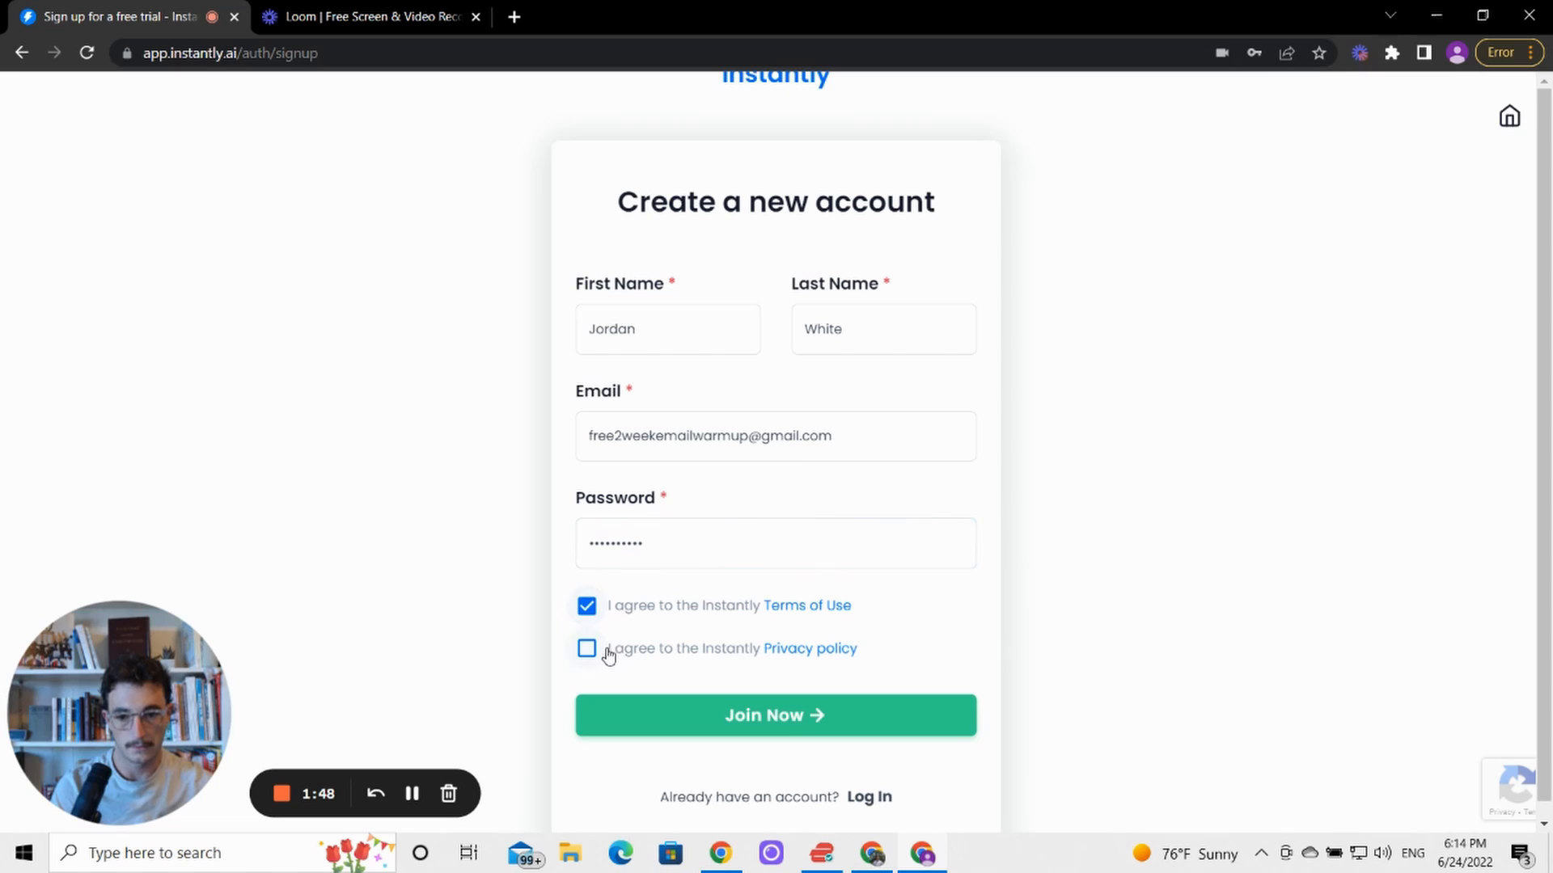
{"action": "left_click", "coordinate": [775, 714]}
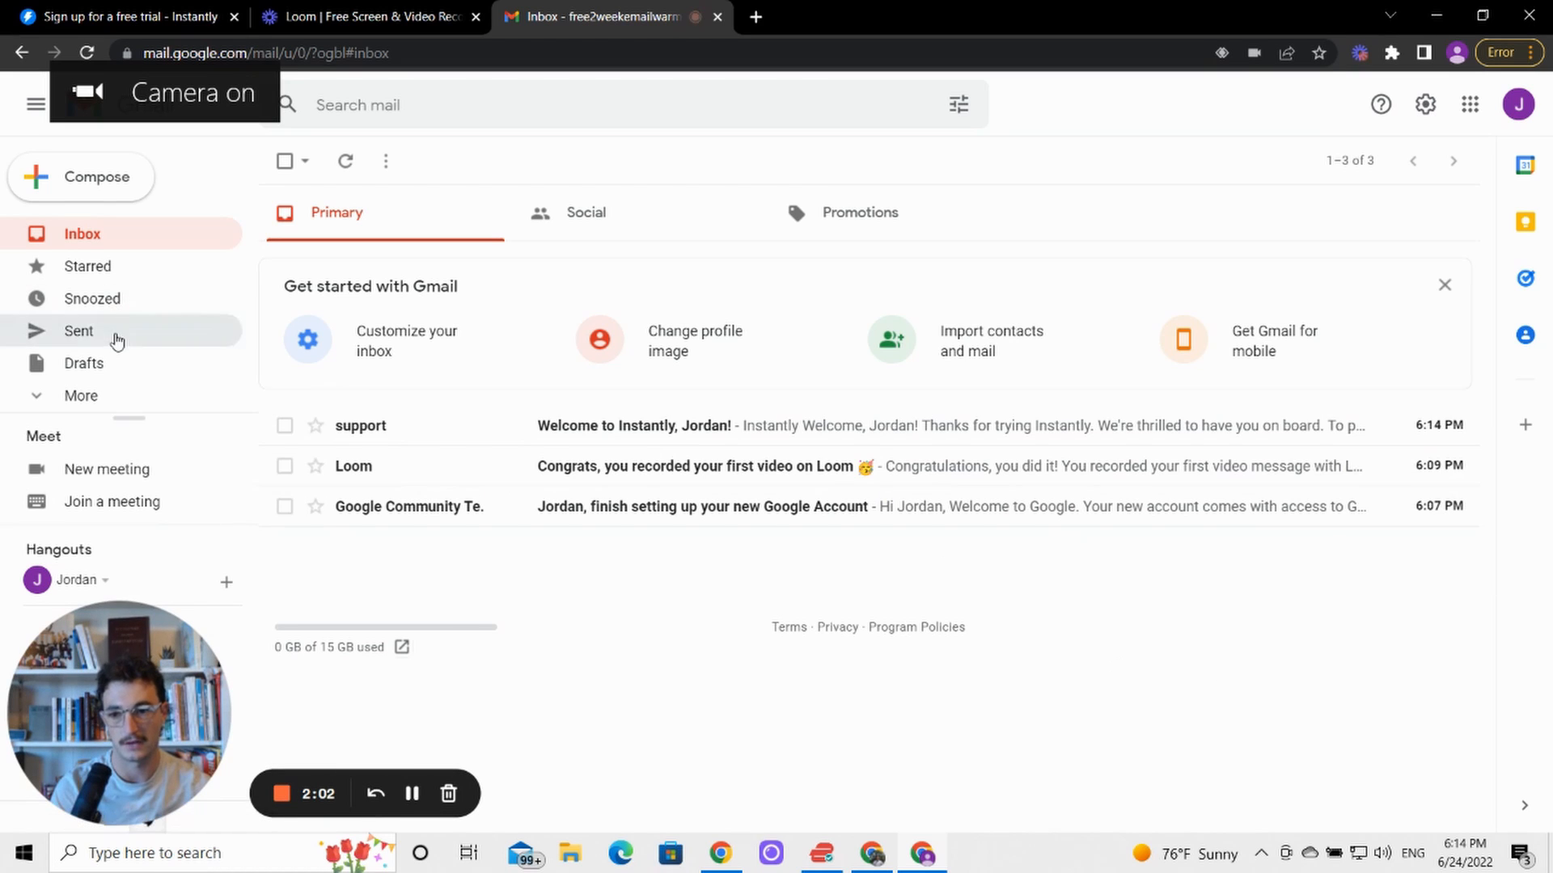
Open the Welcome to Instantly email in Gmail and follow its confirmation link.
{"action": "left_click", "coordinate": [79, 331]}
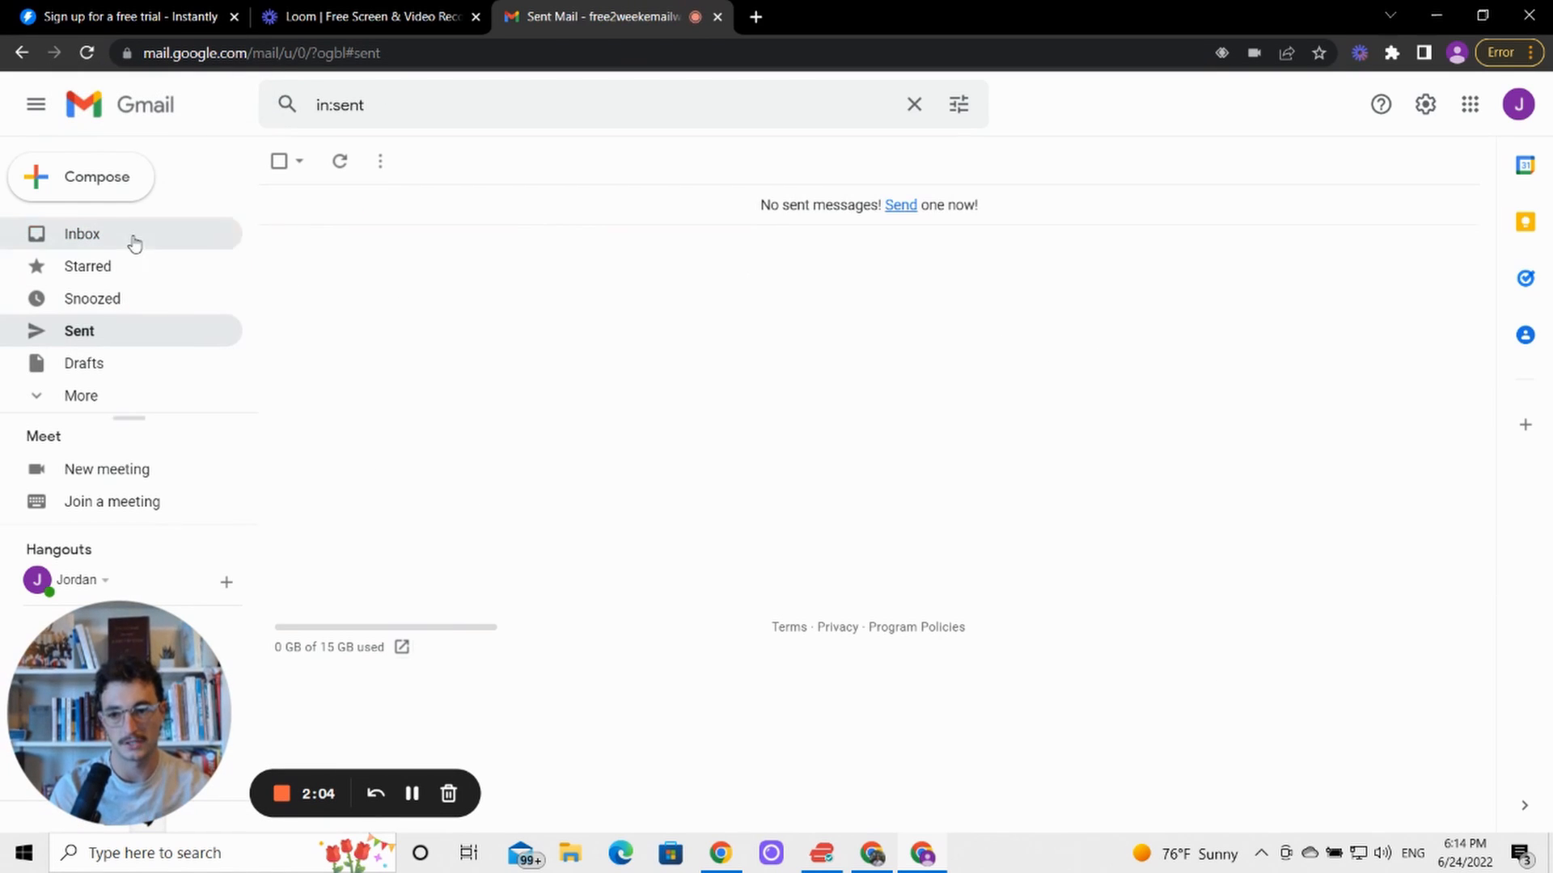
{"action": "left_click", "coordinate": [83, 233]}
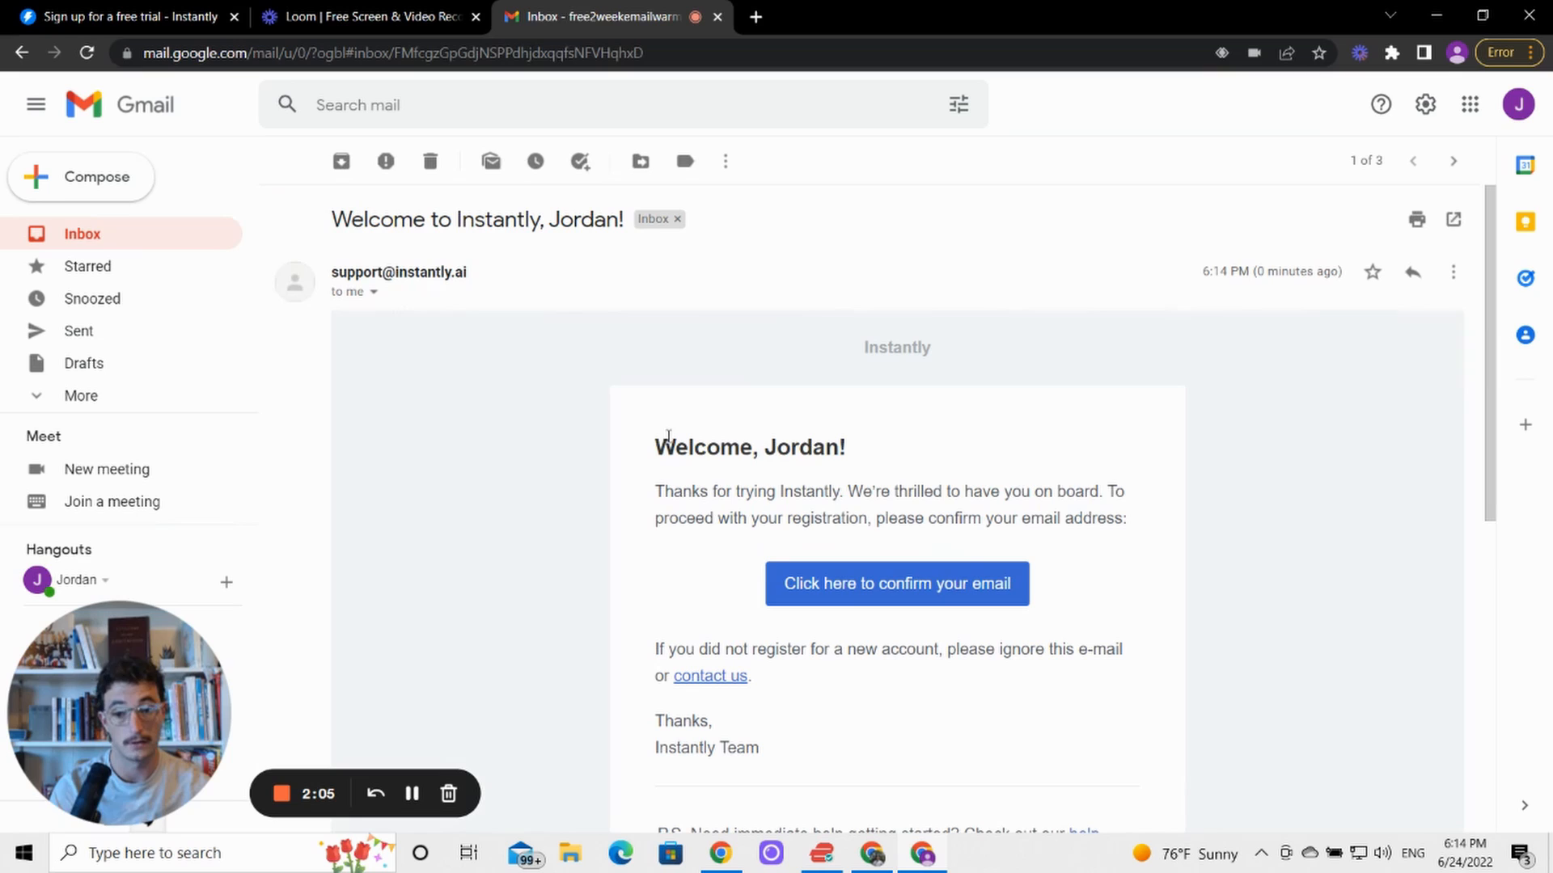
{"action": "left_click", "coordinate": [895, 583]}
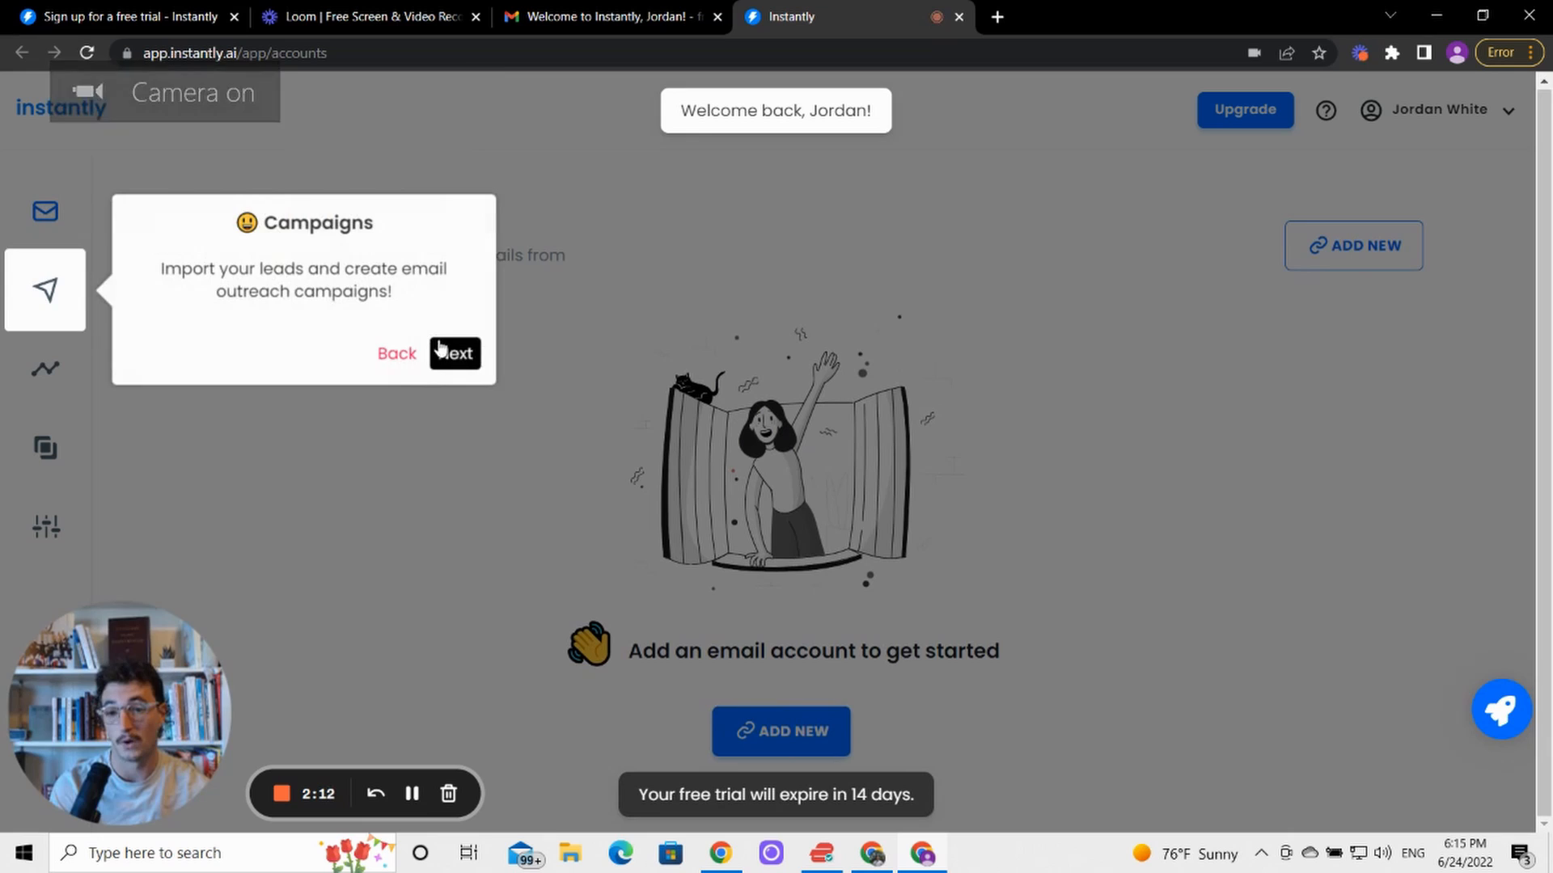
Skip through the onboarding tour and dismiss the Getting Started checklist.
{"action": "left_click", "coordinate": [453, 354]}
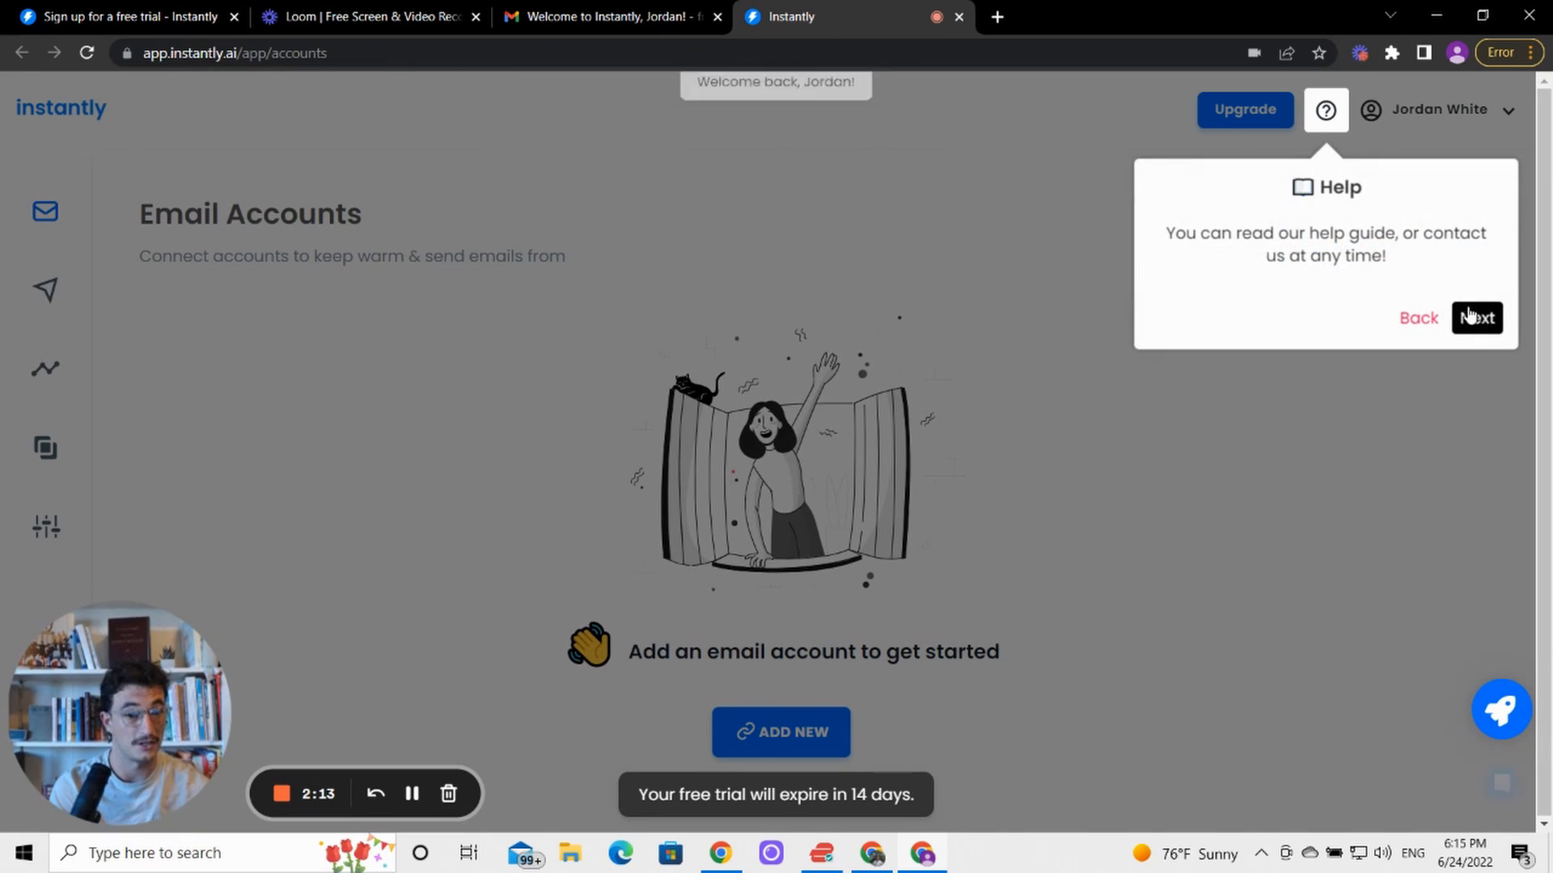
{"action": "left_click", "coordinate": [1477, 318]}
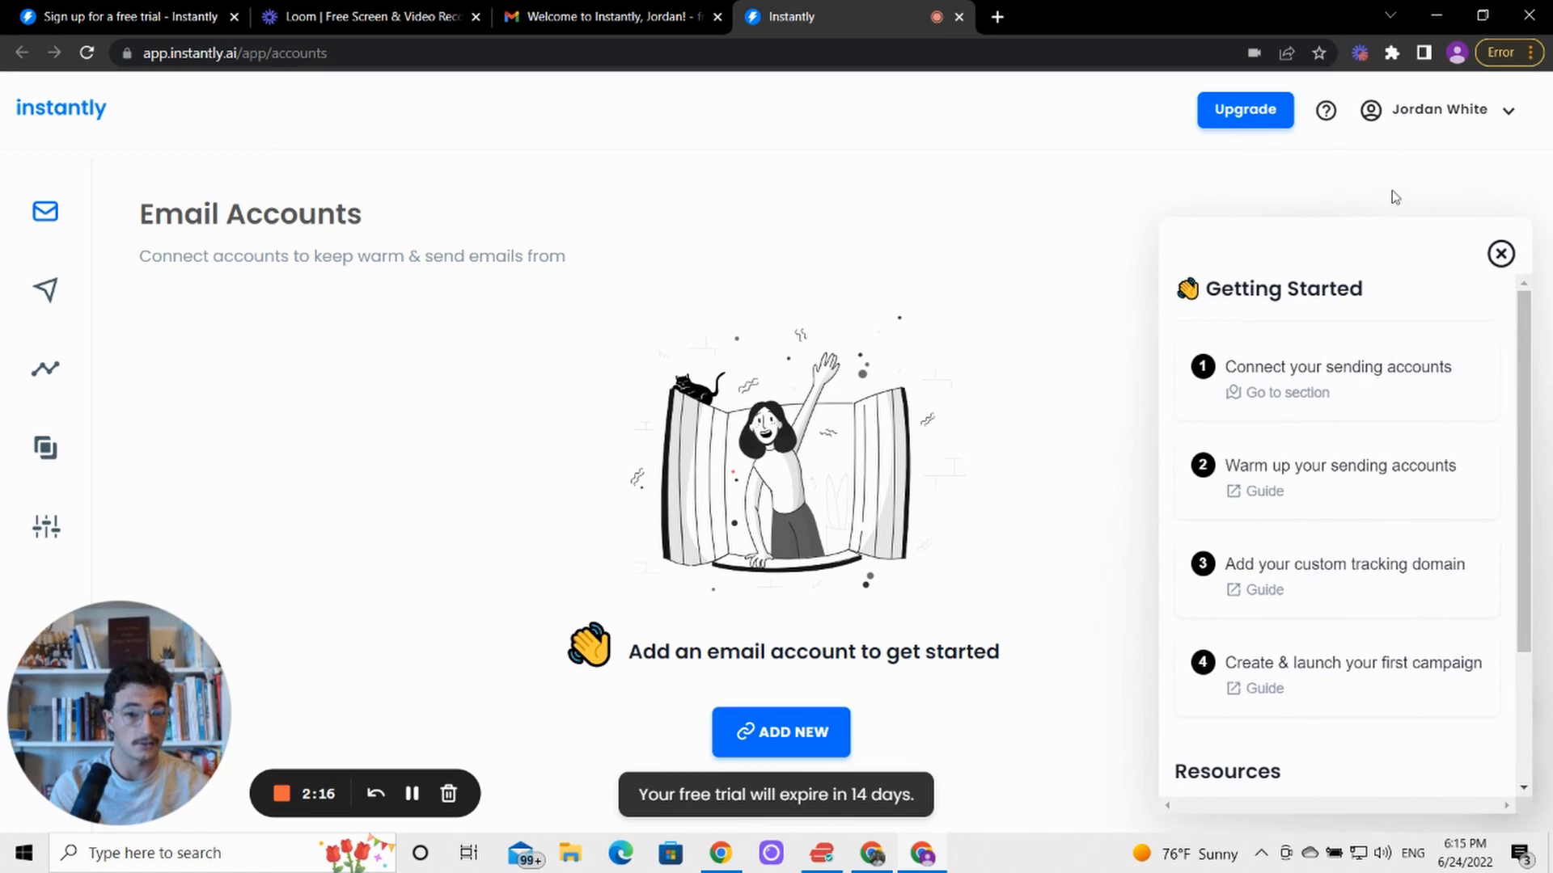
{"action": "left_click", "coordinate": [1500, 253]}
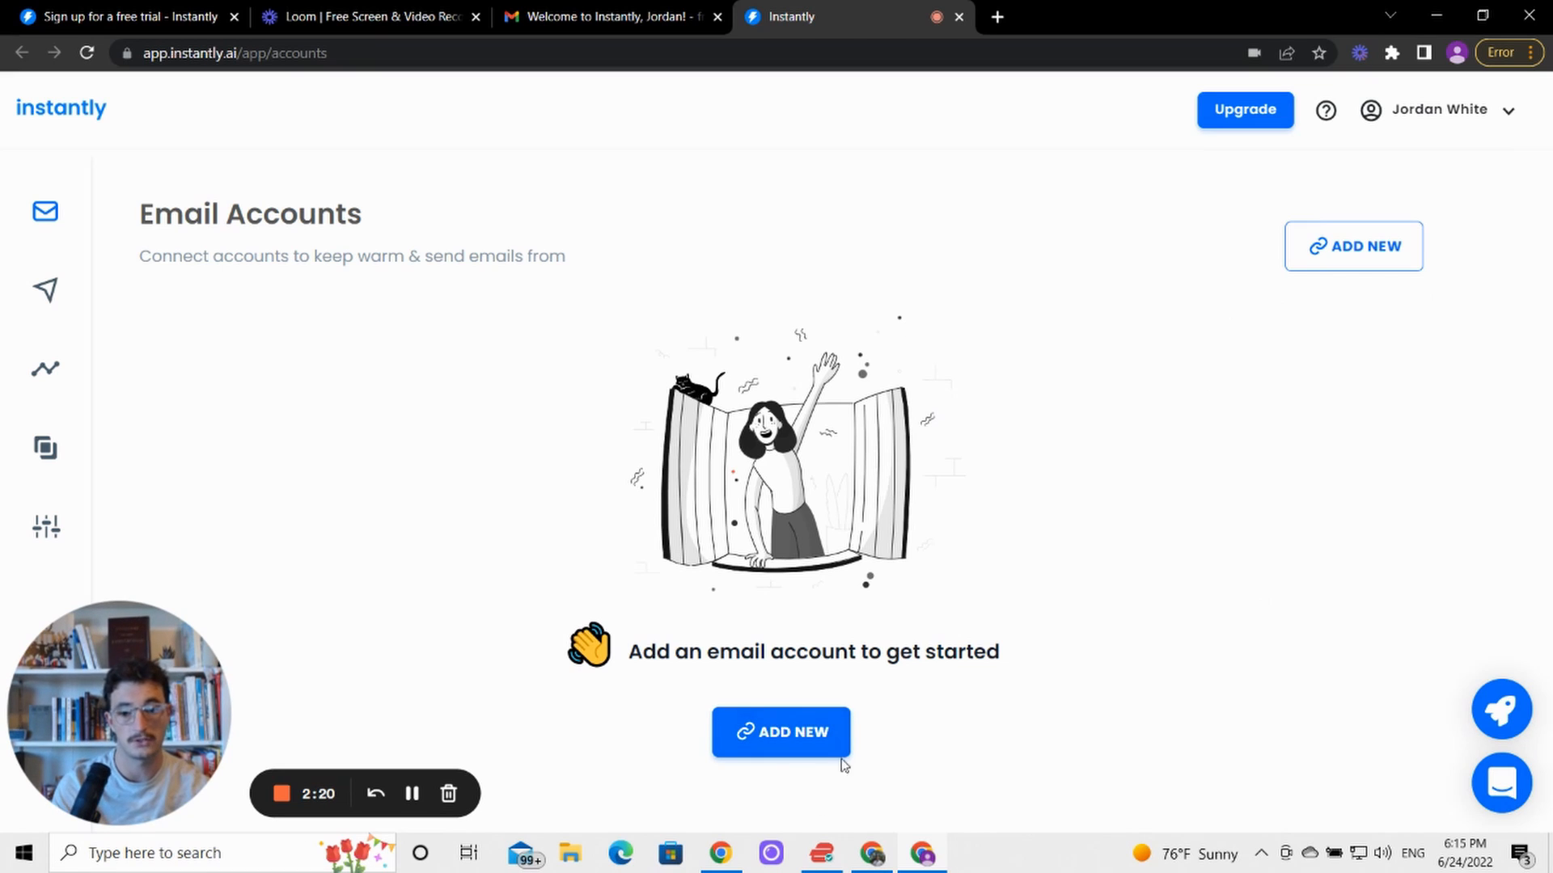
Start adding a new Gmail / G-Suite email account, then open a new browser tab.
{"action": "left_click", "coordinate": [780, 732]}
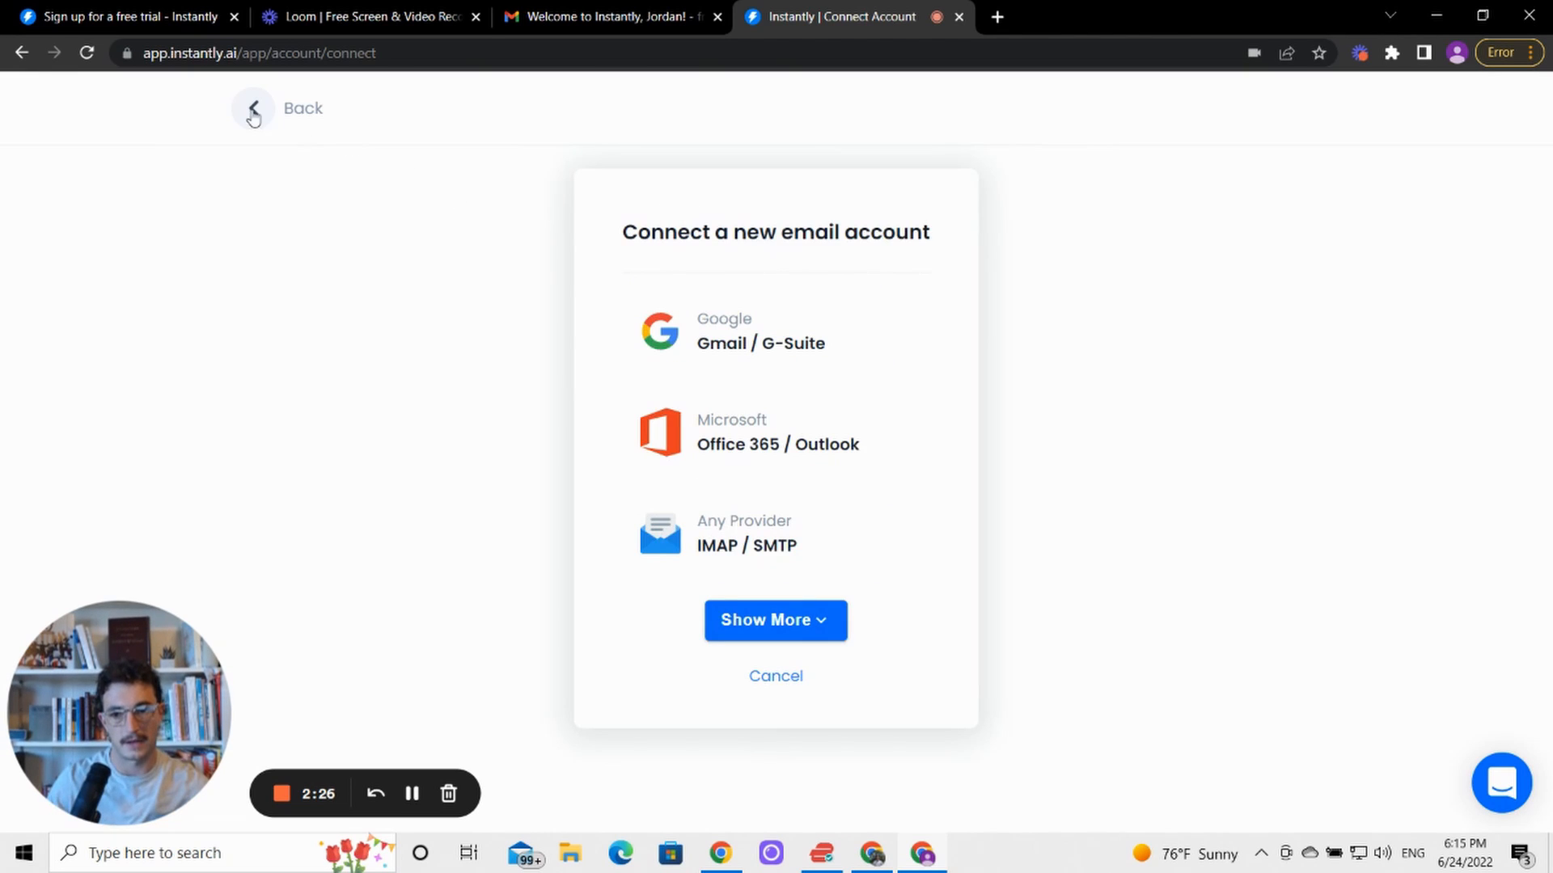
{"action": "left_click", "coordinate": [252, 109]}
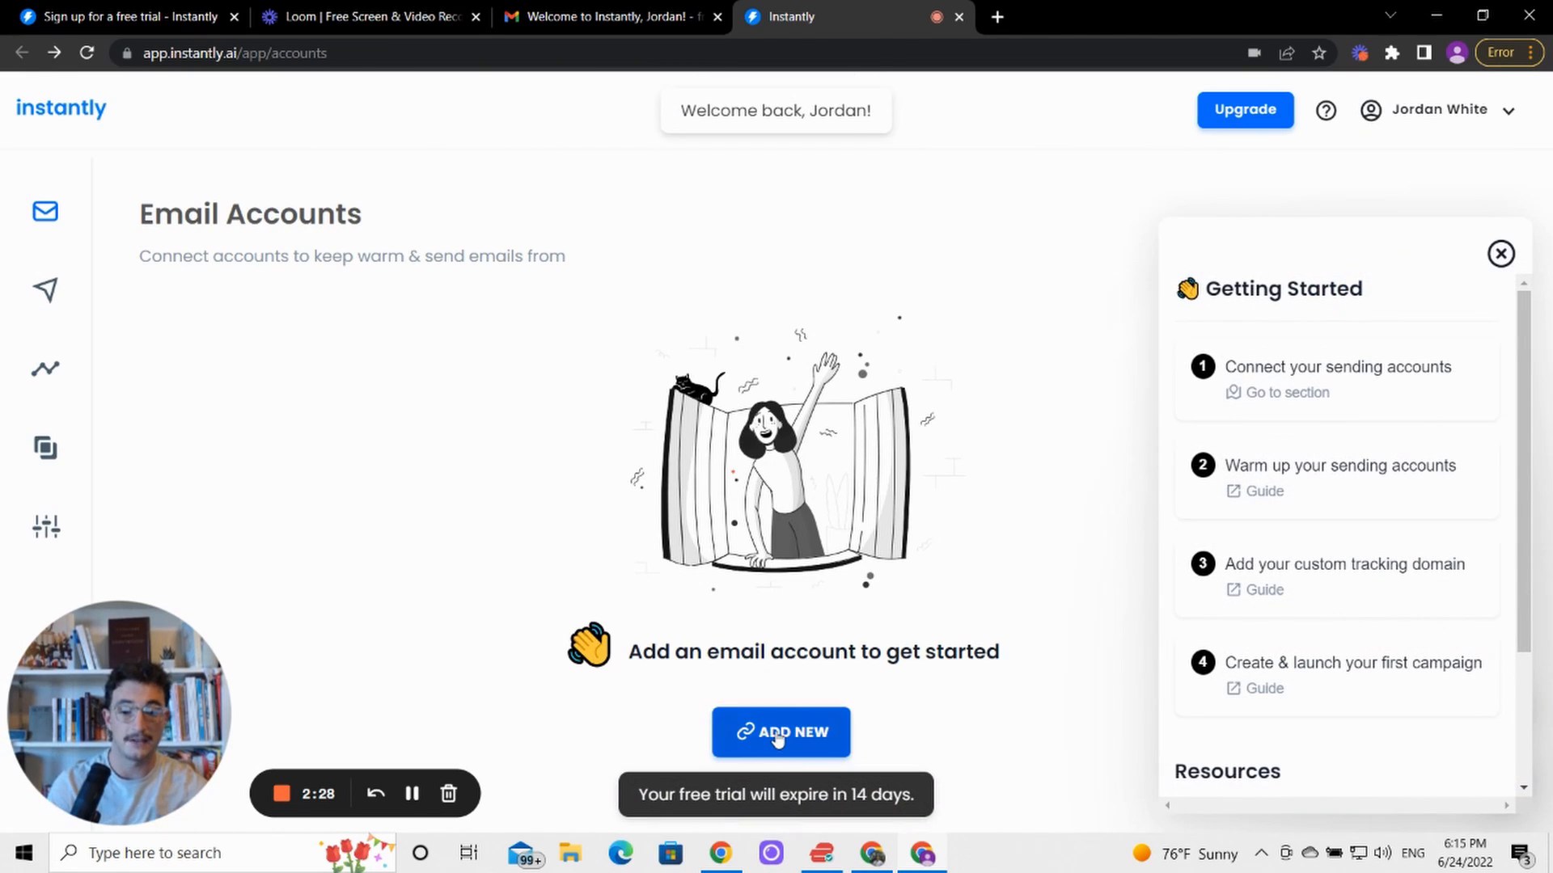
{"action": "left_click", "coordinate": [780, 732]}
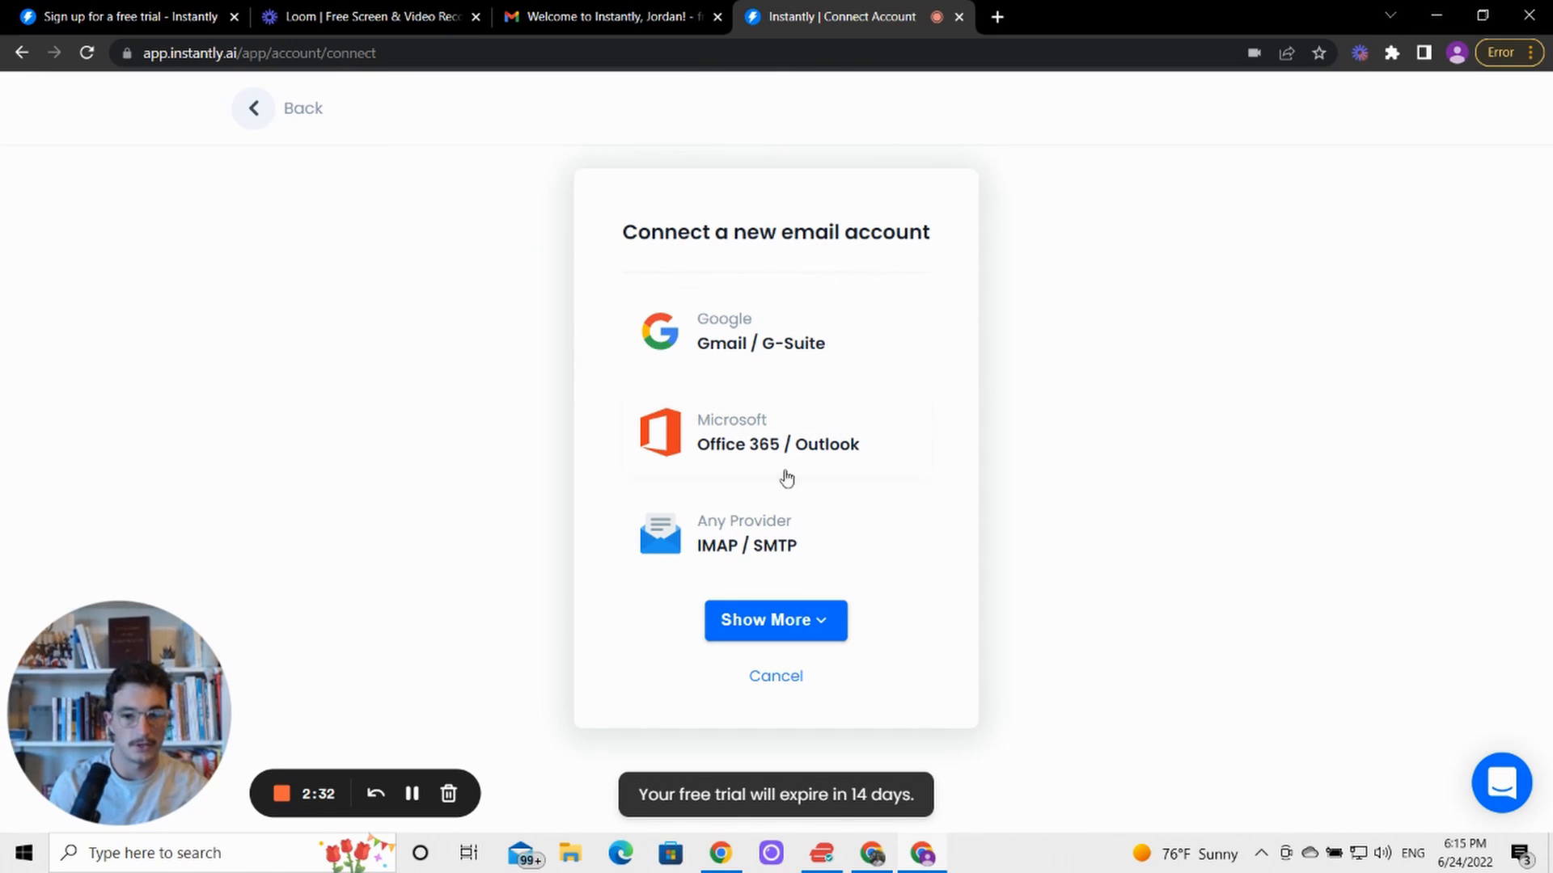
{"action": "left_click", "coordinate": [760, 331]}
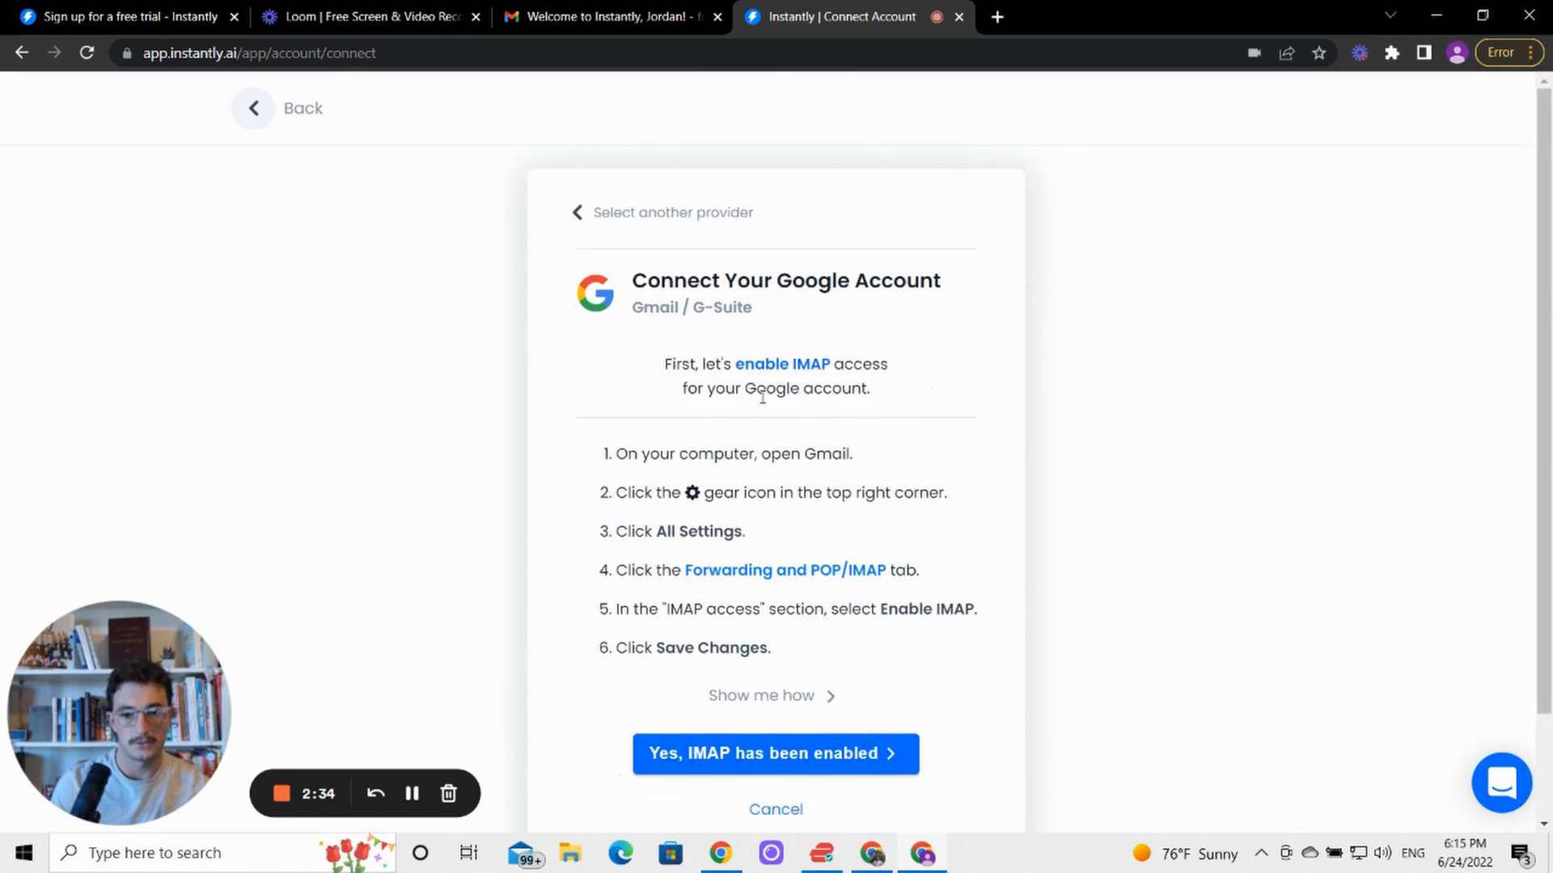
{"action": "left_click", "coordinate": [996, 17]}
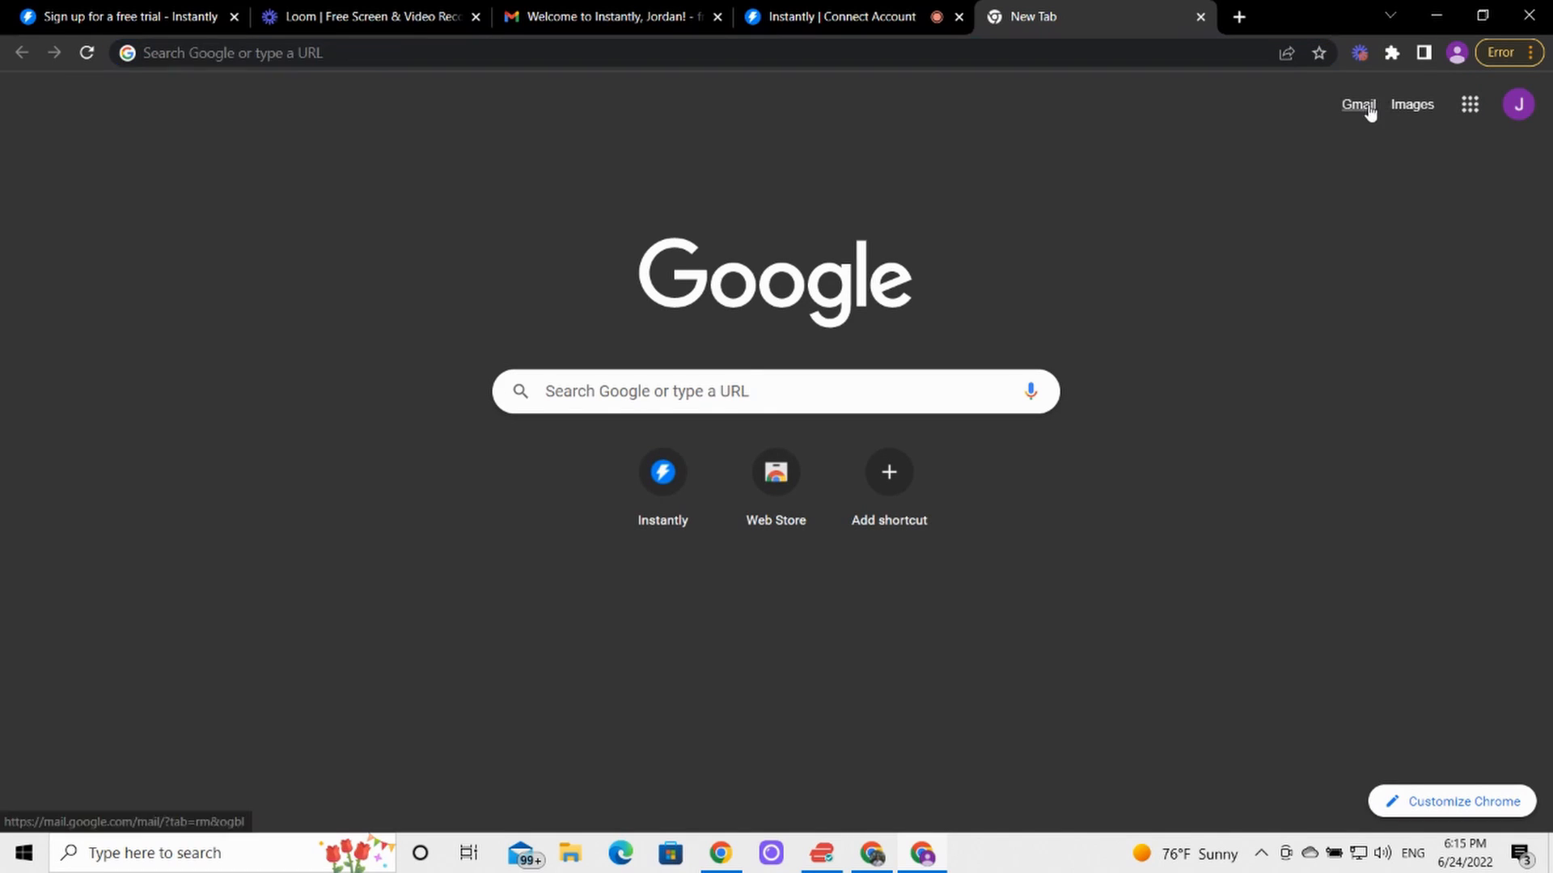
View Gmail's Forwarding and POP/IMAP settings, then return to the Instantly connect-account tab.
{"action": "left_click", "coordinate": [1358, 104]}
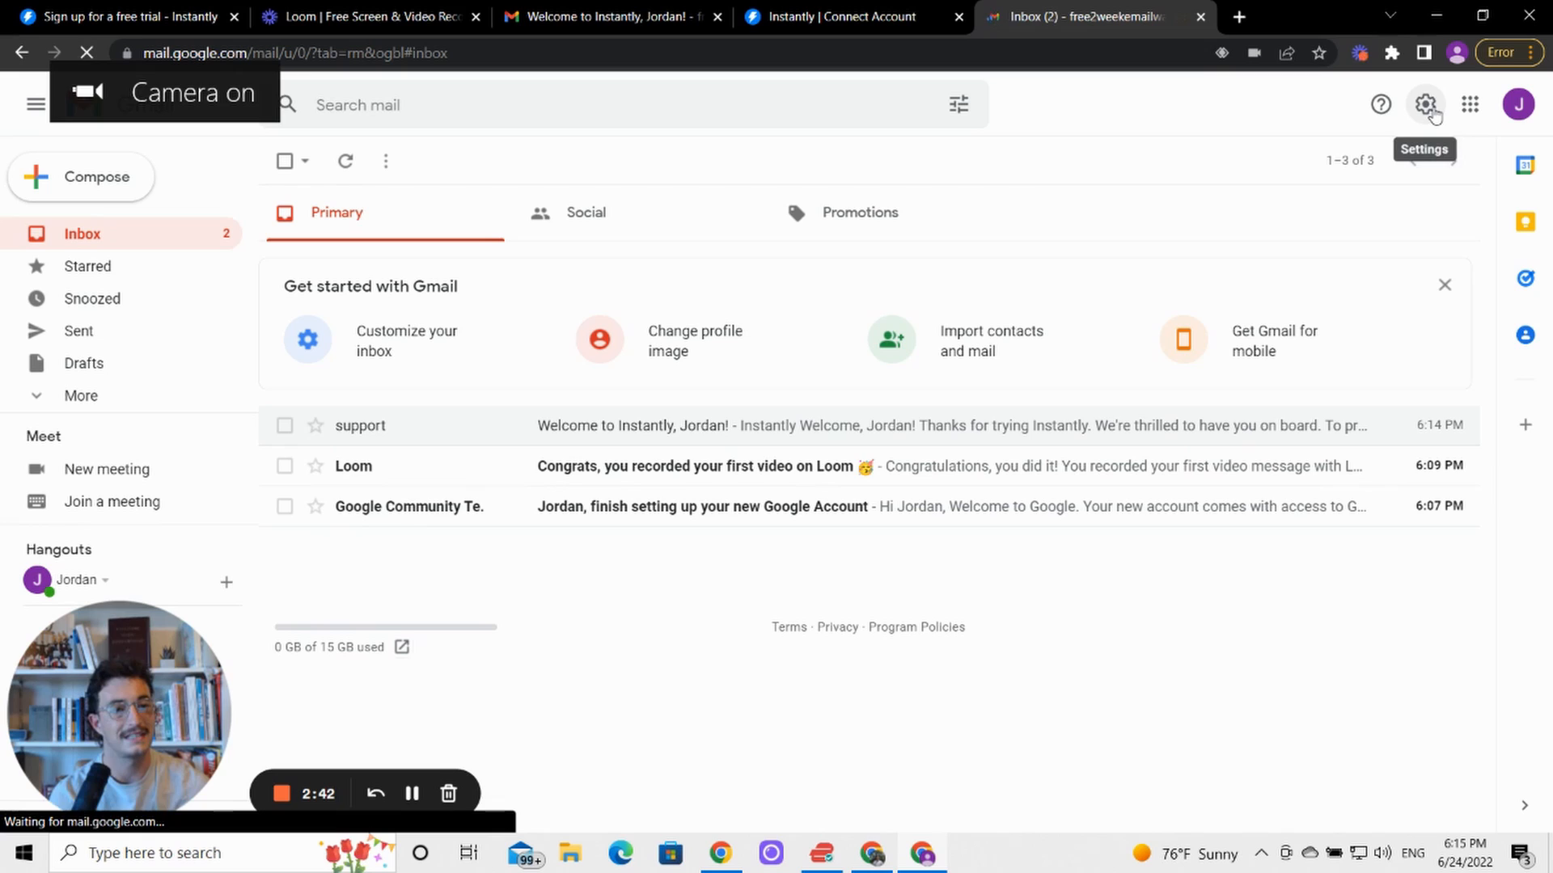
{"action": "left_click", "coordinate": [1424, 104]}
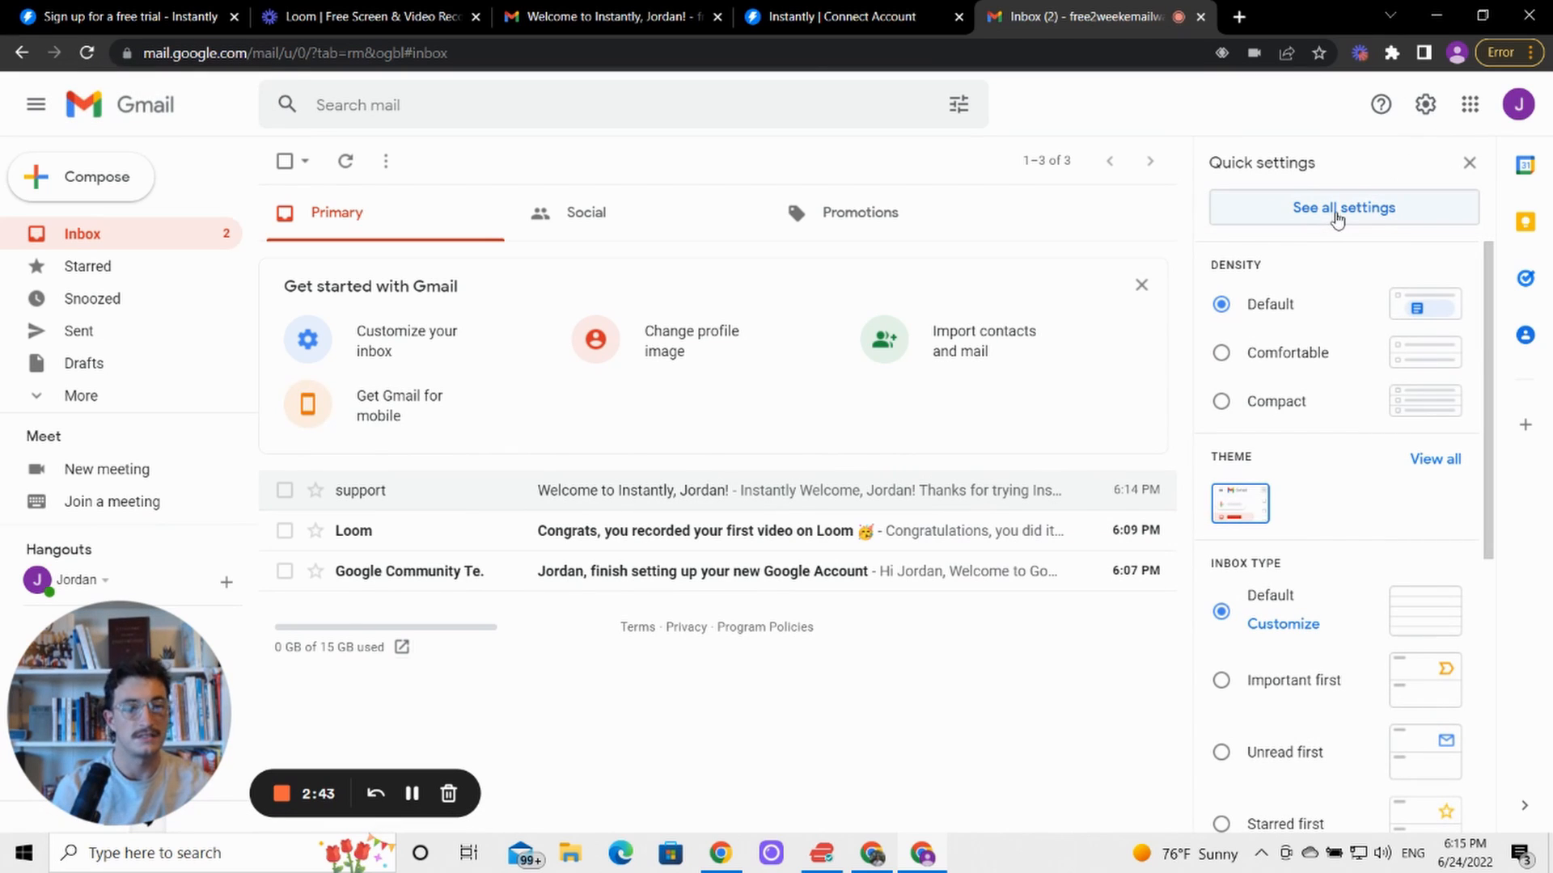
{"action": "left_click", "coordinate": [1343, 207]}
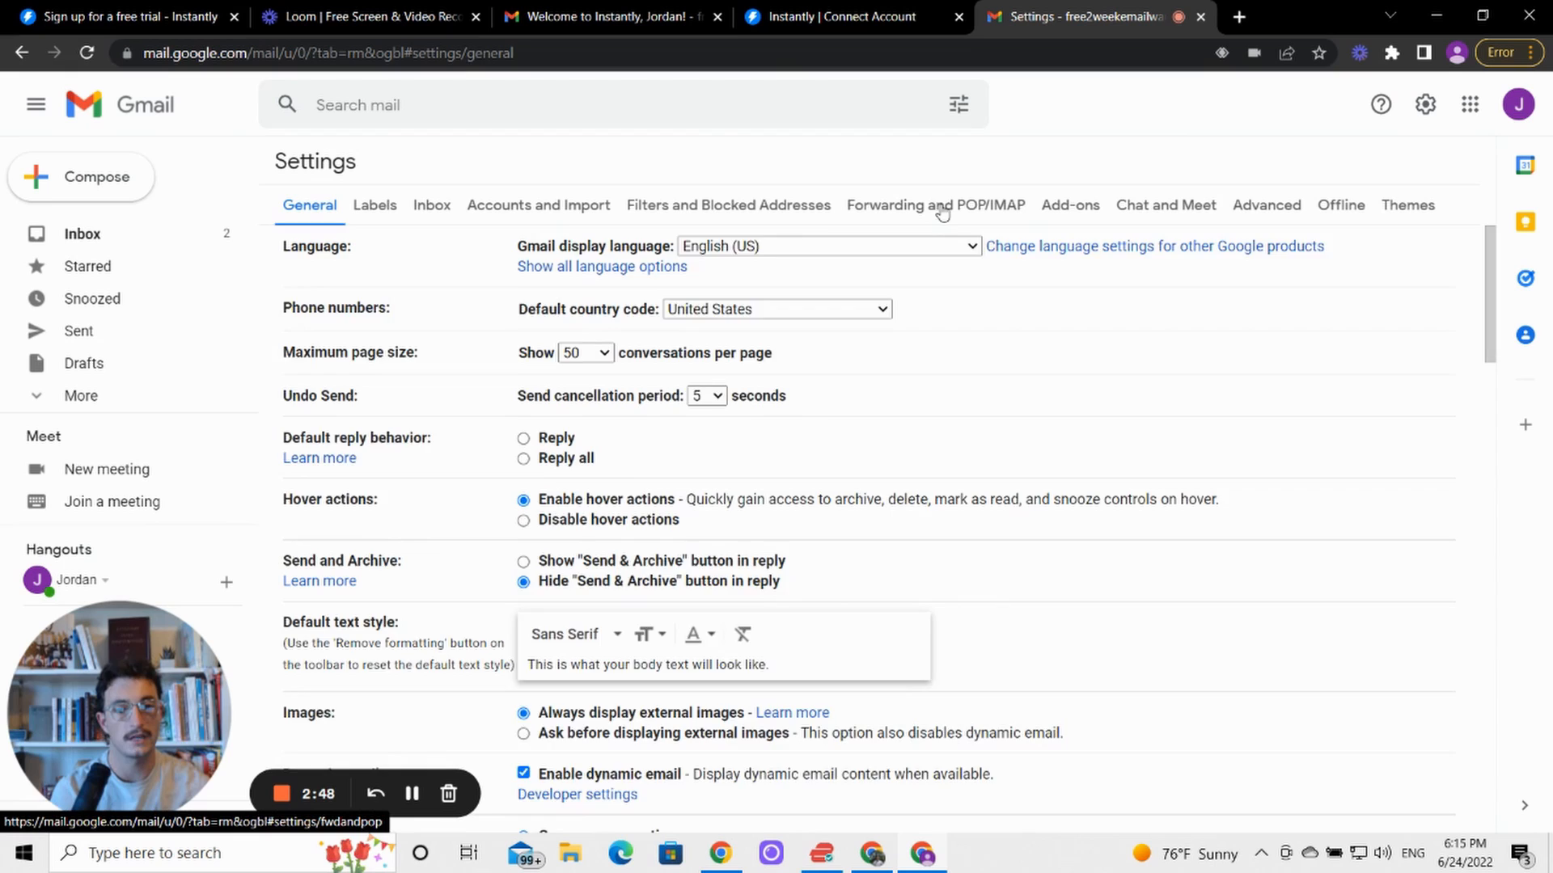
{"action": "left_click", "coordinate": [934, 204]}
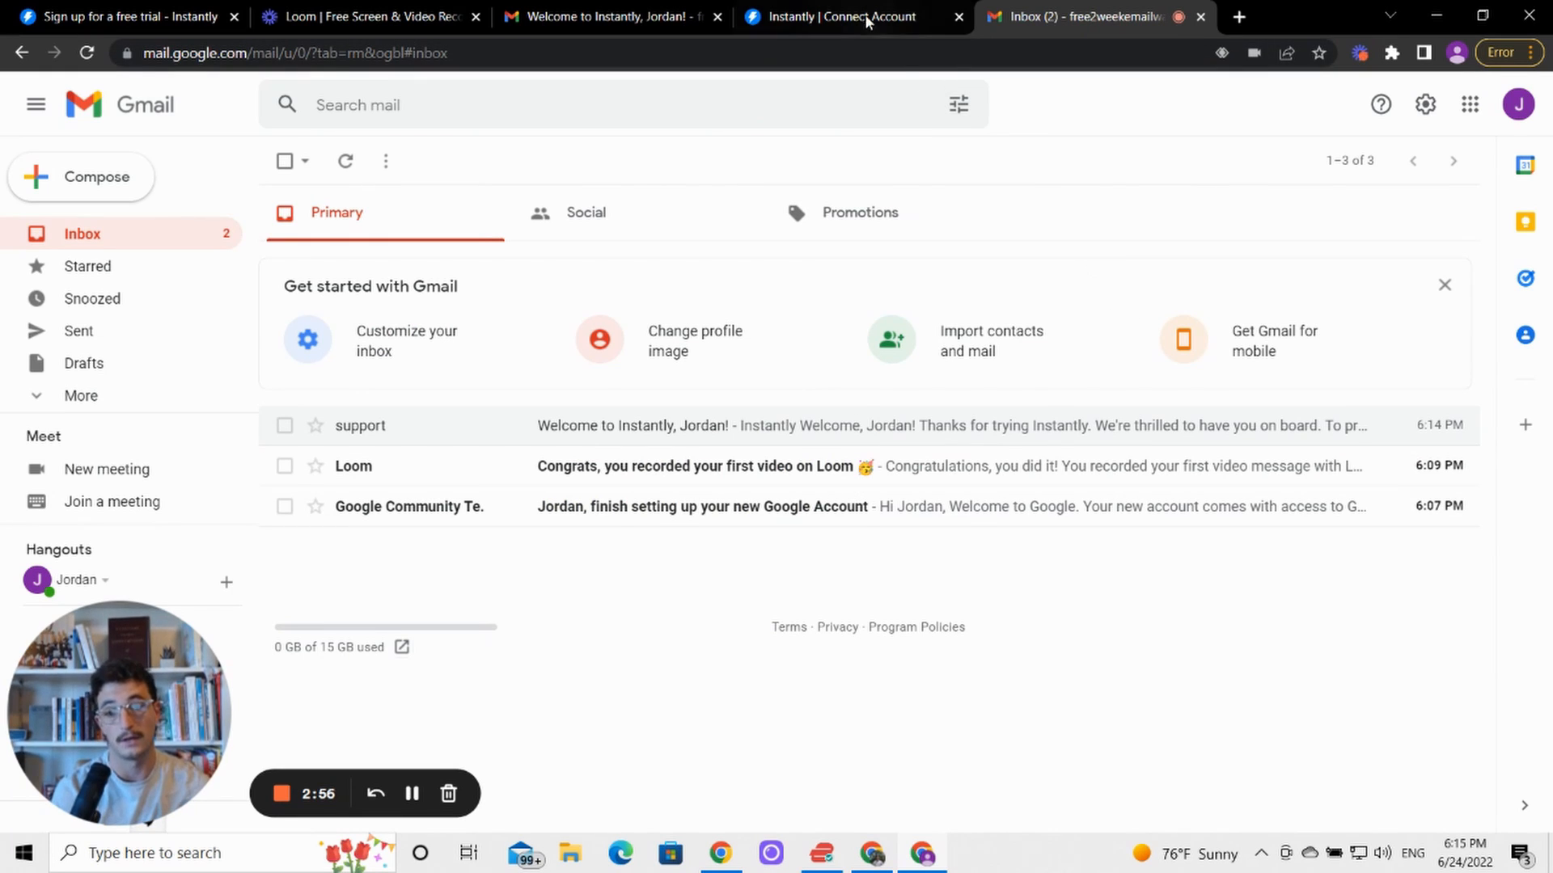
{"action": "left_click", "coordinate": [850, 17]}
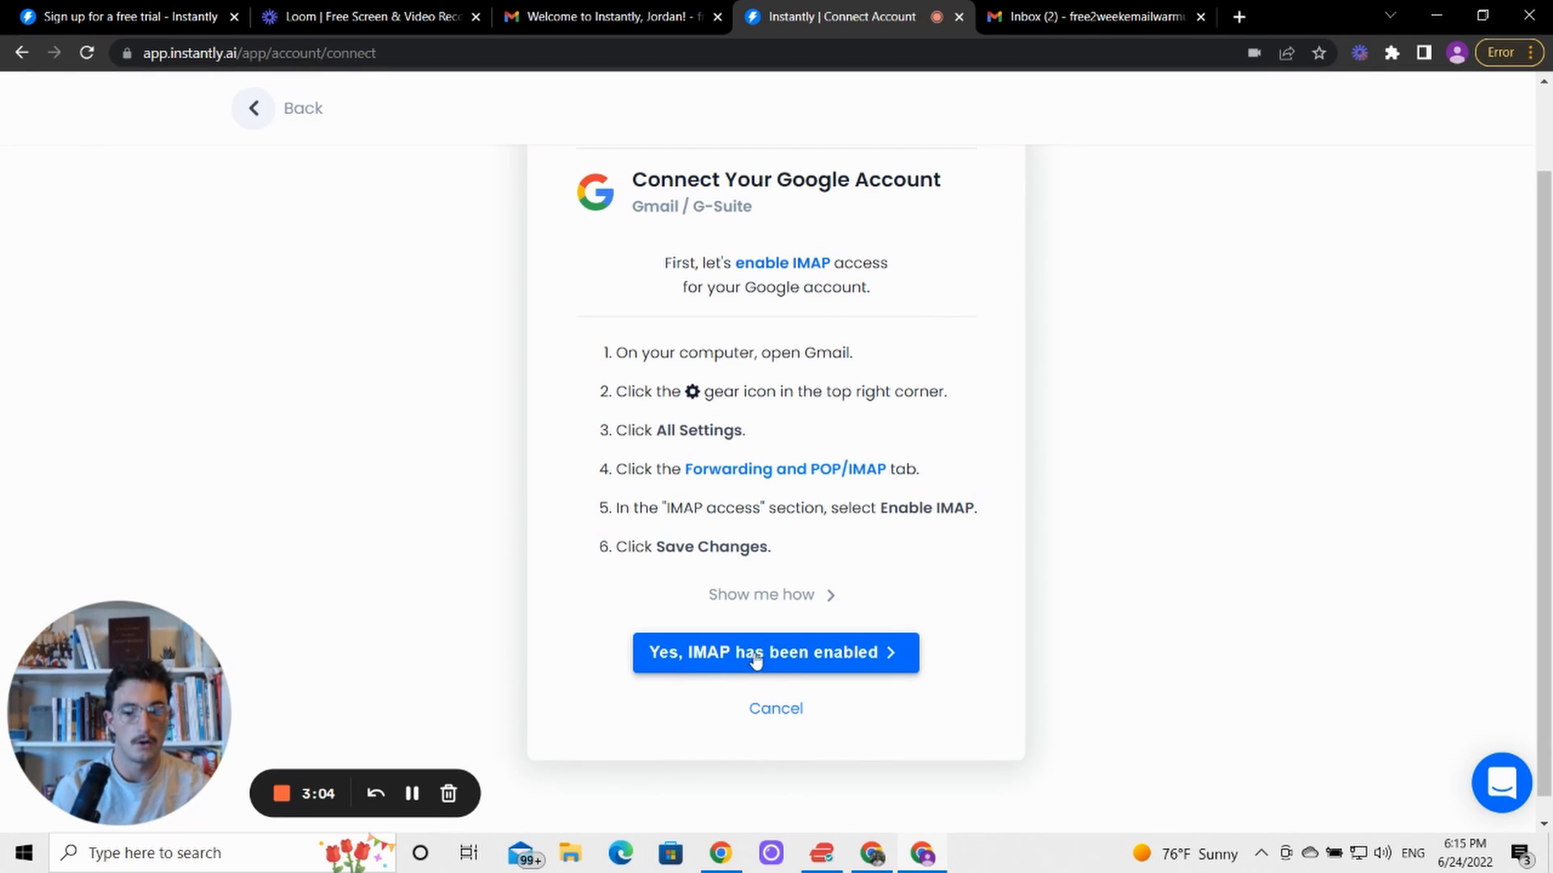
Confirm IMAP is enabled and open Google Security Settings in a new tab.
{"action": "left_click", "coordinate": [774, 652]}
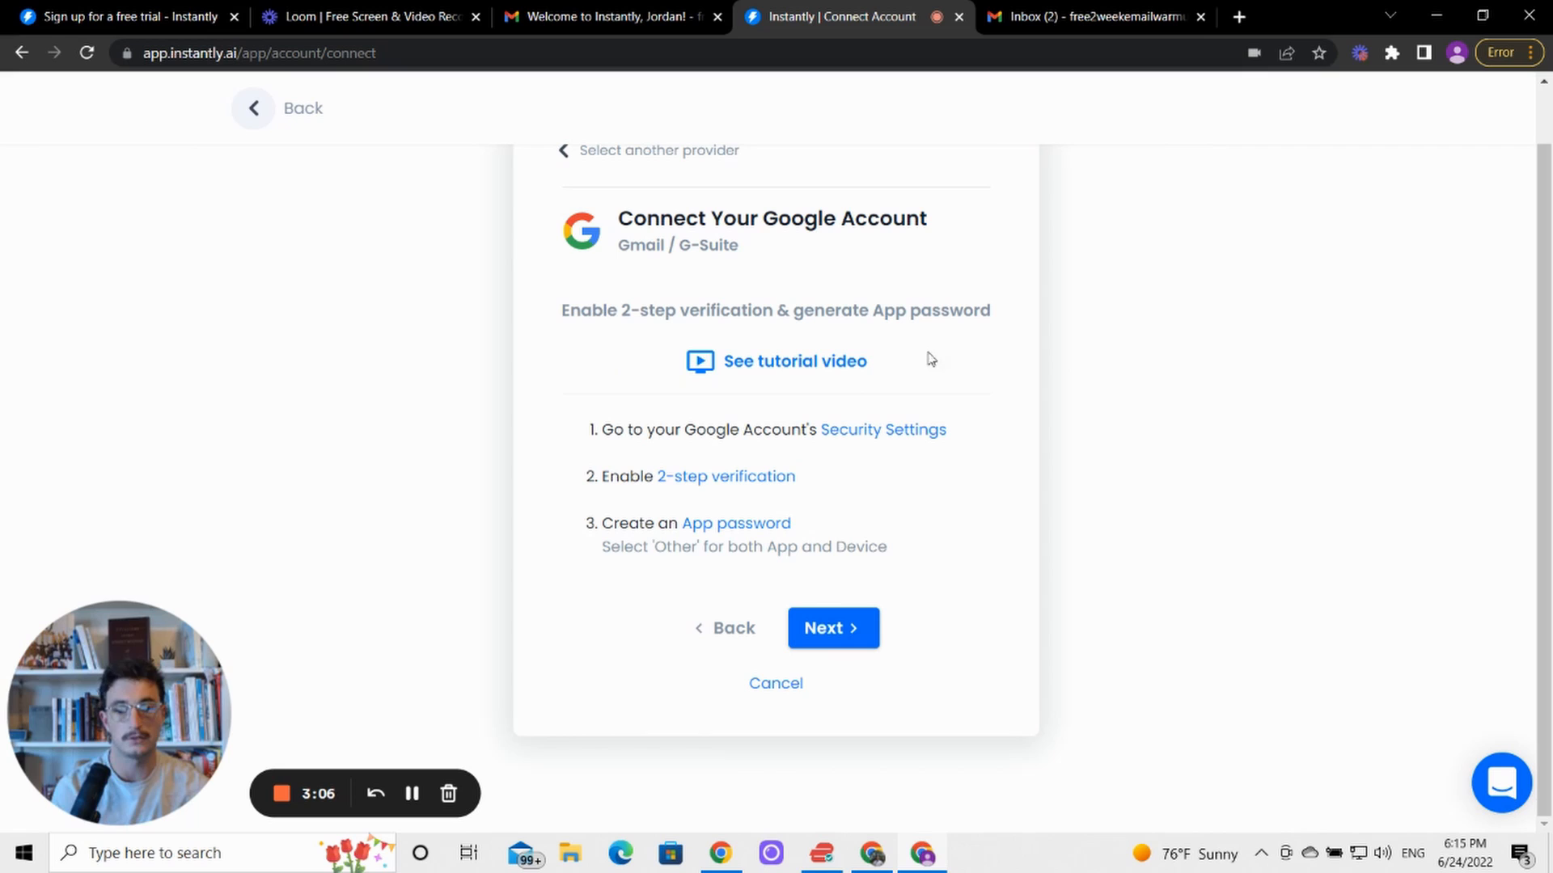
{"action": "mouse_move", "coordinate": [1099, 358]}
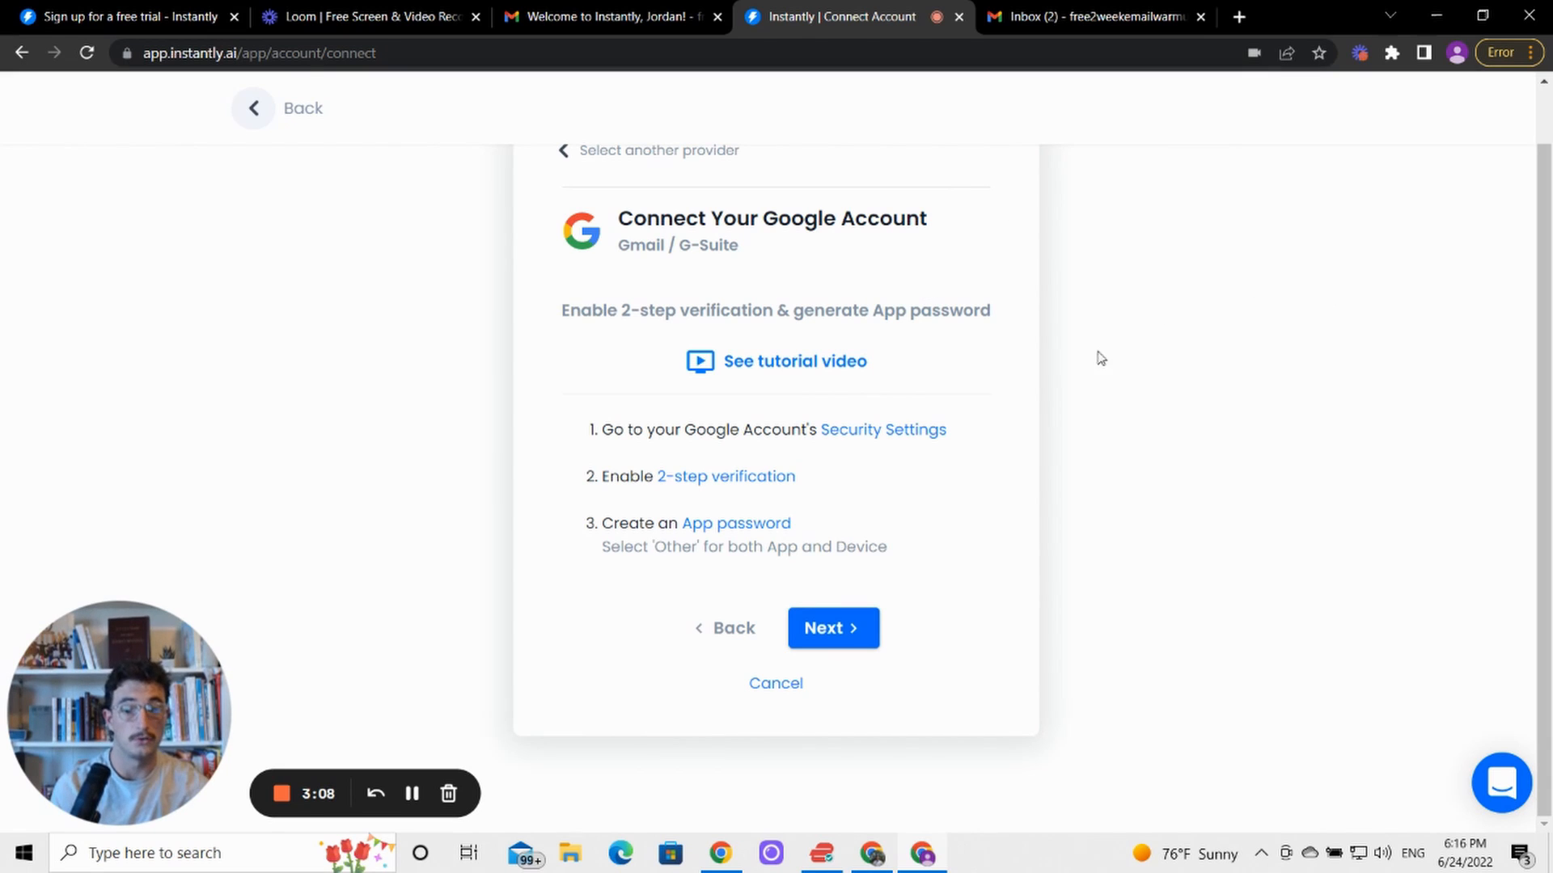
{"action": "right_click", "coordinate": [882, 429]}
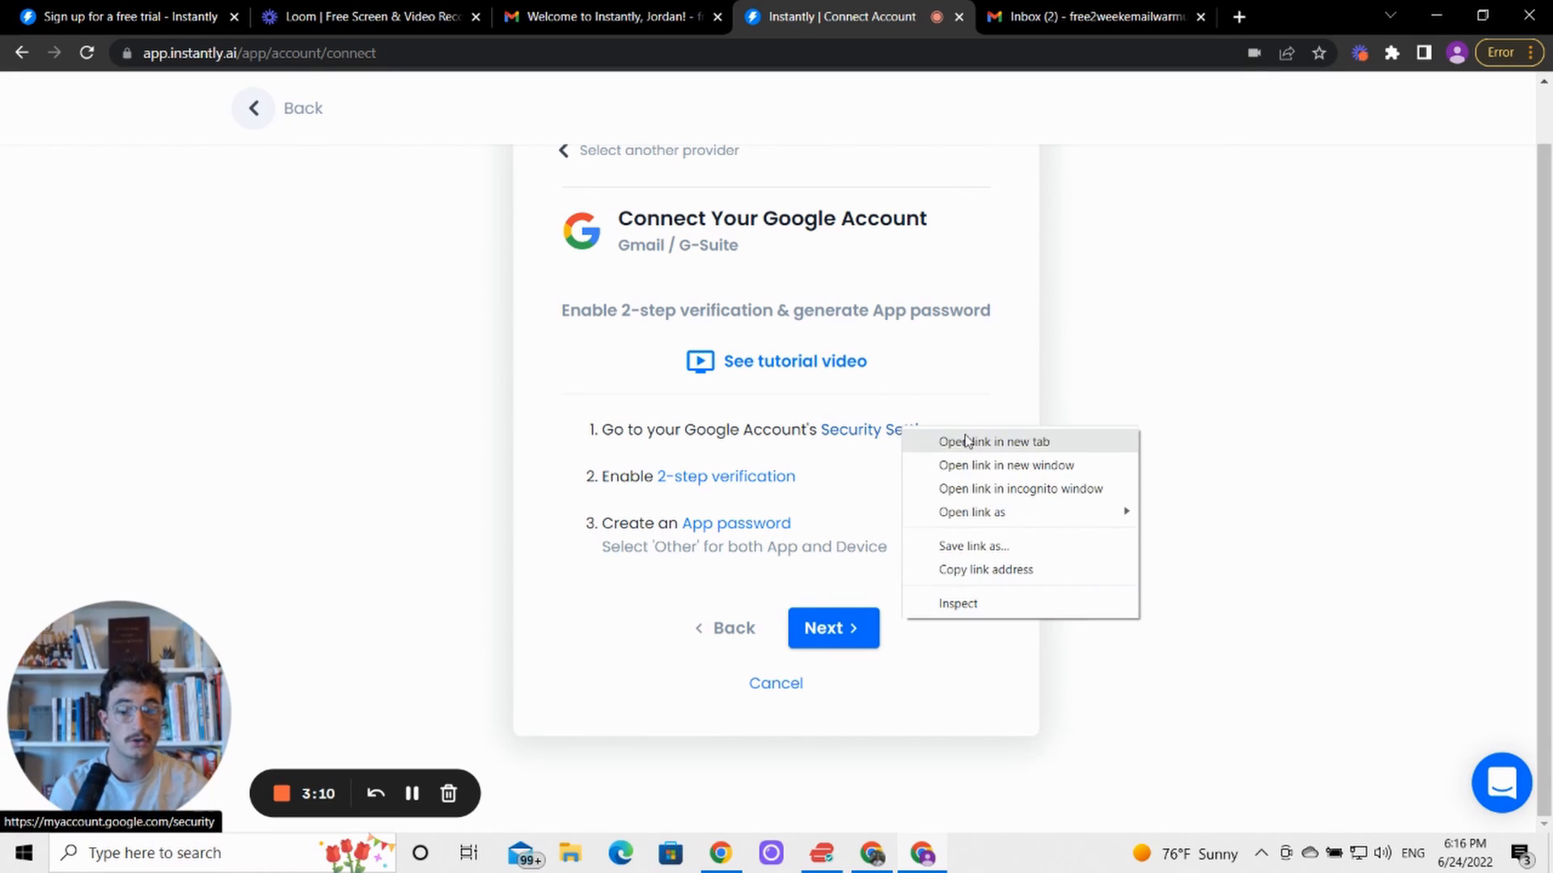
{"action": "left_click", "coordinate": [996, 442]}
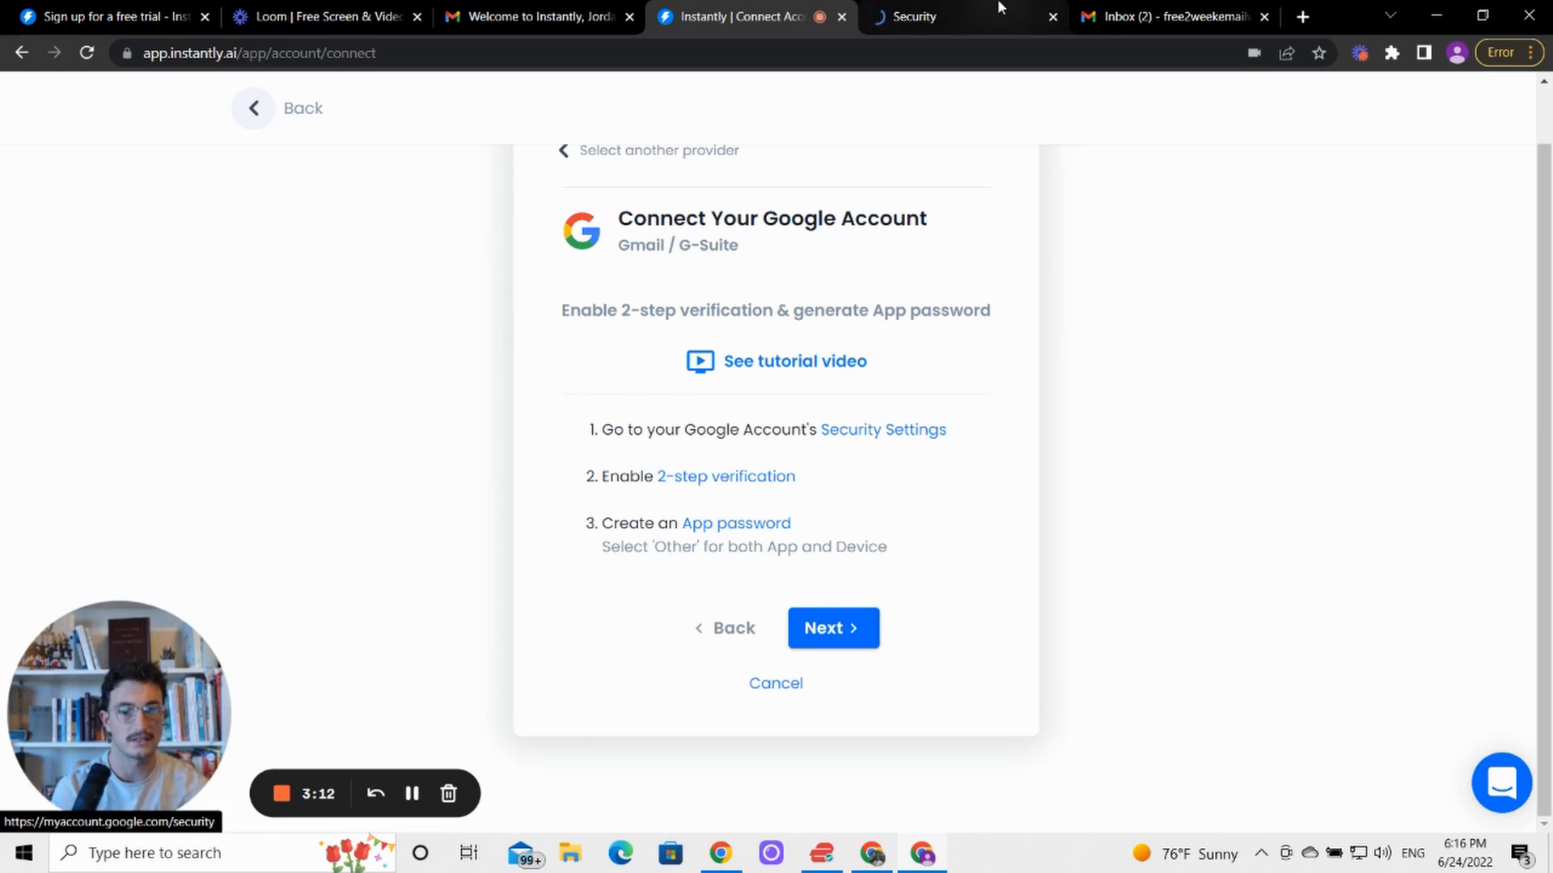
{"action": "left_click", "coordinate": [913, 17]}
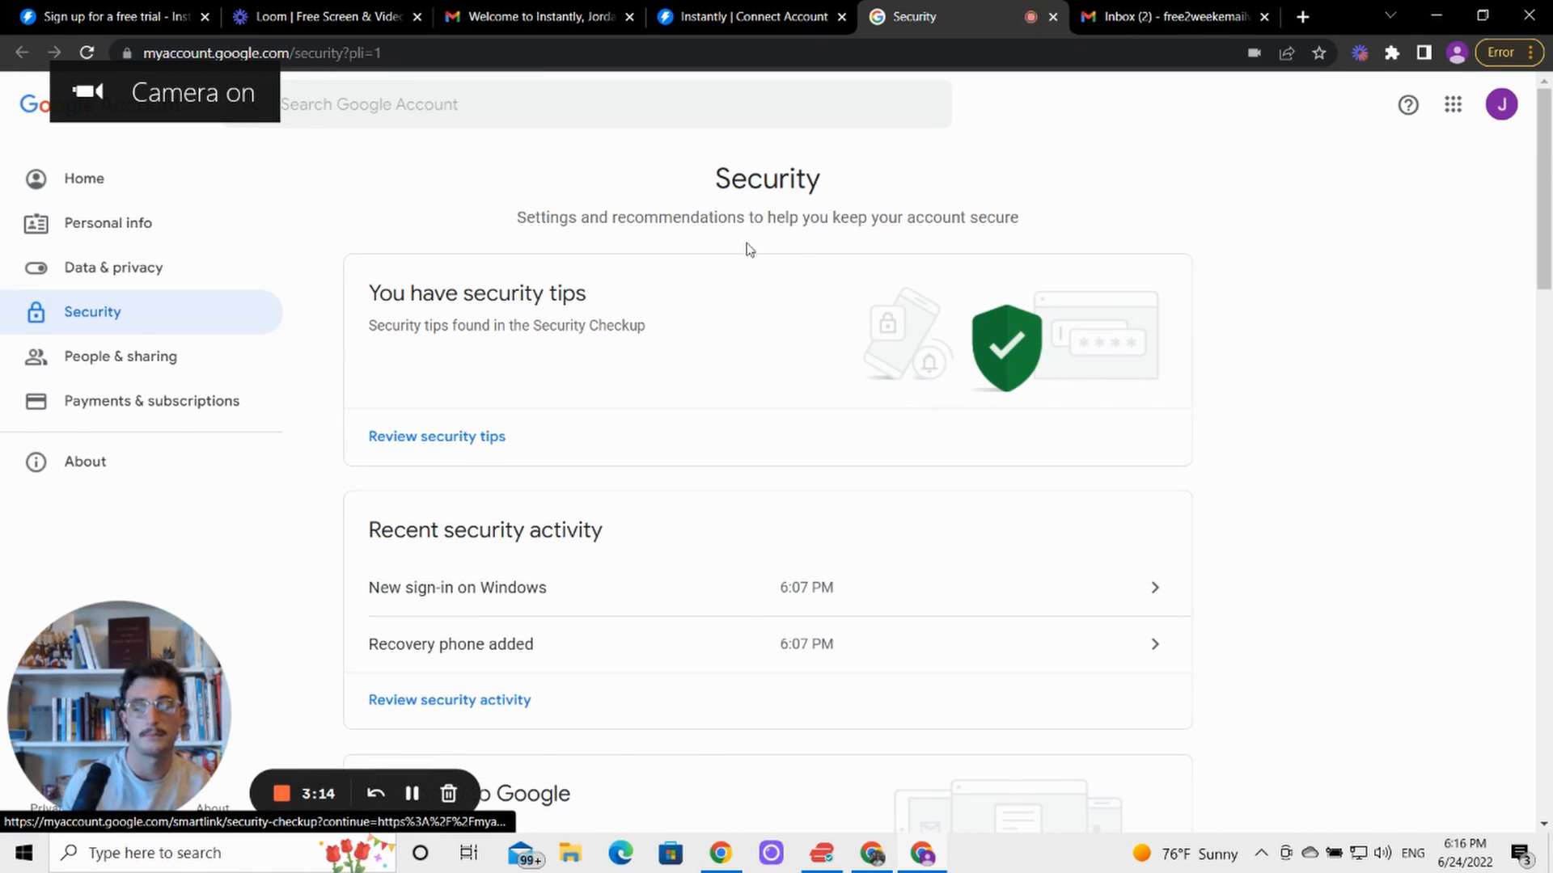
Set up 2-Step Verification with password and phone code, and turn it on.
{"action": "scroll", "scroll_direction": "down", "scroll_amount": 3}
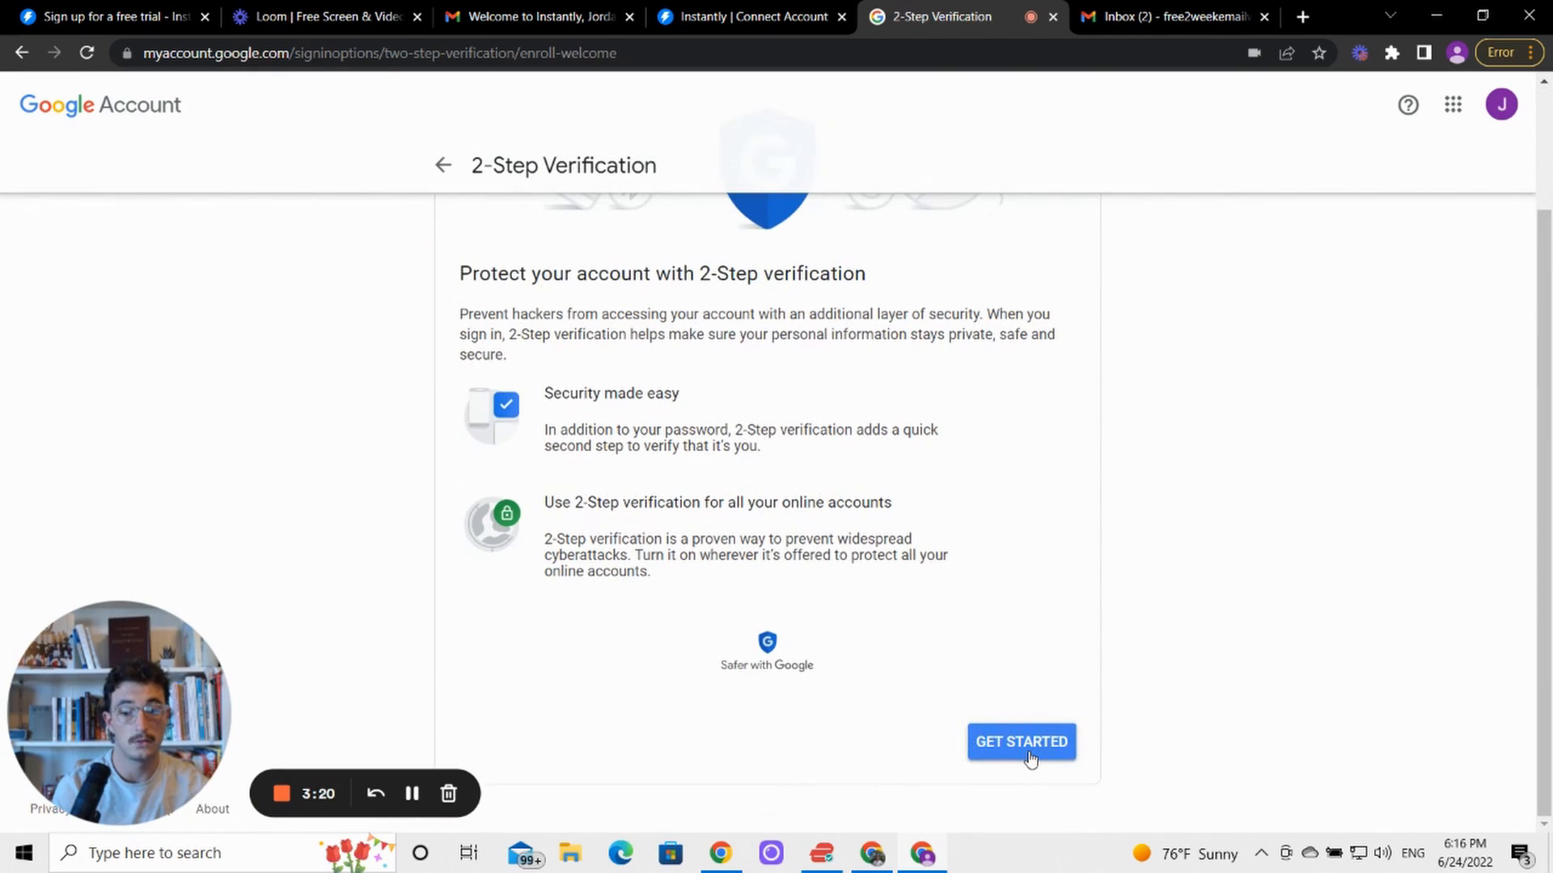
{"action": "left_click", "coordinate": [1020, 741]}
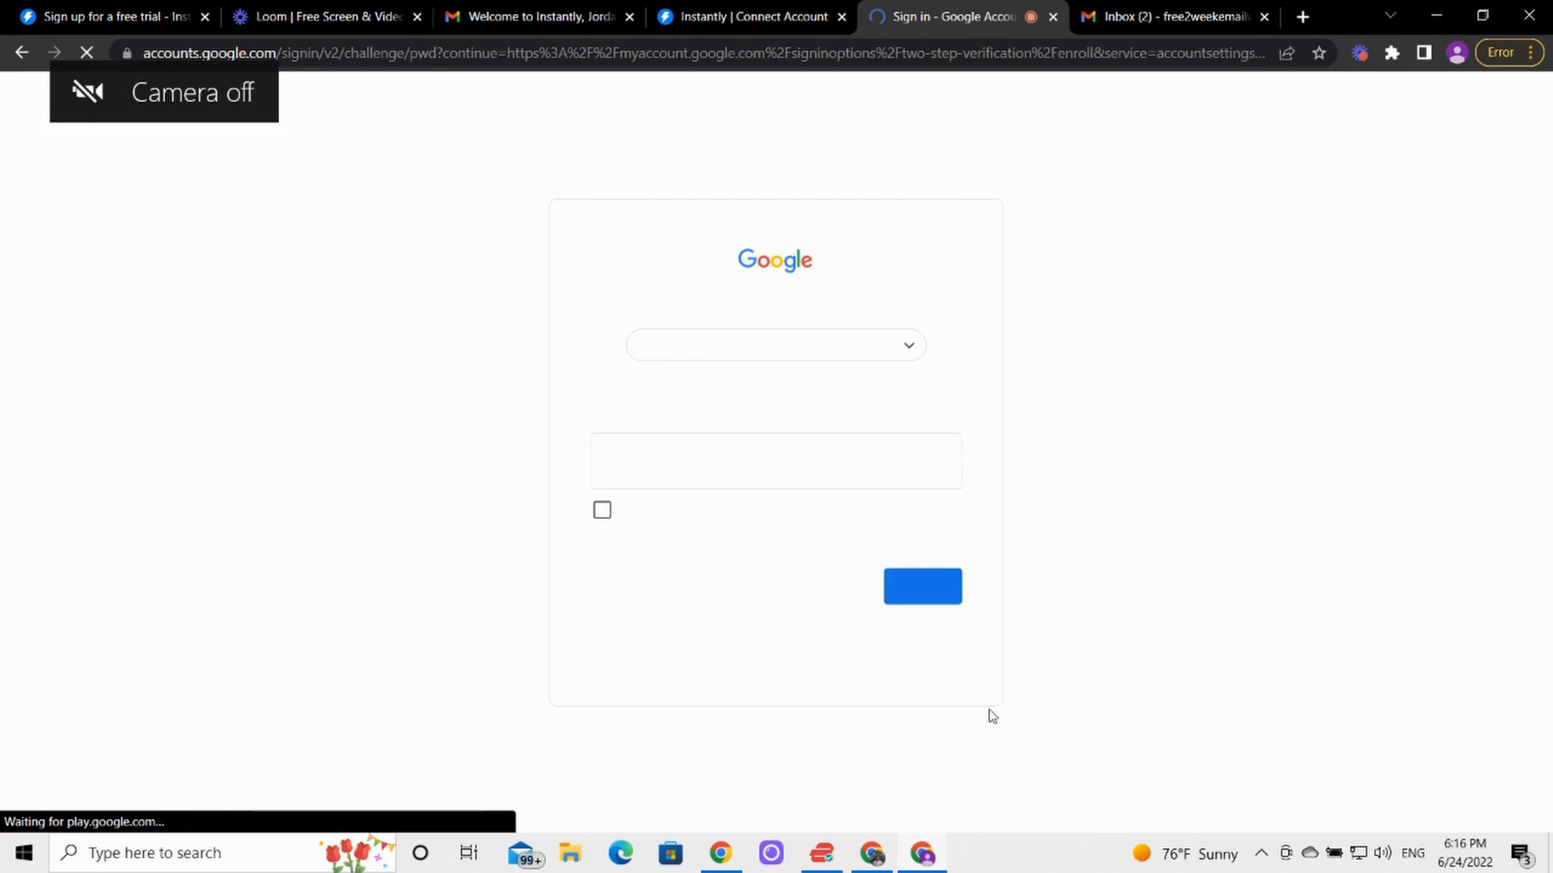
{"action": "type", "text": "••"}
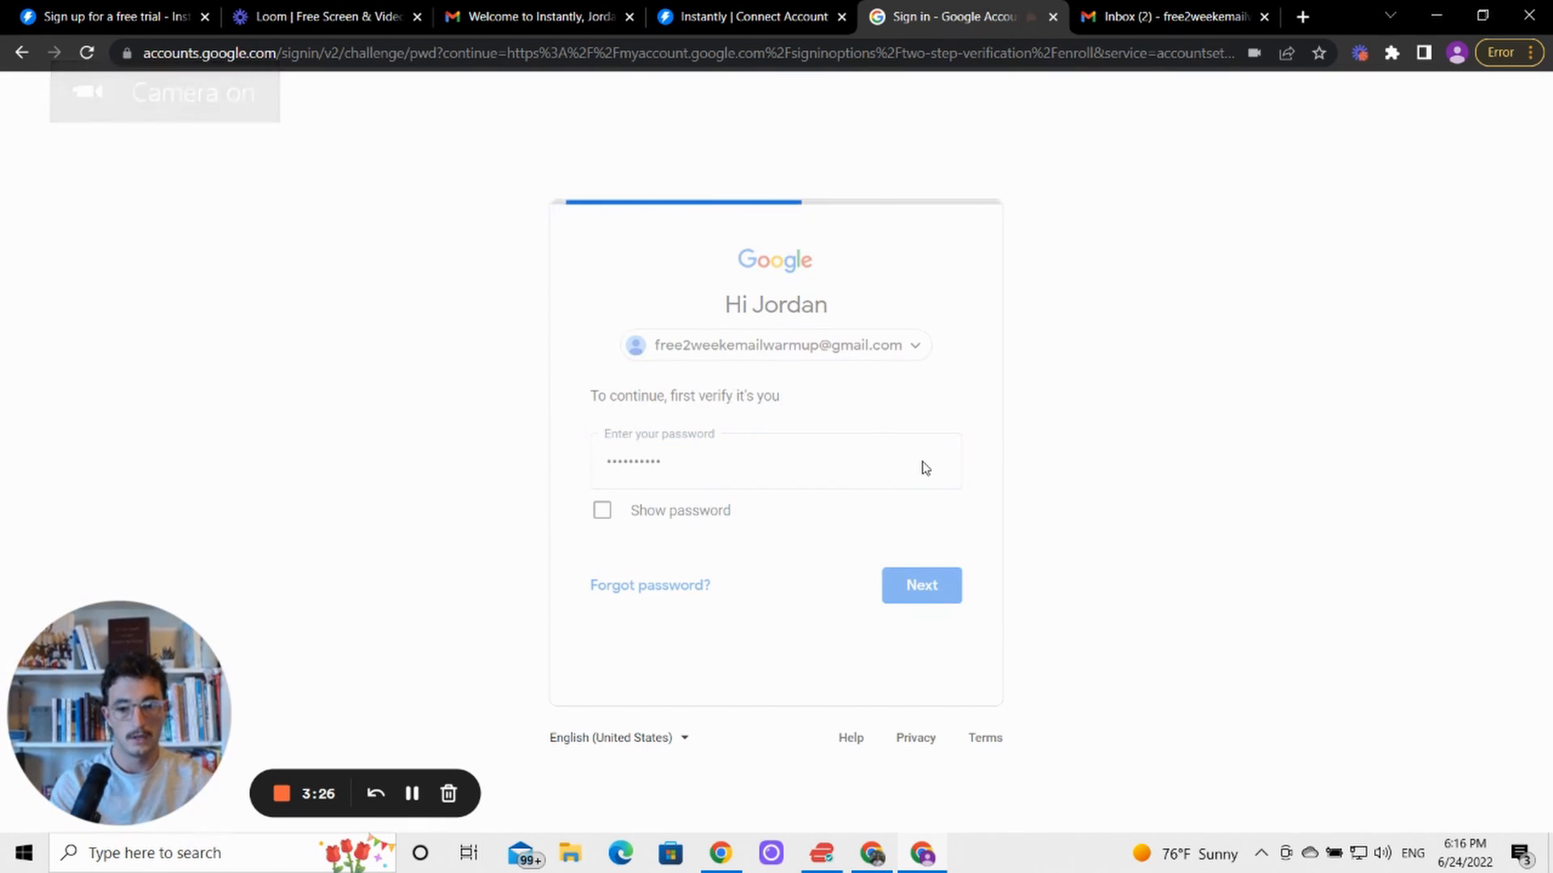
{"action": "left_click", "coordinate": [919, 586]}
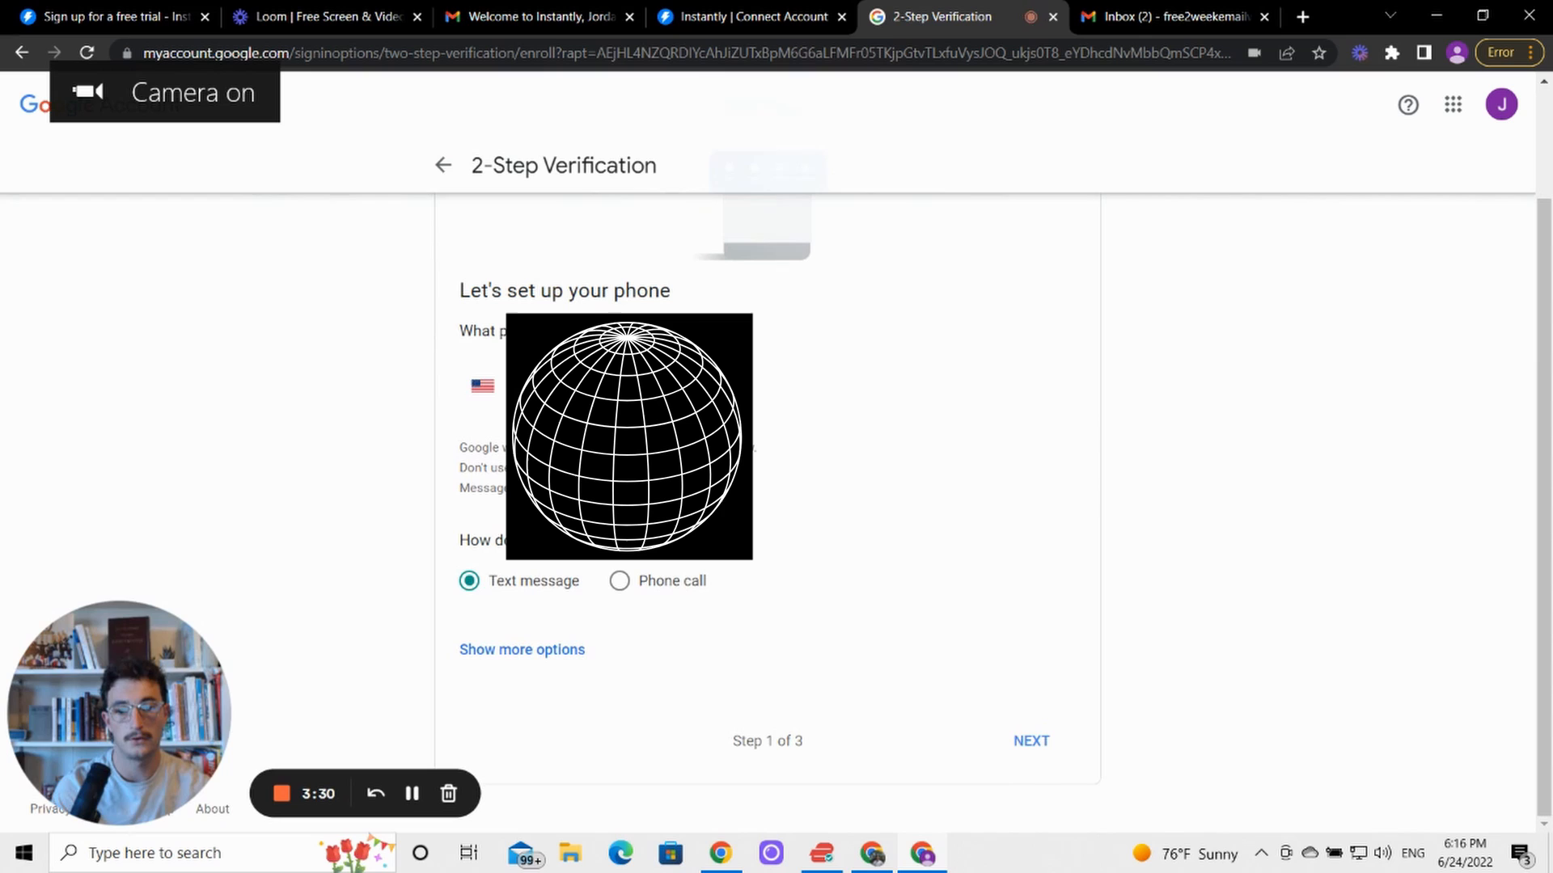
{"action": "left_click", "coordinate": [1030, 740]}
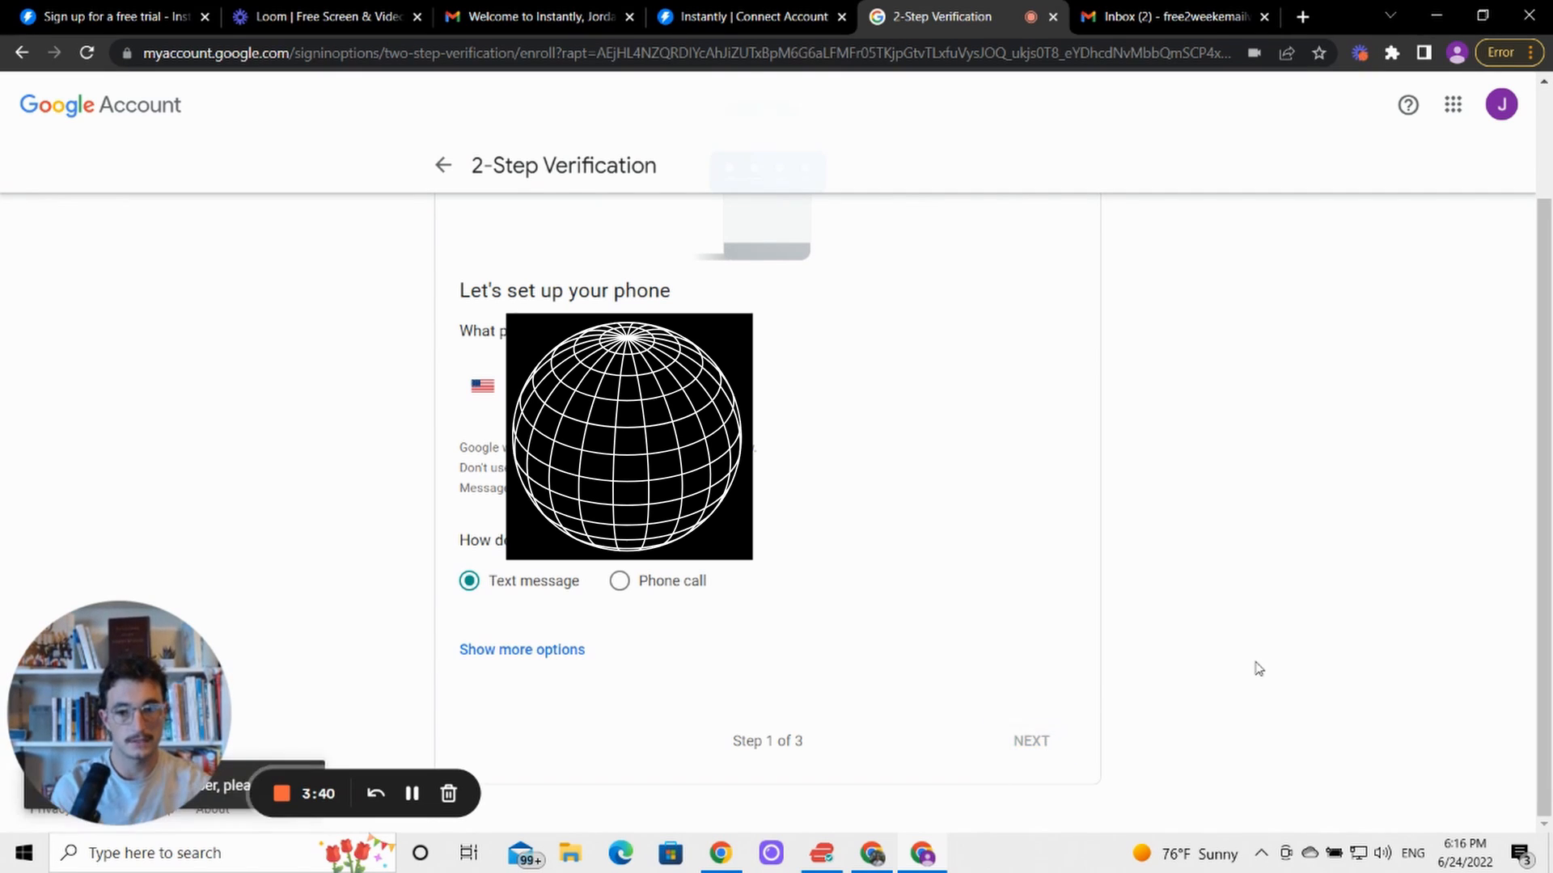
{"action": "left_click", "coordinate": [1029, 741]}
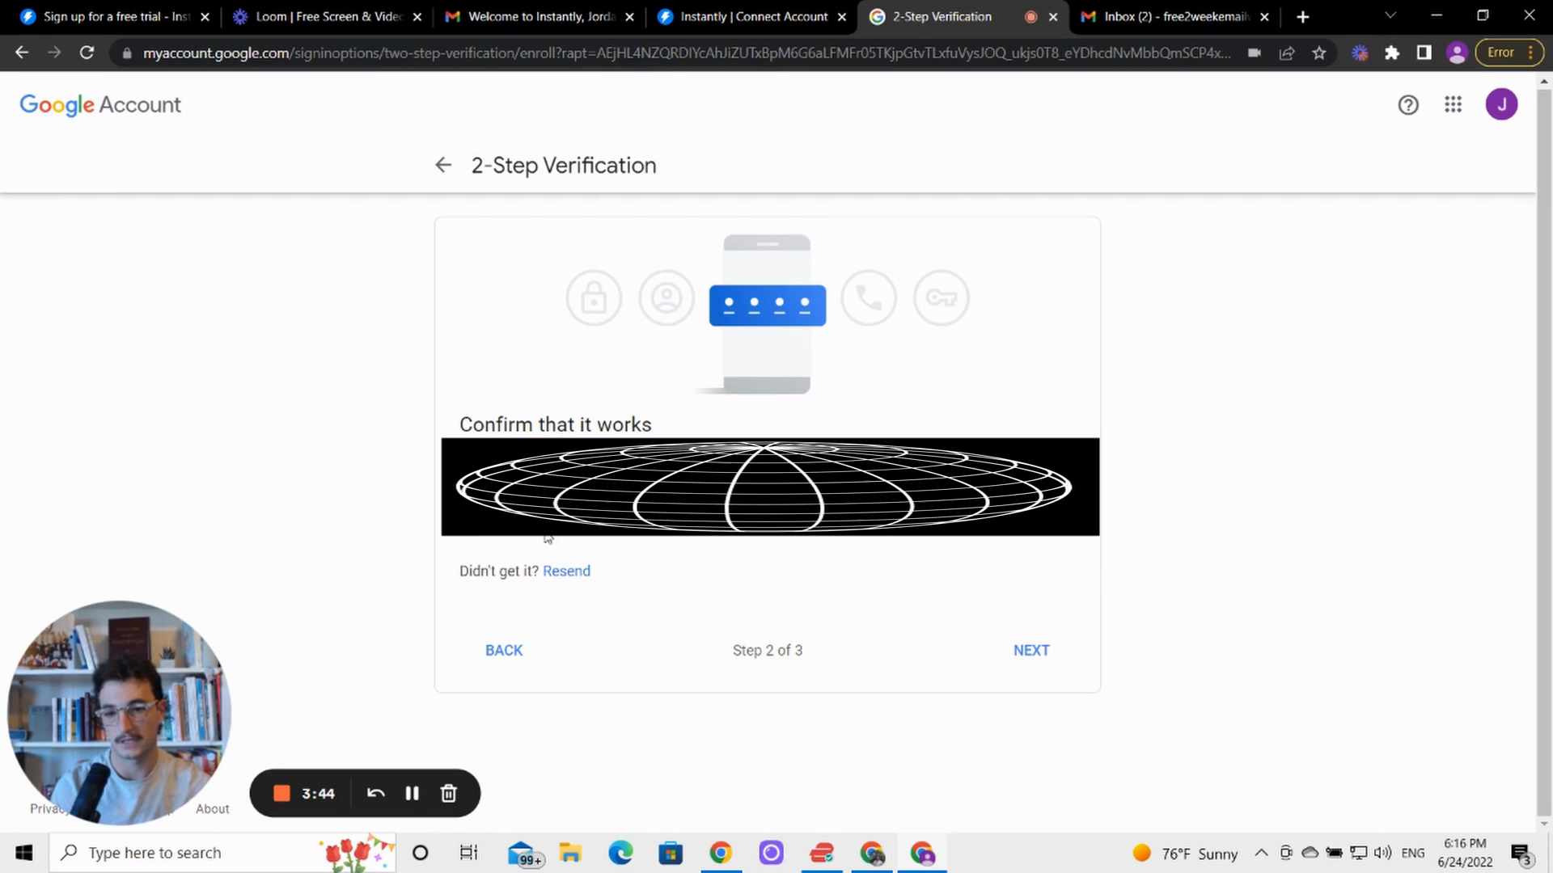
{"action": "left_click", "coordinate": [1029, 650]}
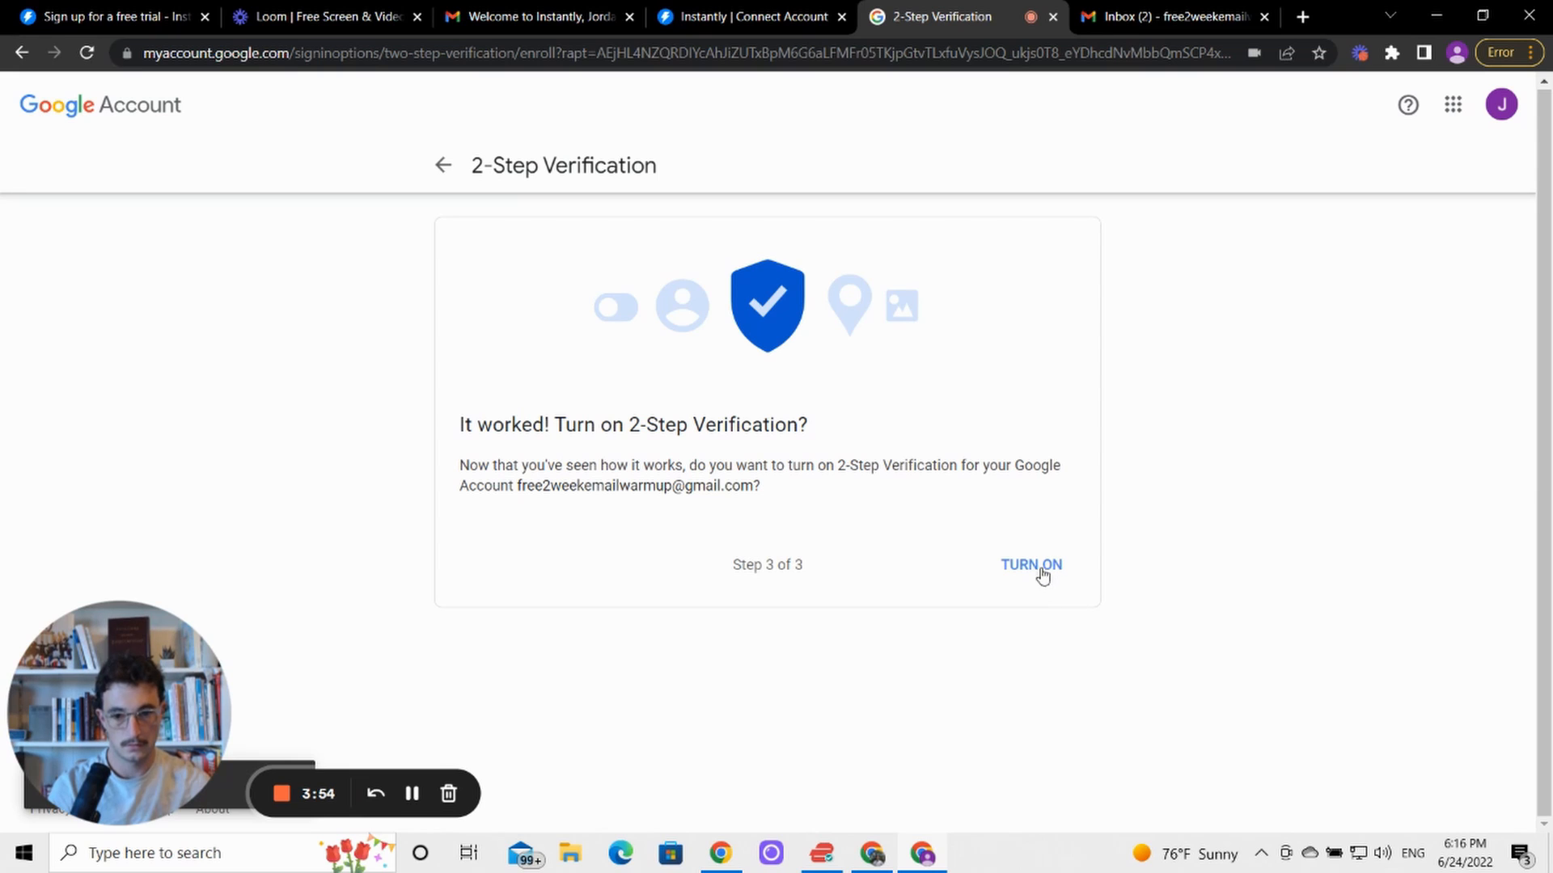
{"action": "mouse_move", "coordinate": [1040, 608]}
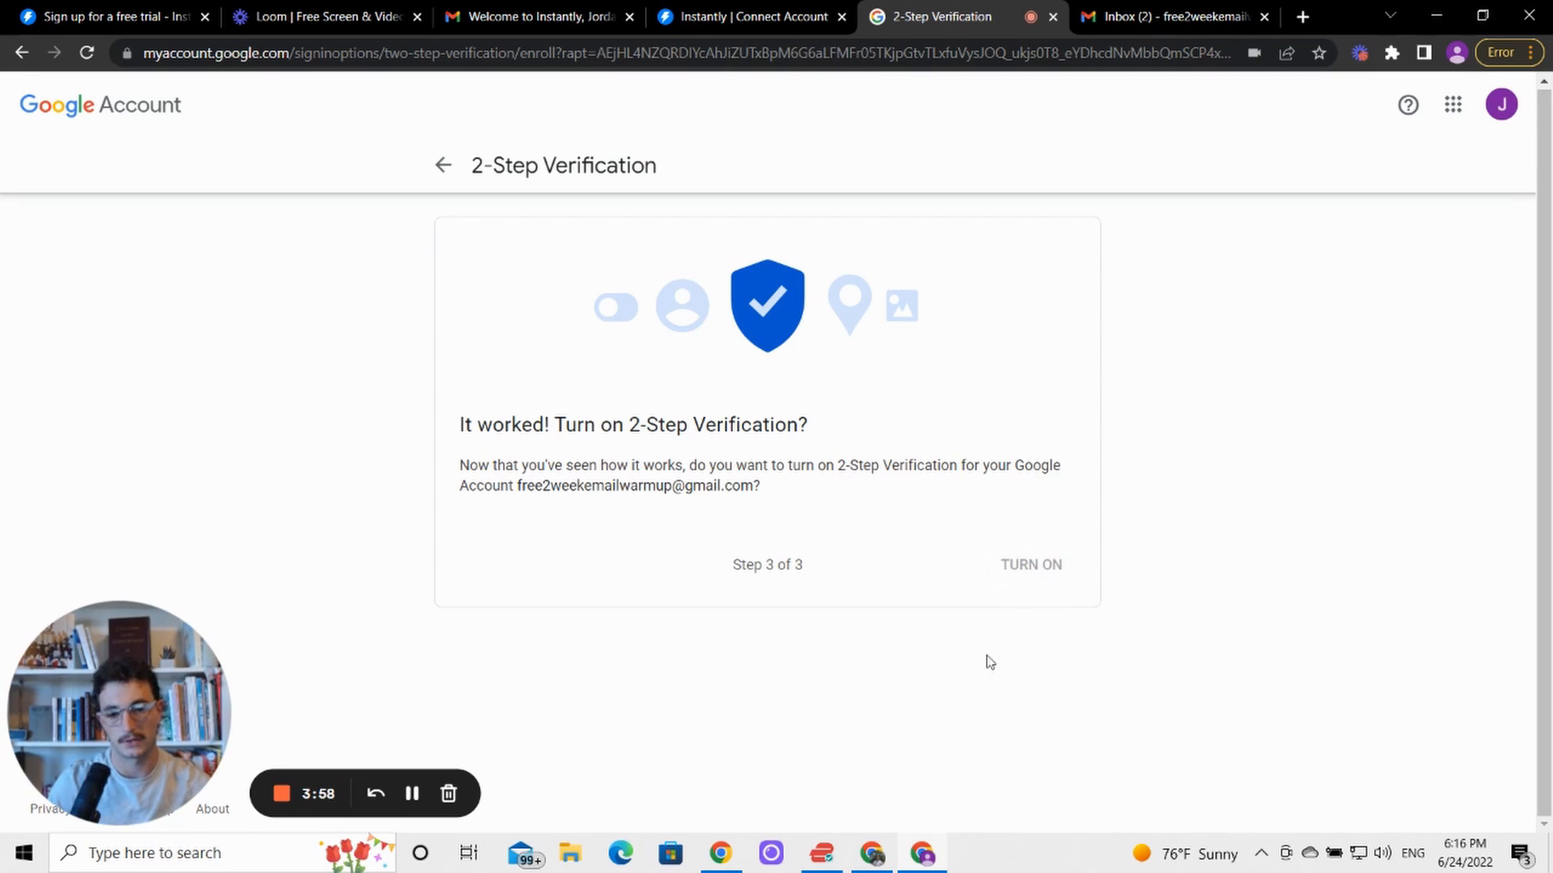
{"action": "left_click", "coordinate": [1029, 565]}
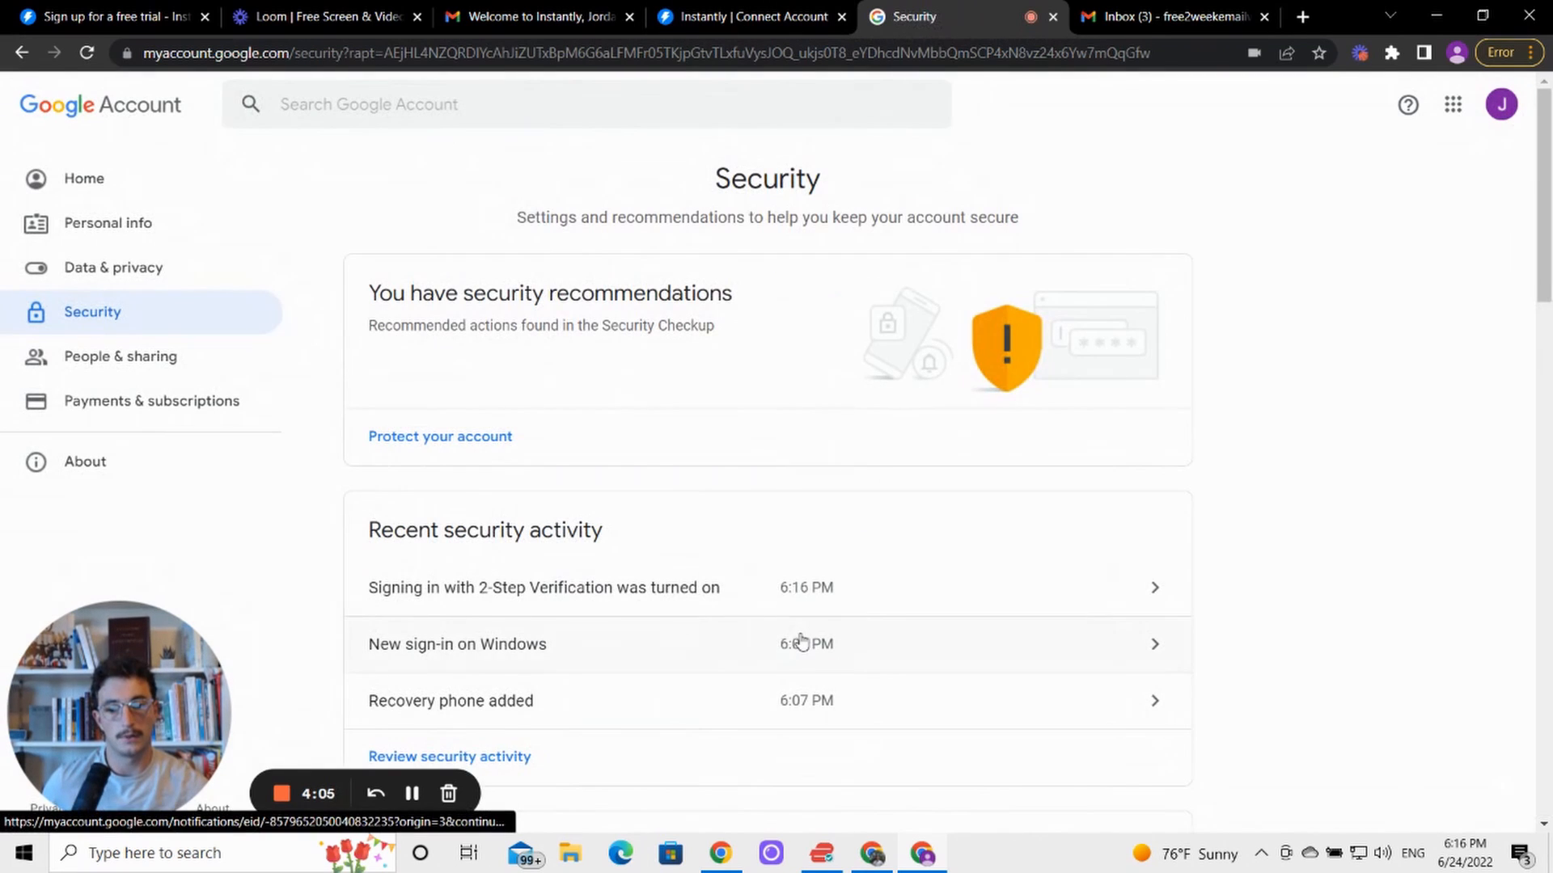
Check the Instantly connection instructions, then go back to Google Account security settings.
{"action": "scroll", "scroll_direction": "down", "scroll_amount": 3}
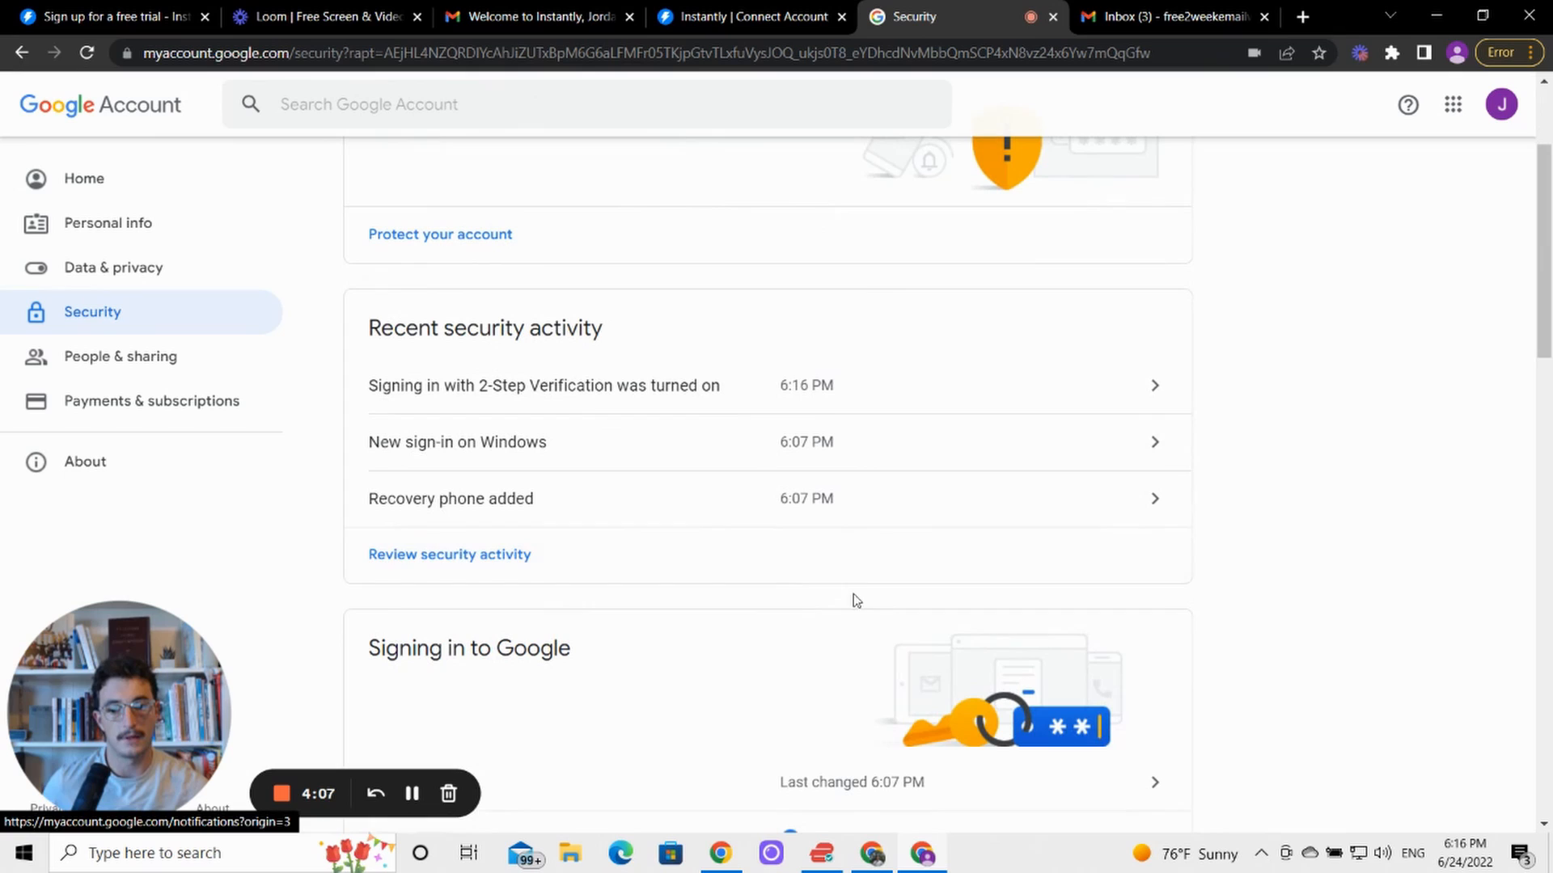
{"action": "left_click", "coordinate": [749, 17]}
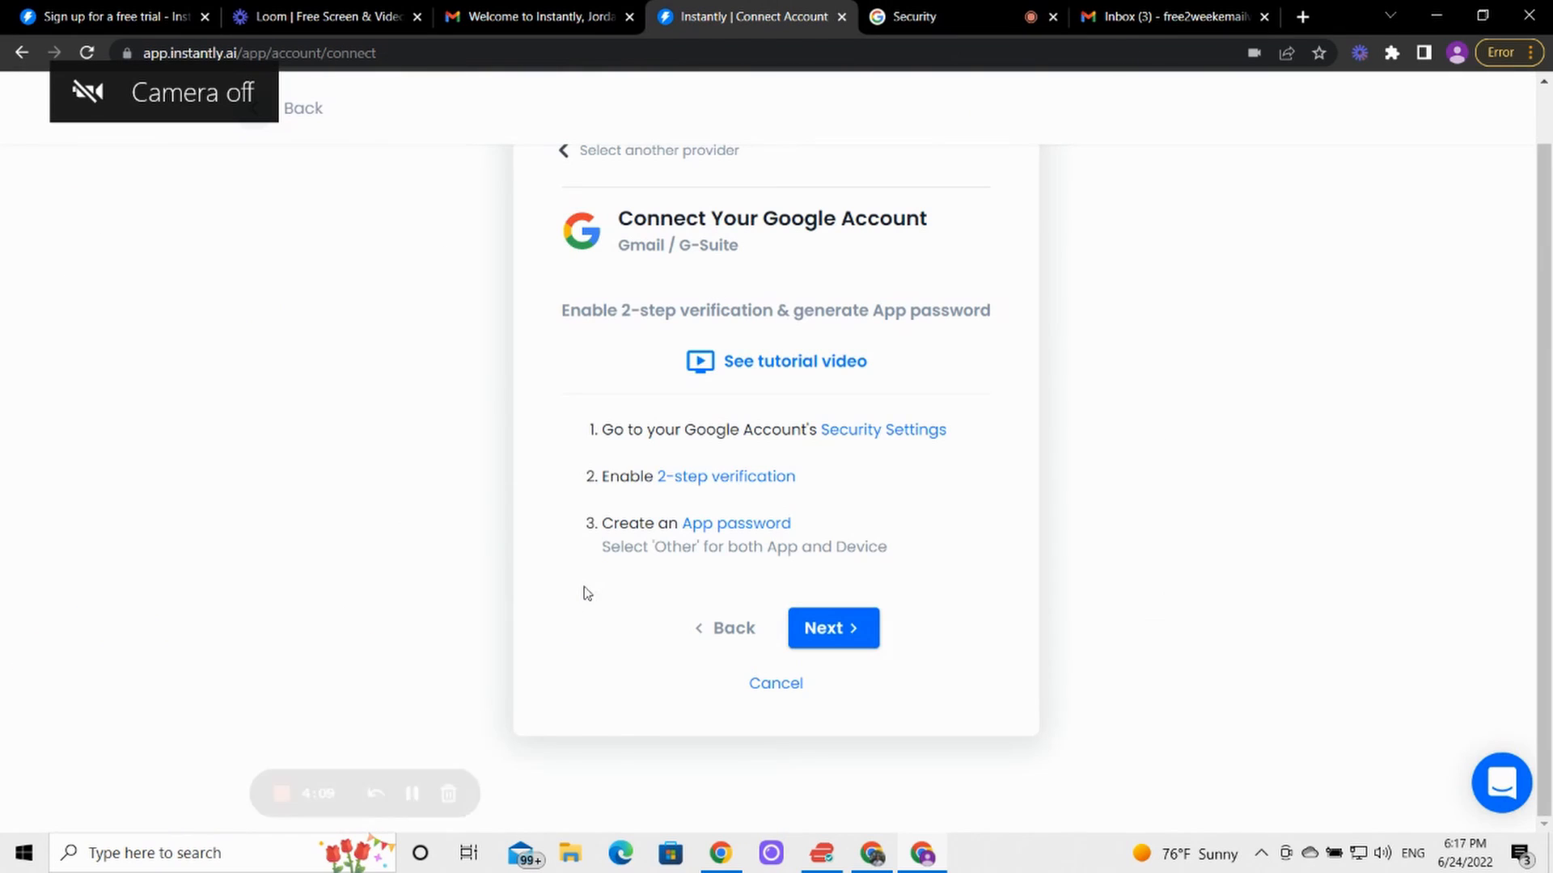
{"action": "left_click", "coordinate": [86, 92]}
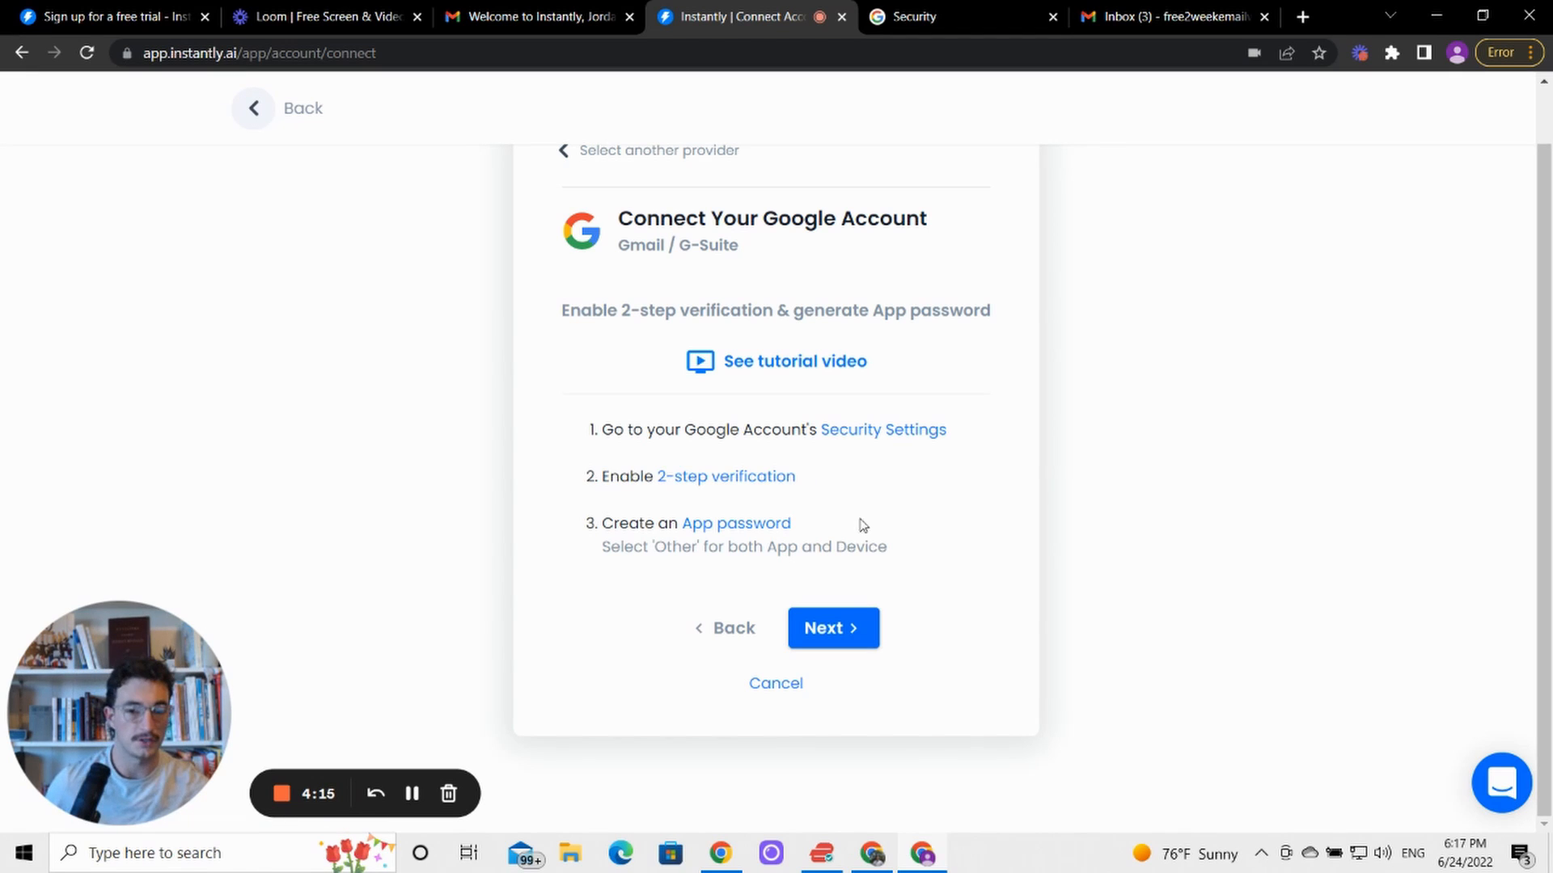
{"action": "mouse_move", "coordinate": [925, 498]}
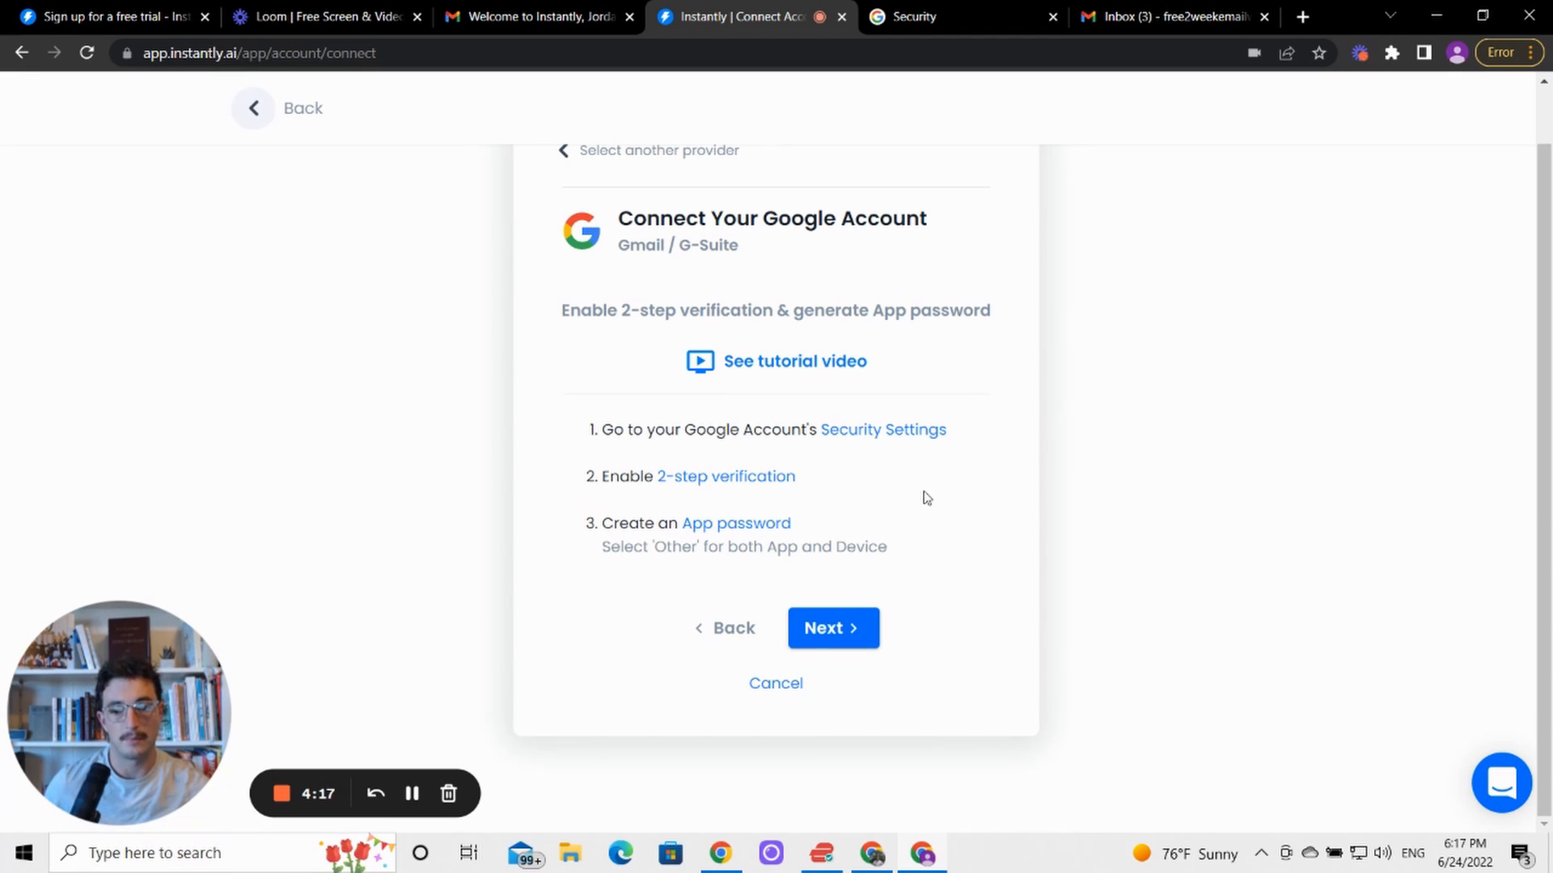
{"action": "left_click", "coordinate": [913, 17]}
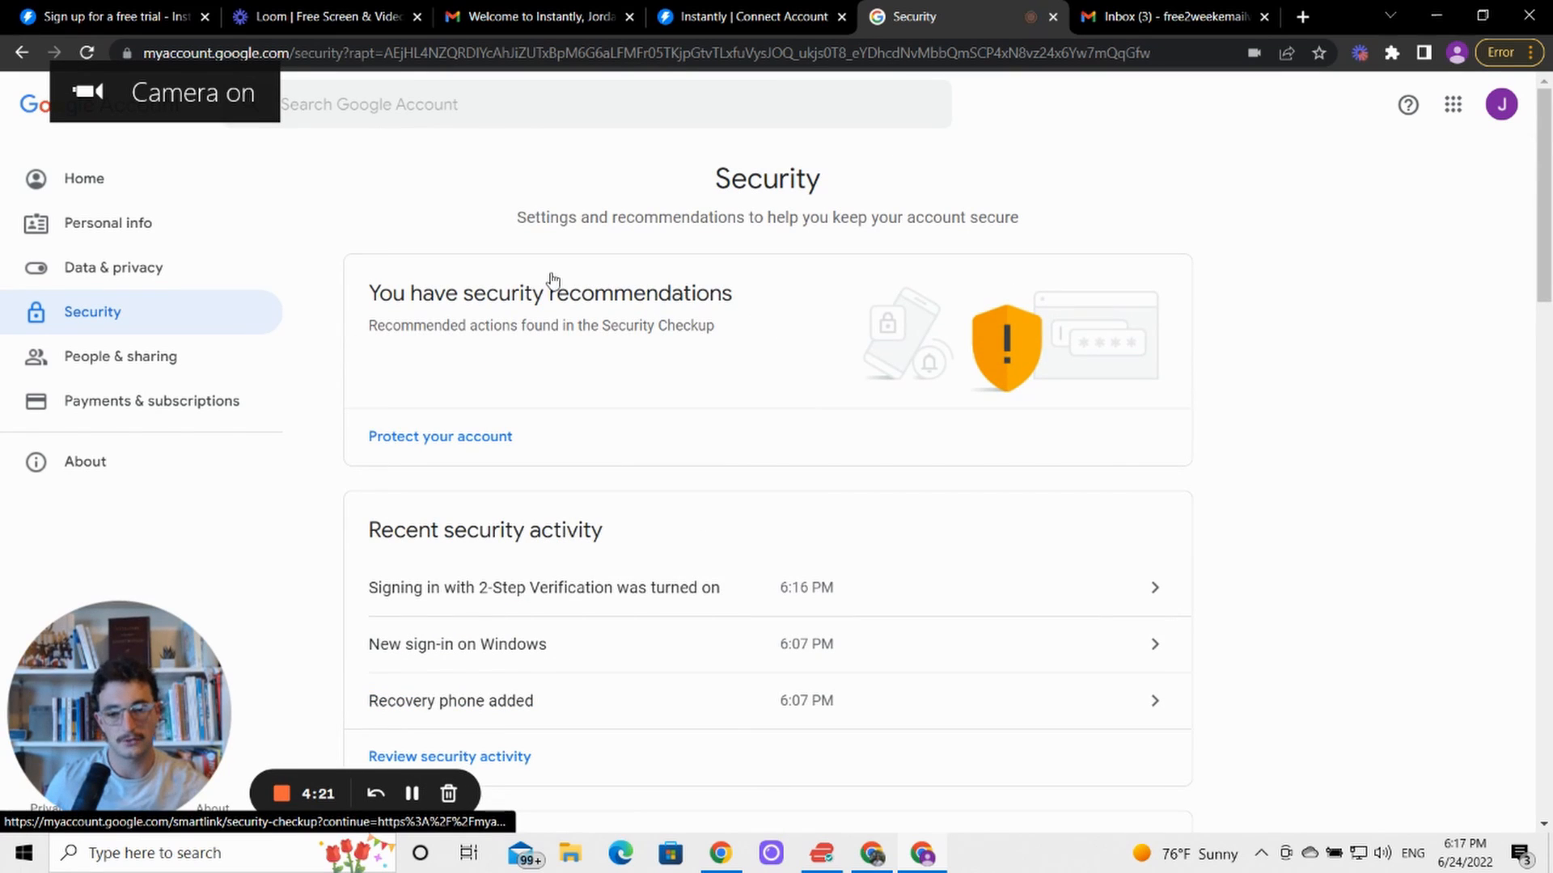
{"action": "scroll", "scroll_direction": "down", "scroll_amount": 3}
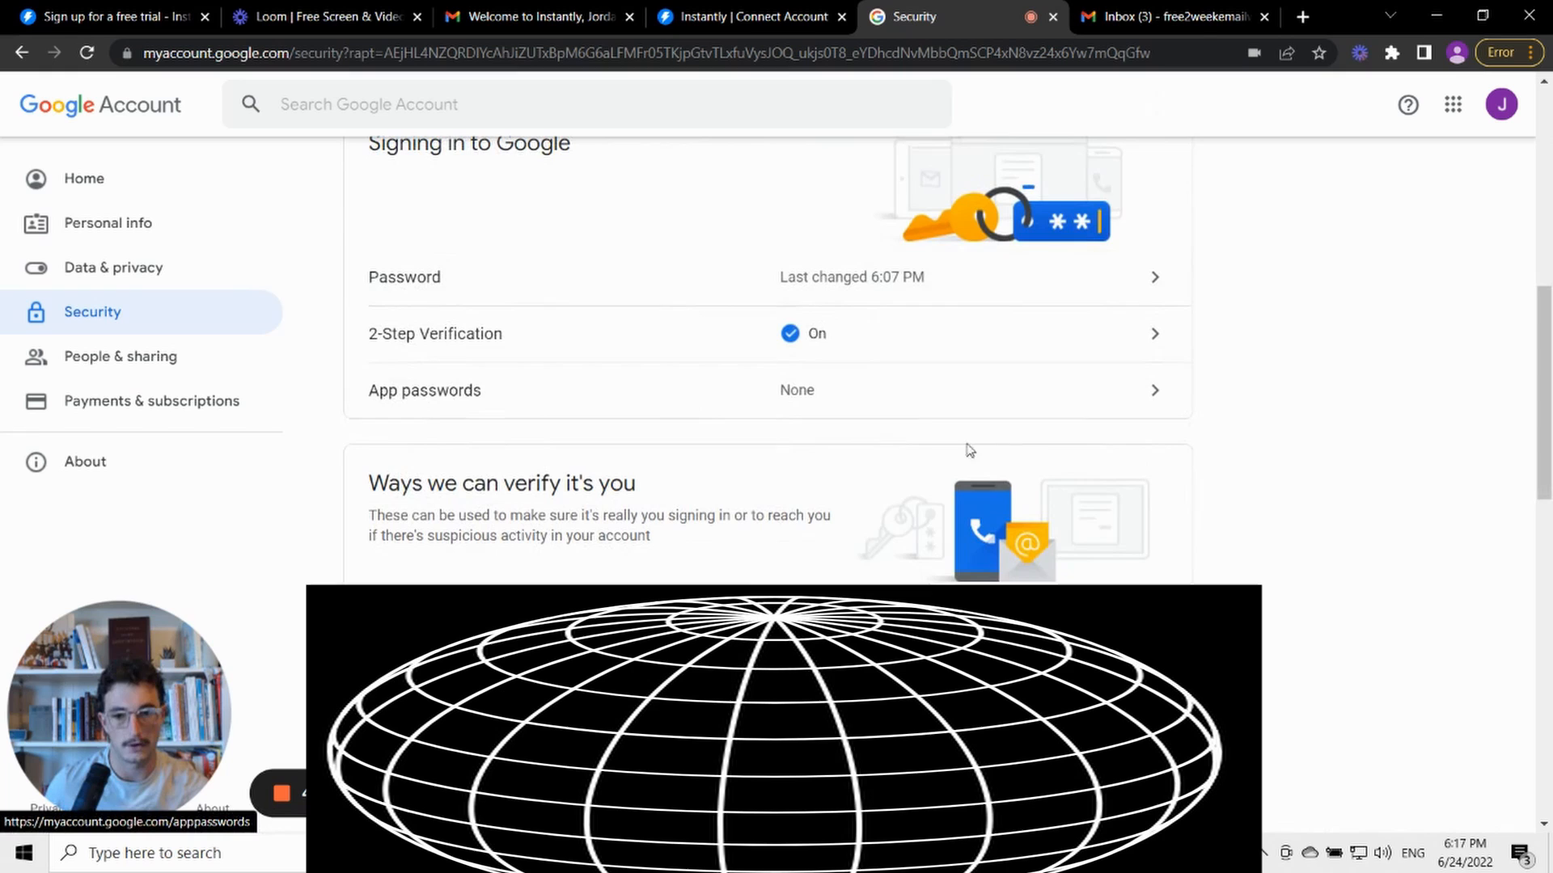
{"action": "mouse_move", "coordinate": [817, 416]}
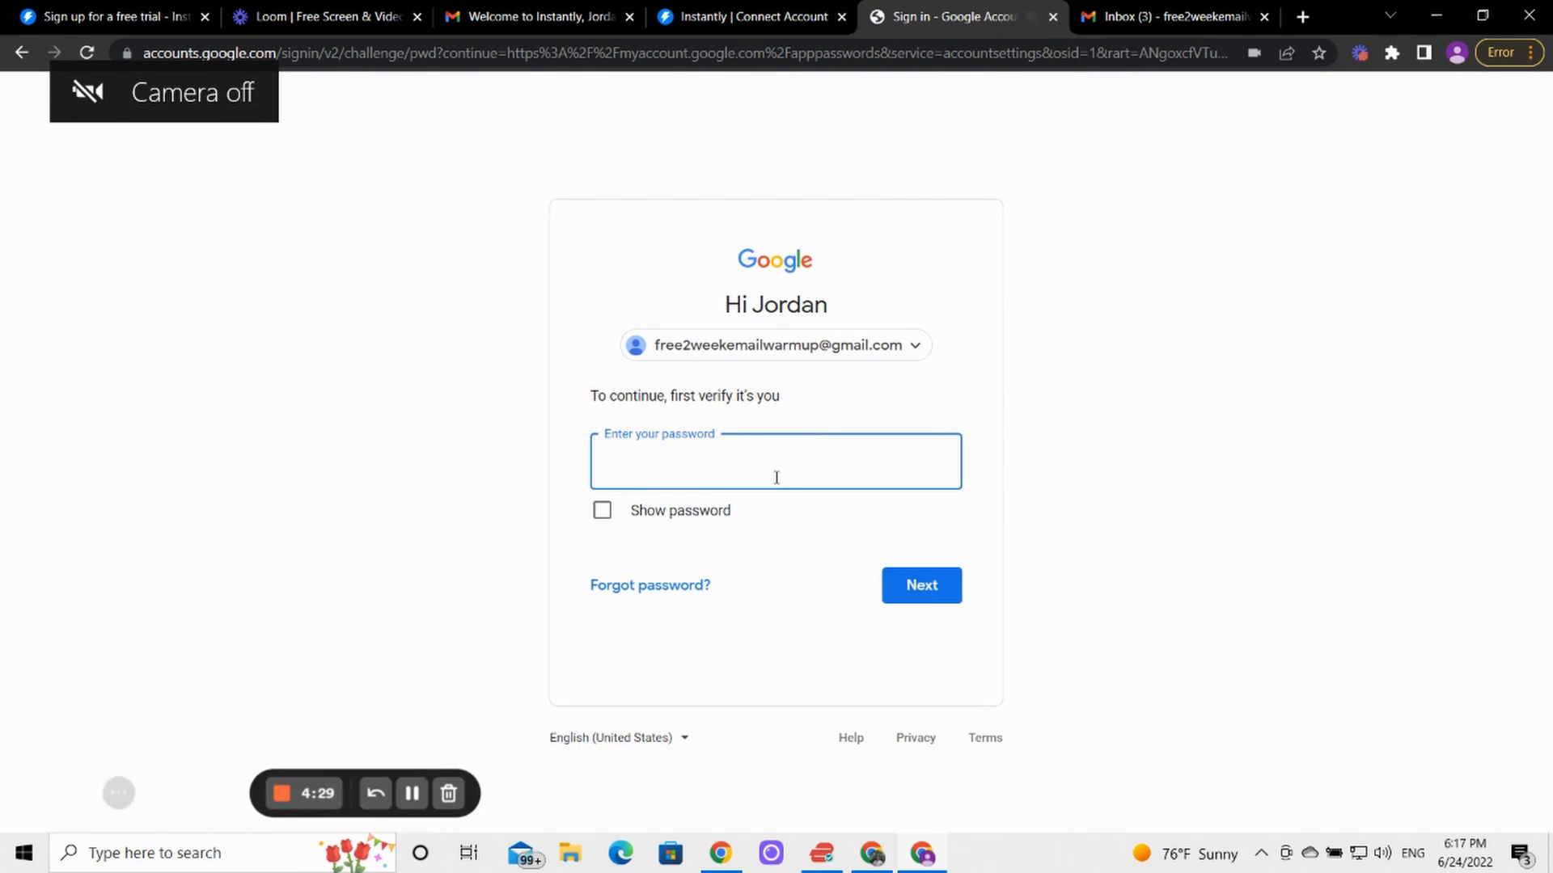
Re-enter the password and generate an app password for a custom app named Instantly.
{"action": "type", "text": "password"}
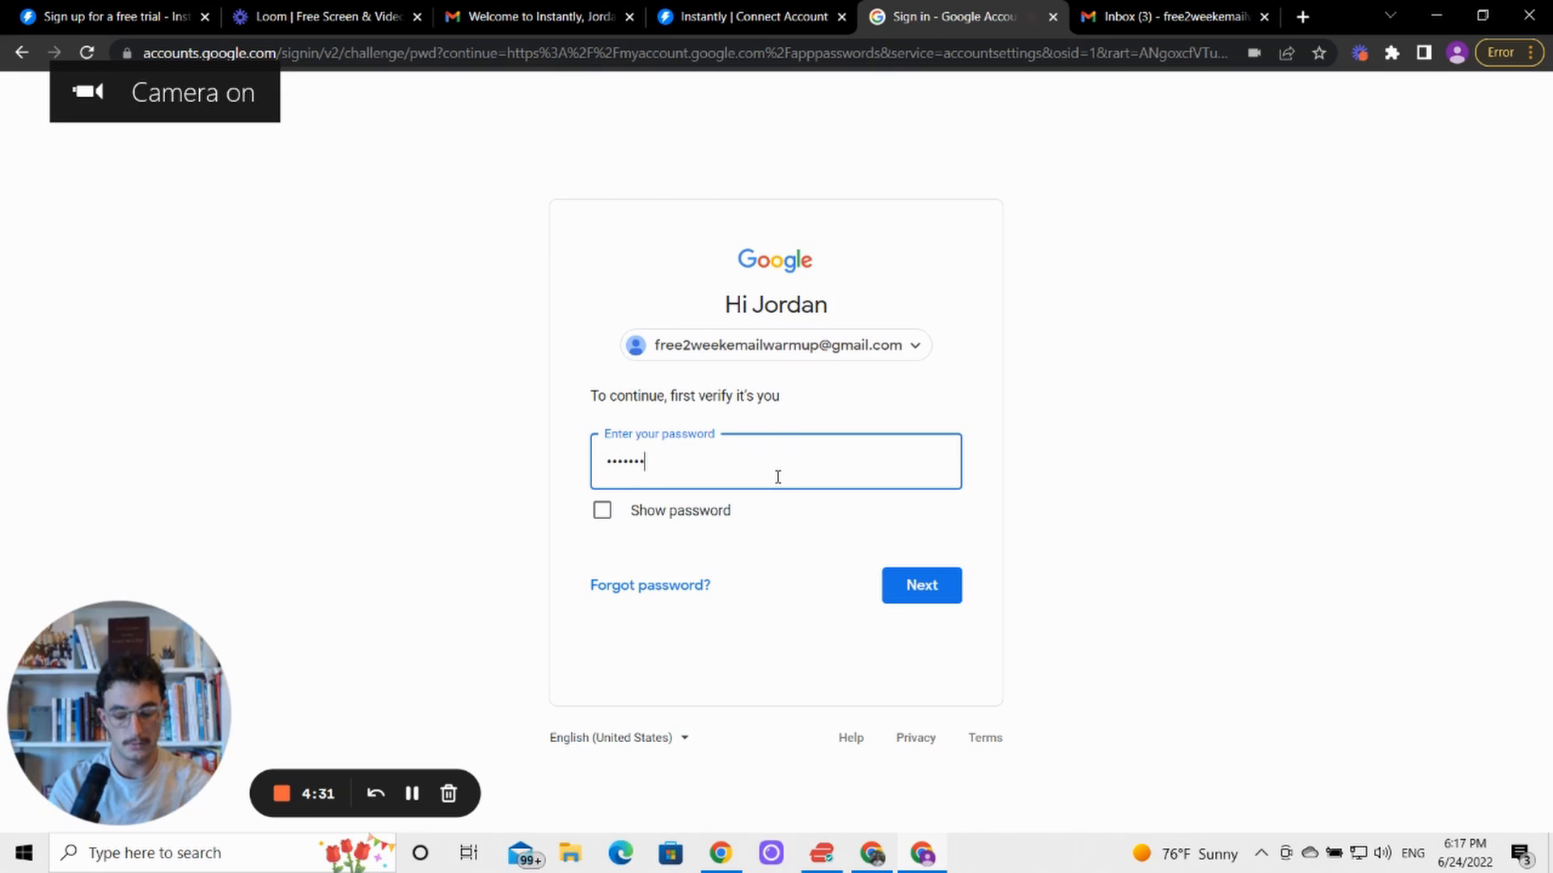
{"action": "left_click", "coordinate": [919, 584]}
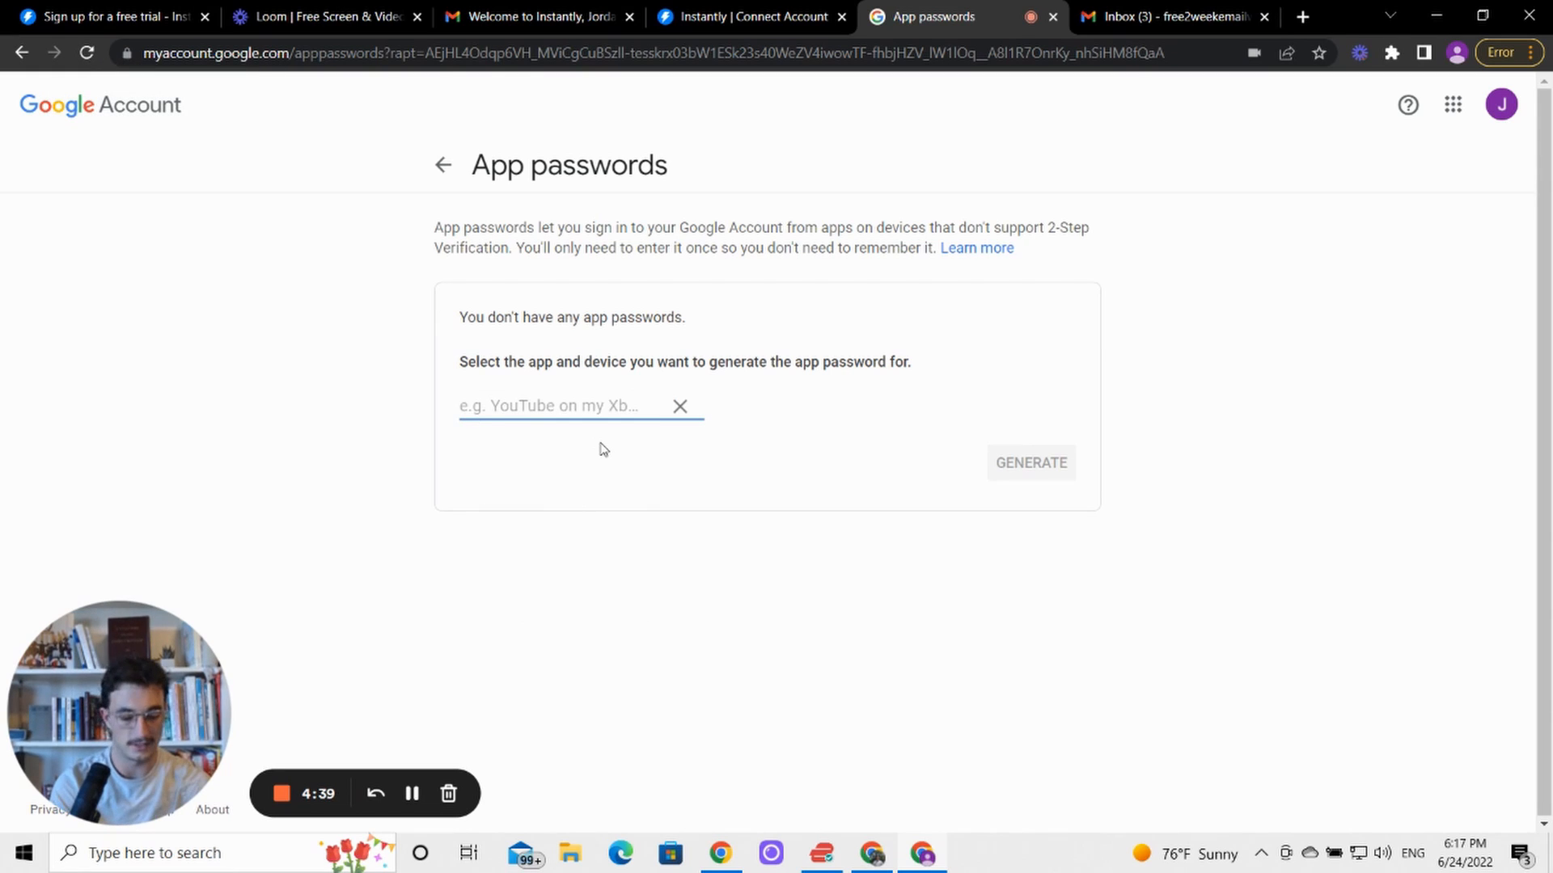
{"action": "type", "text": "Instantly"}
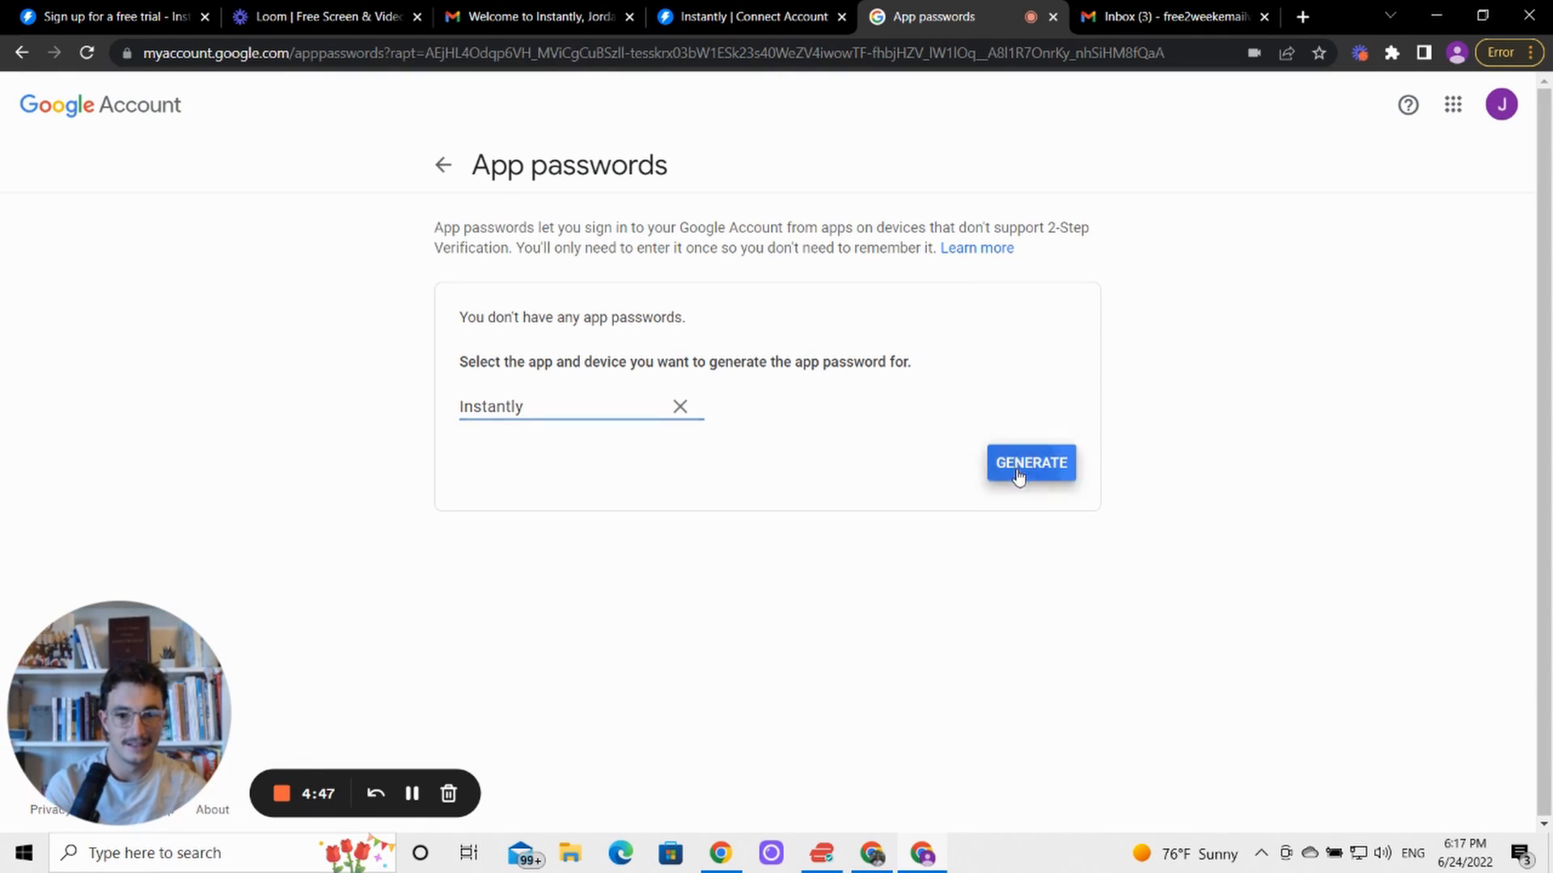
{"action": "left_click", "coordinate": [1029, 462]}
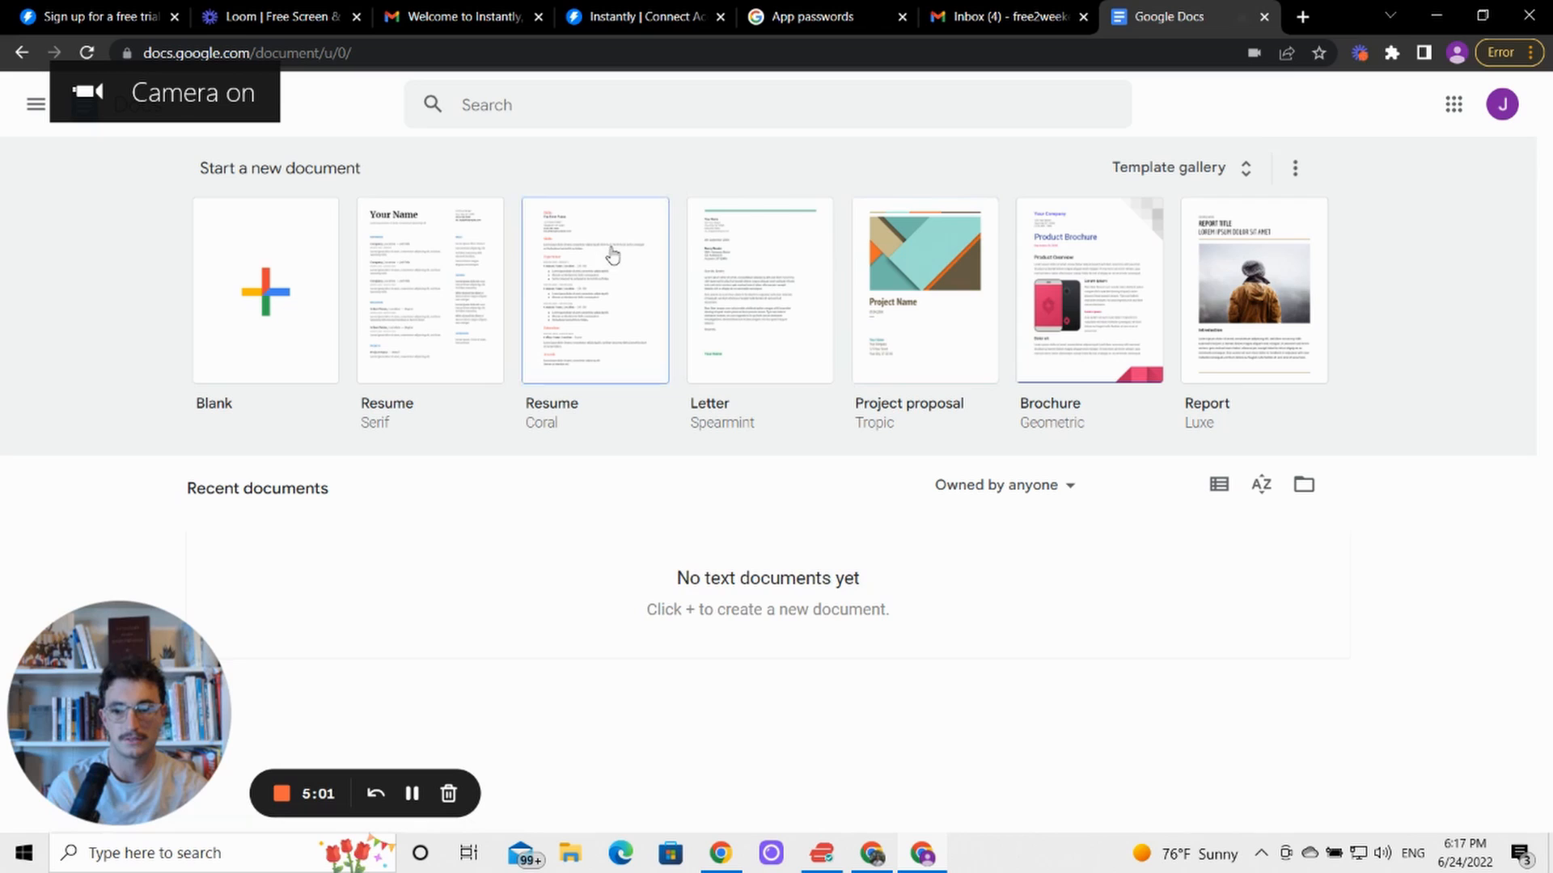
Create a blank Google Doc, then return to the Instantly Connect Account tab.
{"action": "left_click", "coordinate": [595, 291]}
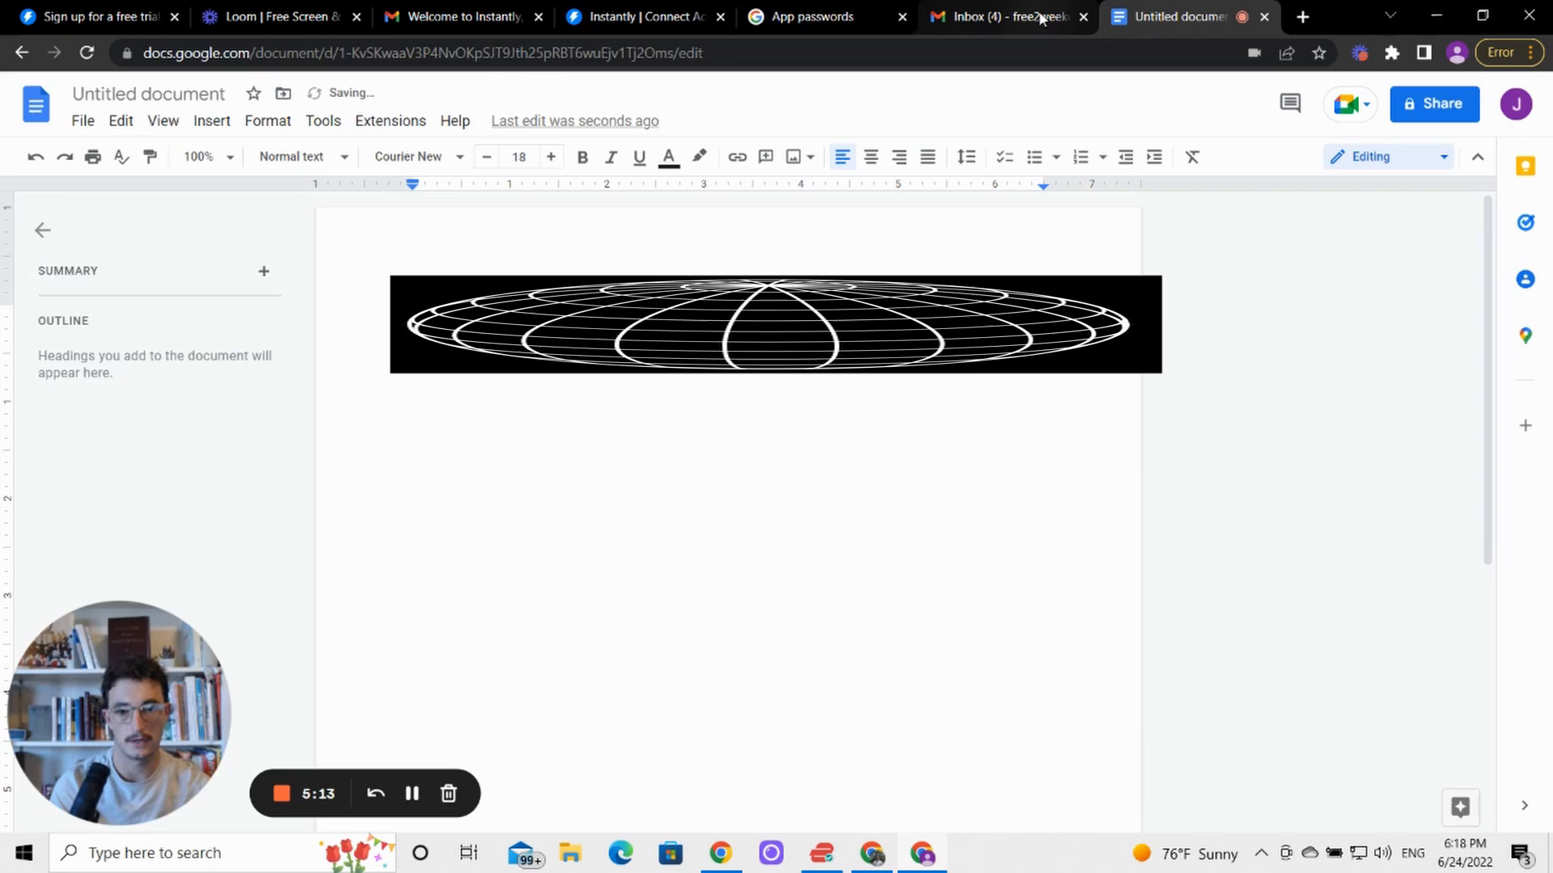
{"action": "left_click", "coordinate": [812, 17]}
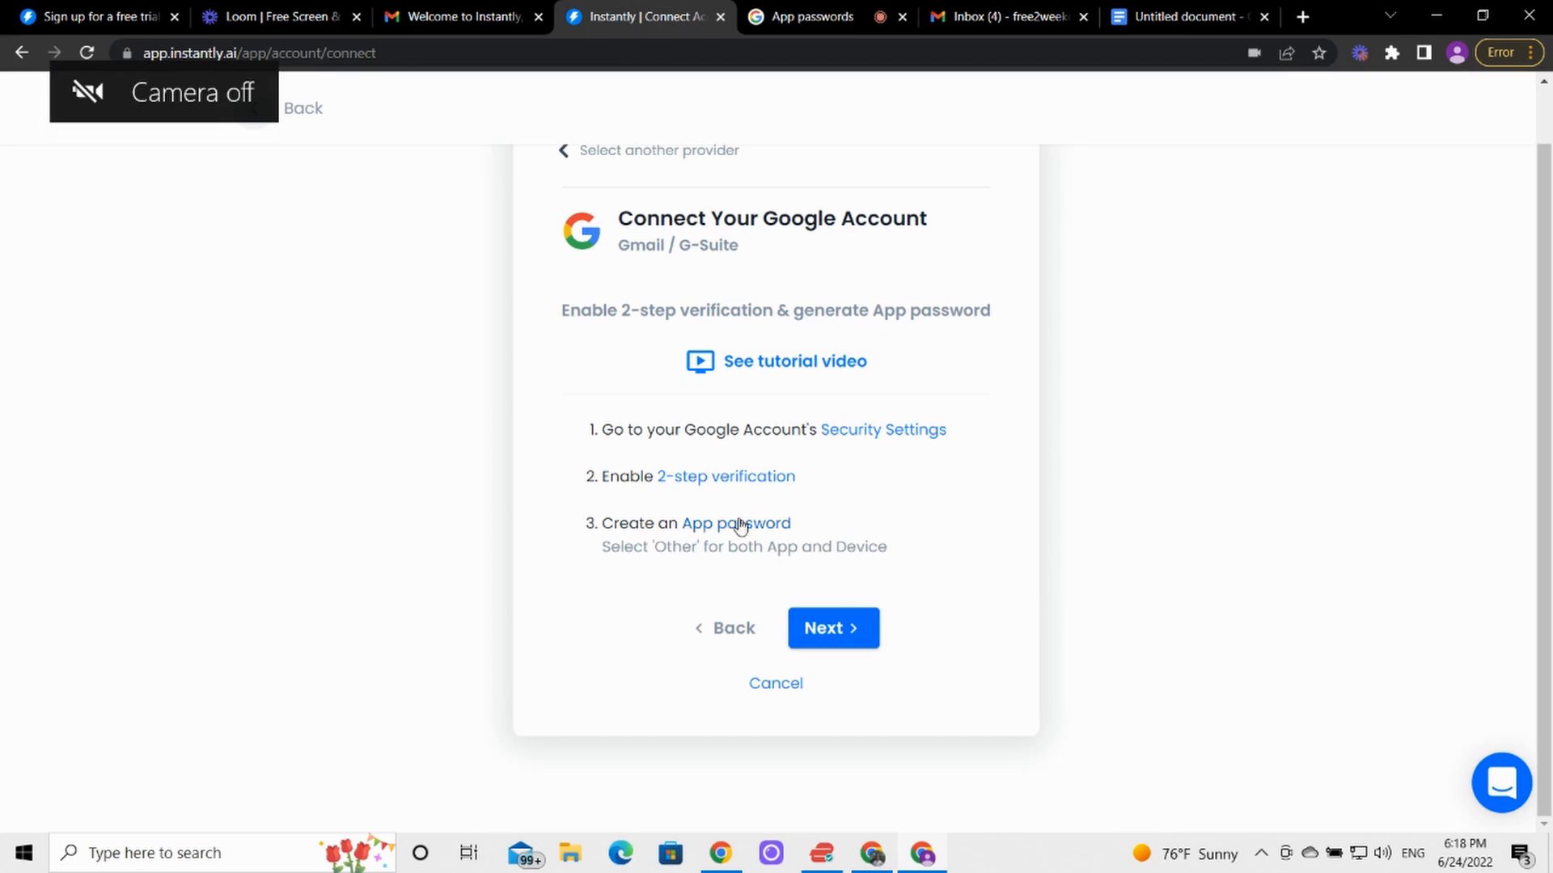
{"action": "left_click", "coordinate": [832, 628]}
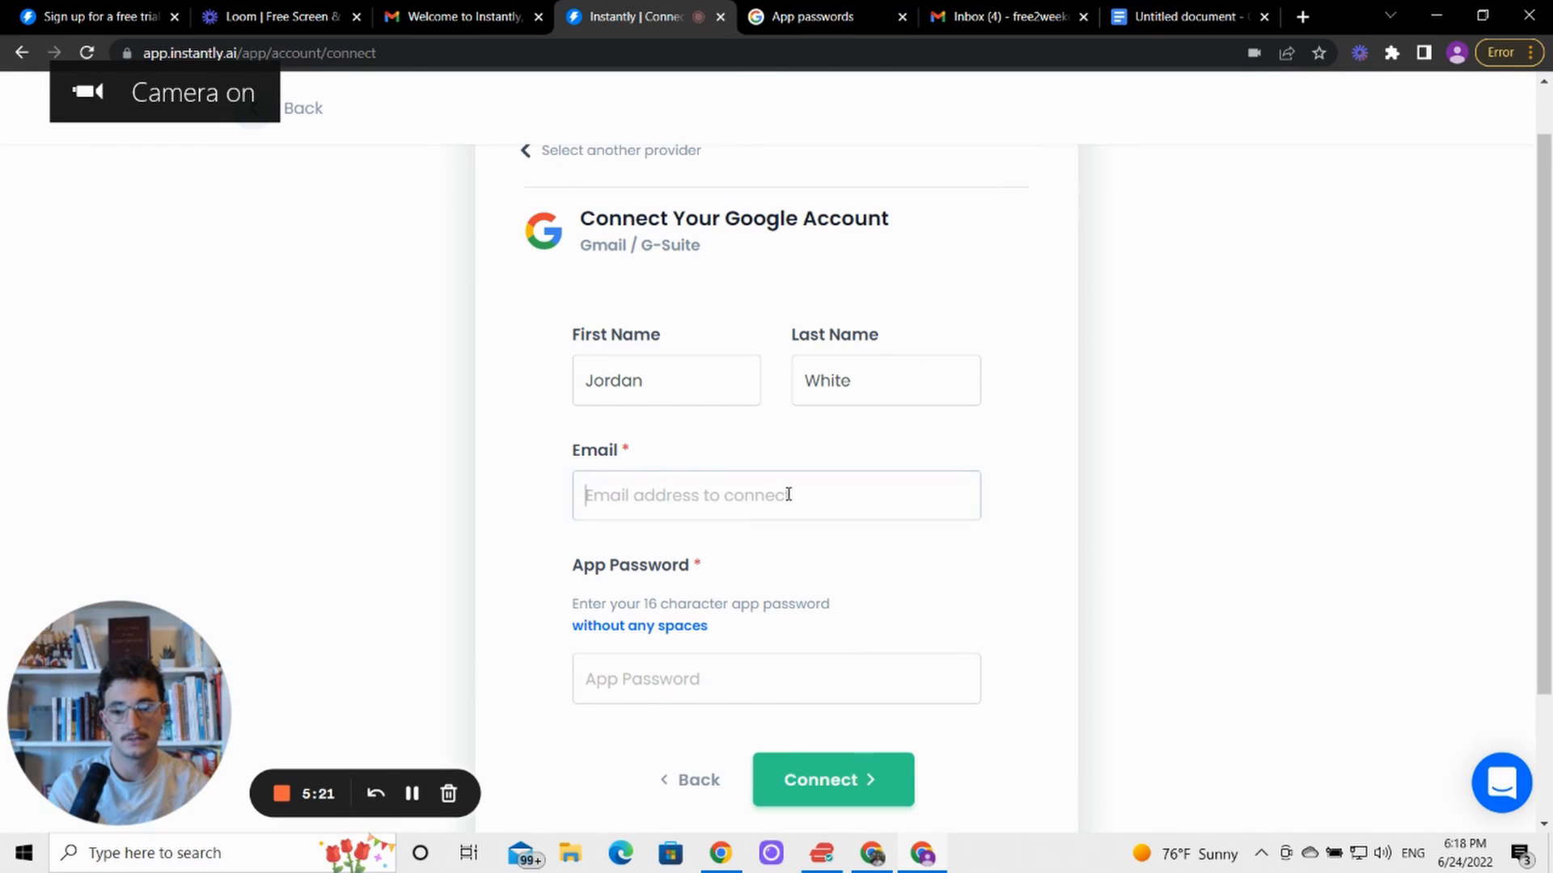
{"action": "left_click", "coordinate": [776, 495]}
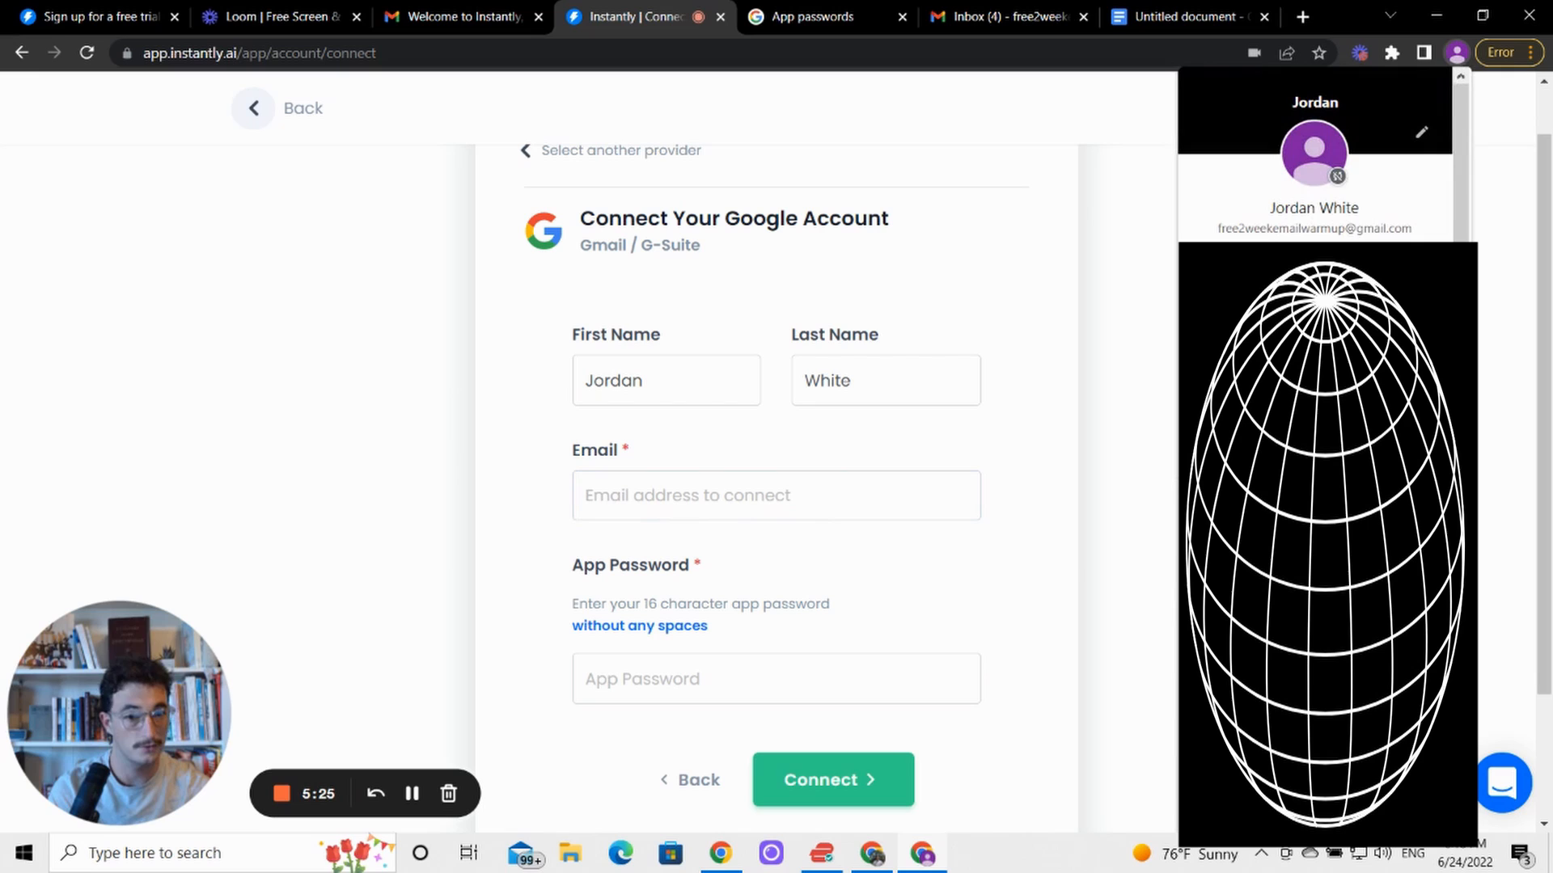
{"action": "left_click", "coordinate": [776, 495]}
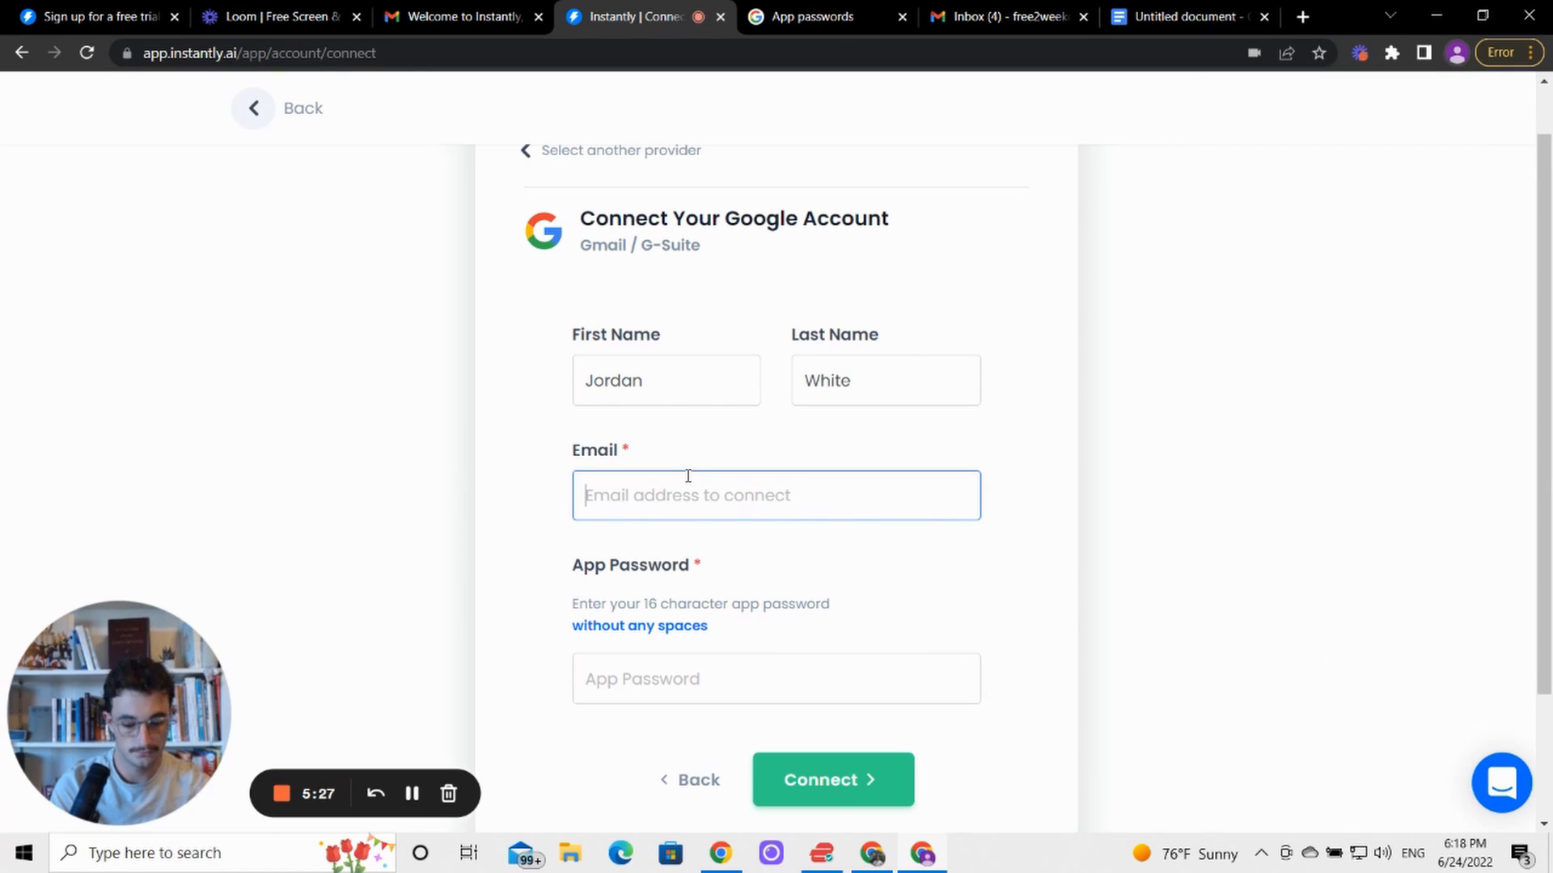
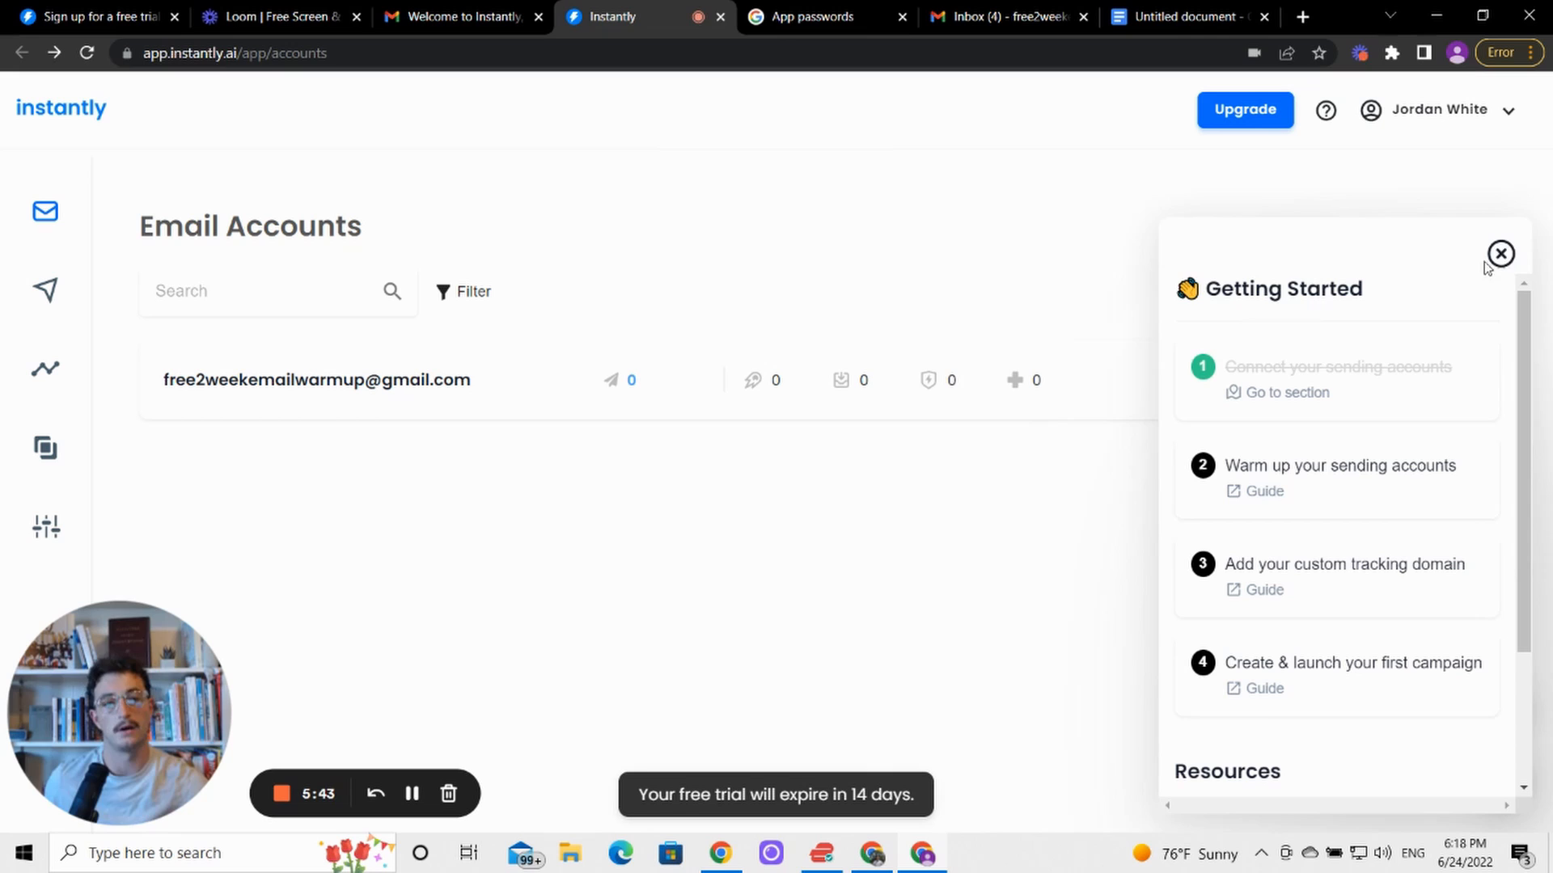
Dismiss Getting Started and enable warmup for the Gmail account, acknowledging the warmup pool notice.
{"action": "left_click", "coordinate": [1500, 254]}
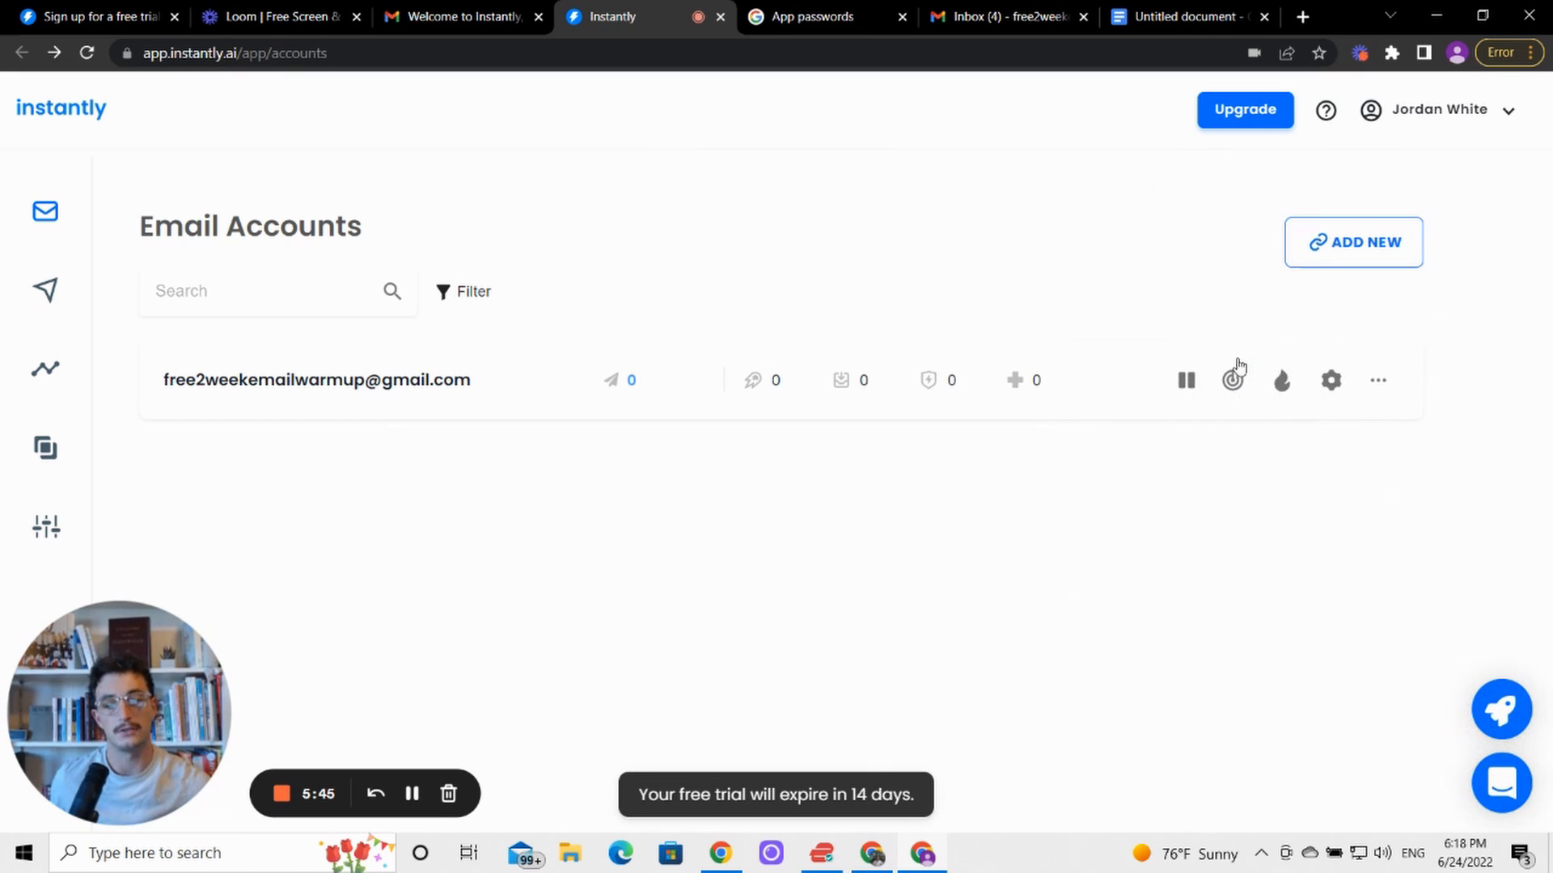
{"action": "mouse_move", "coordinate": [1281, 379]}
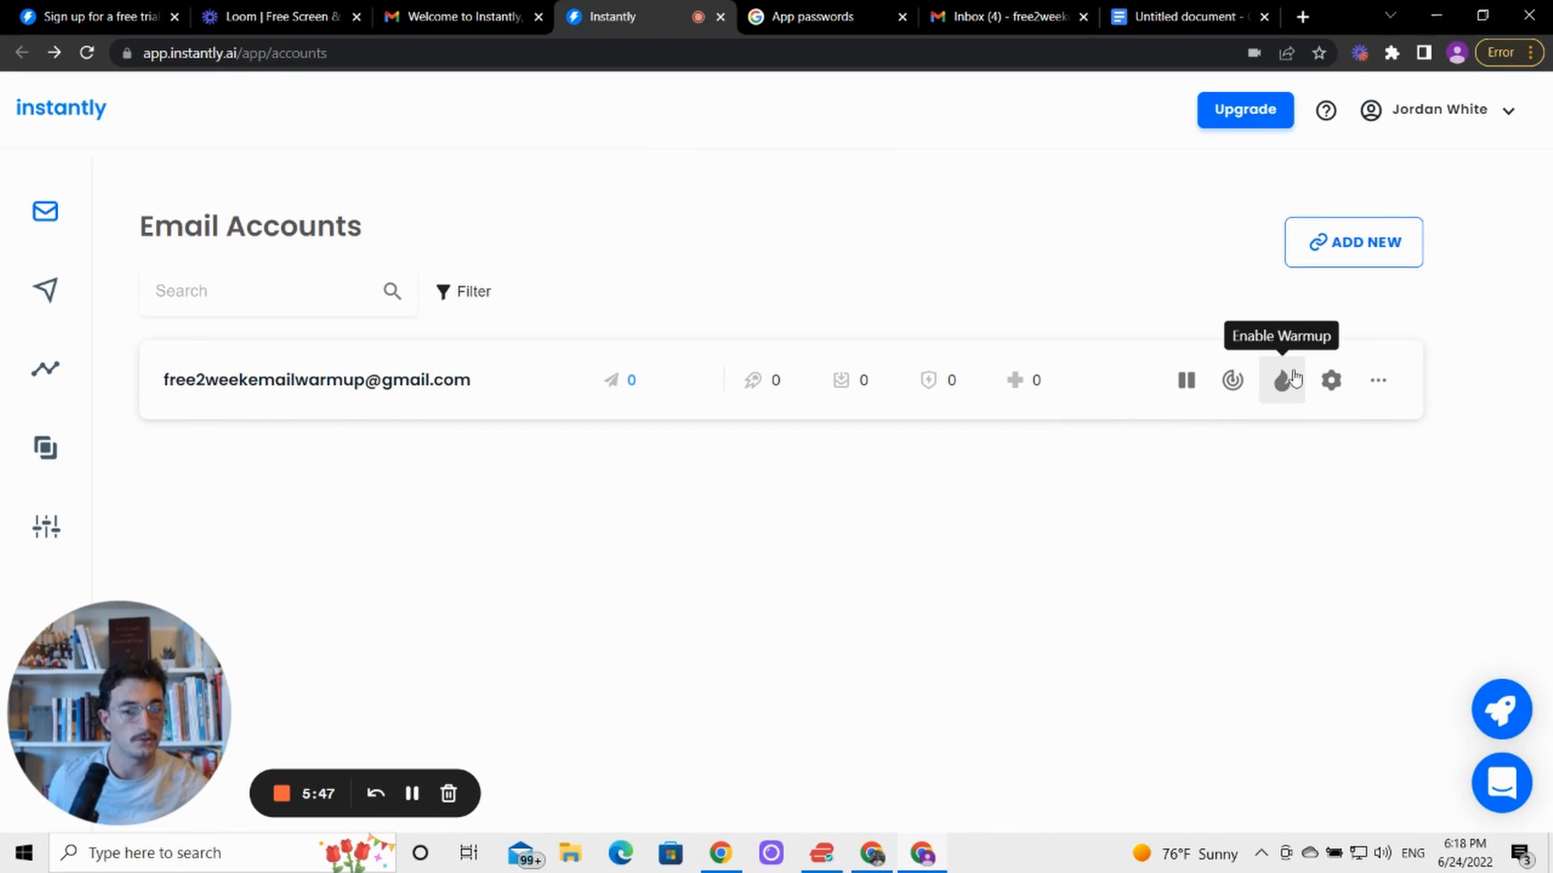
{"action": "mouse_move", "coordinate": [1330, 380]}
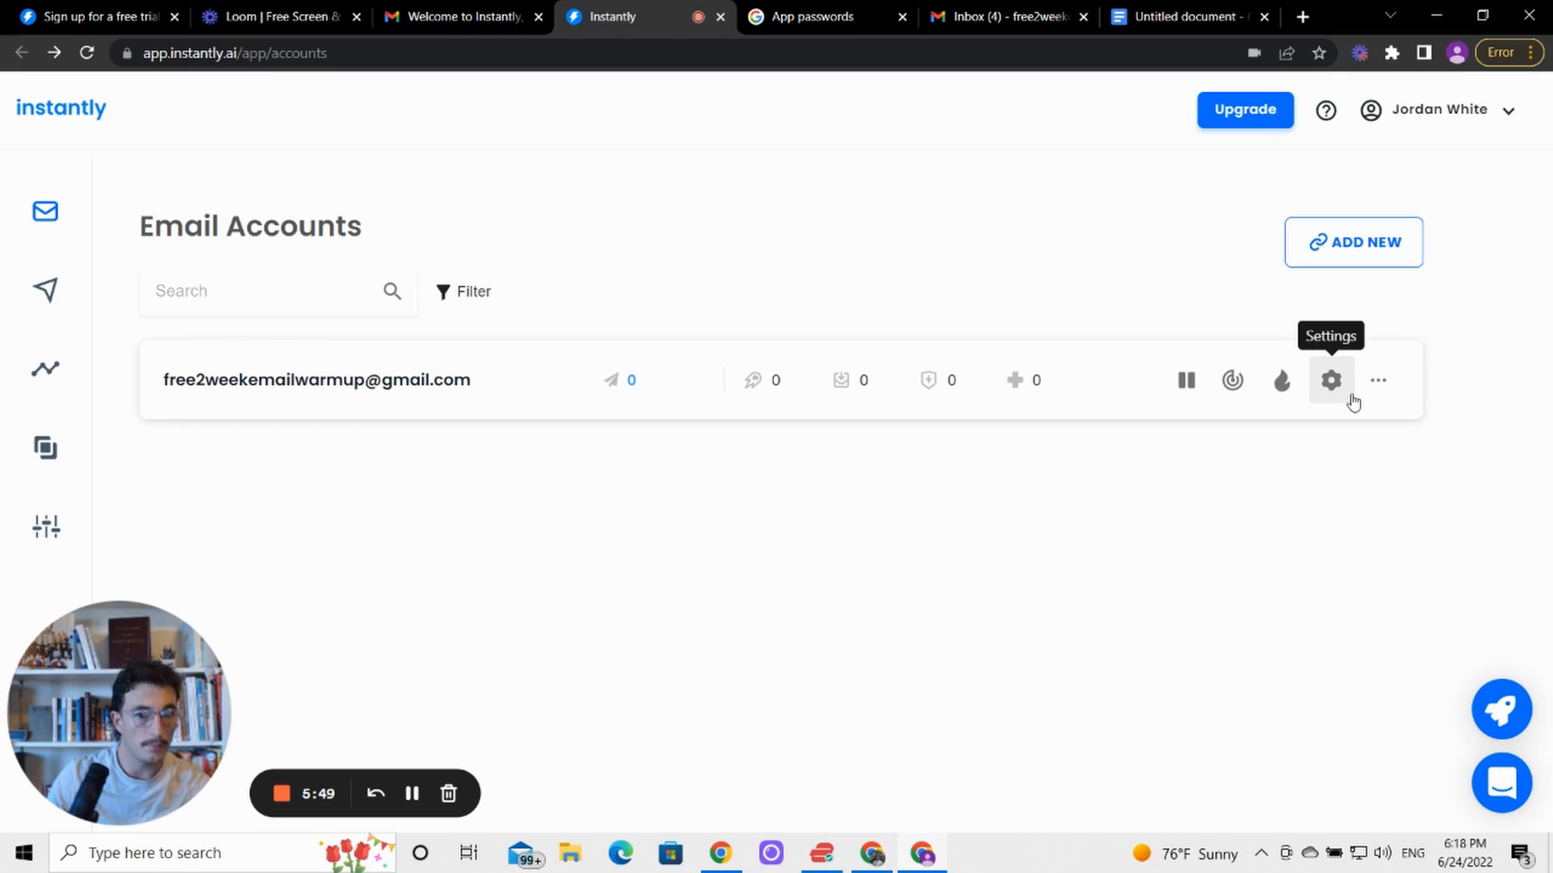
{"action": "left_click", "coordinate": [1329, 380]}
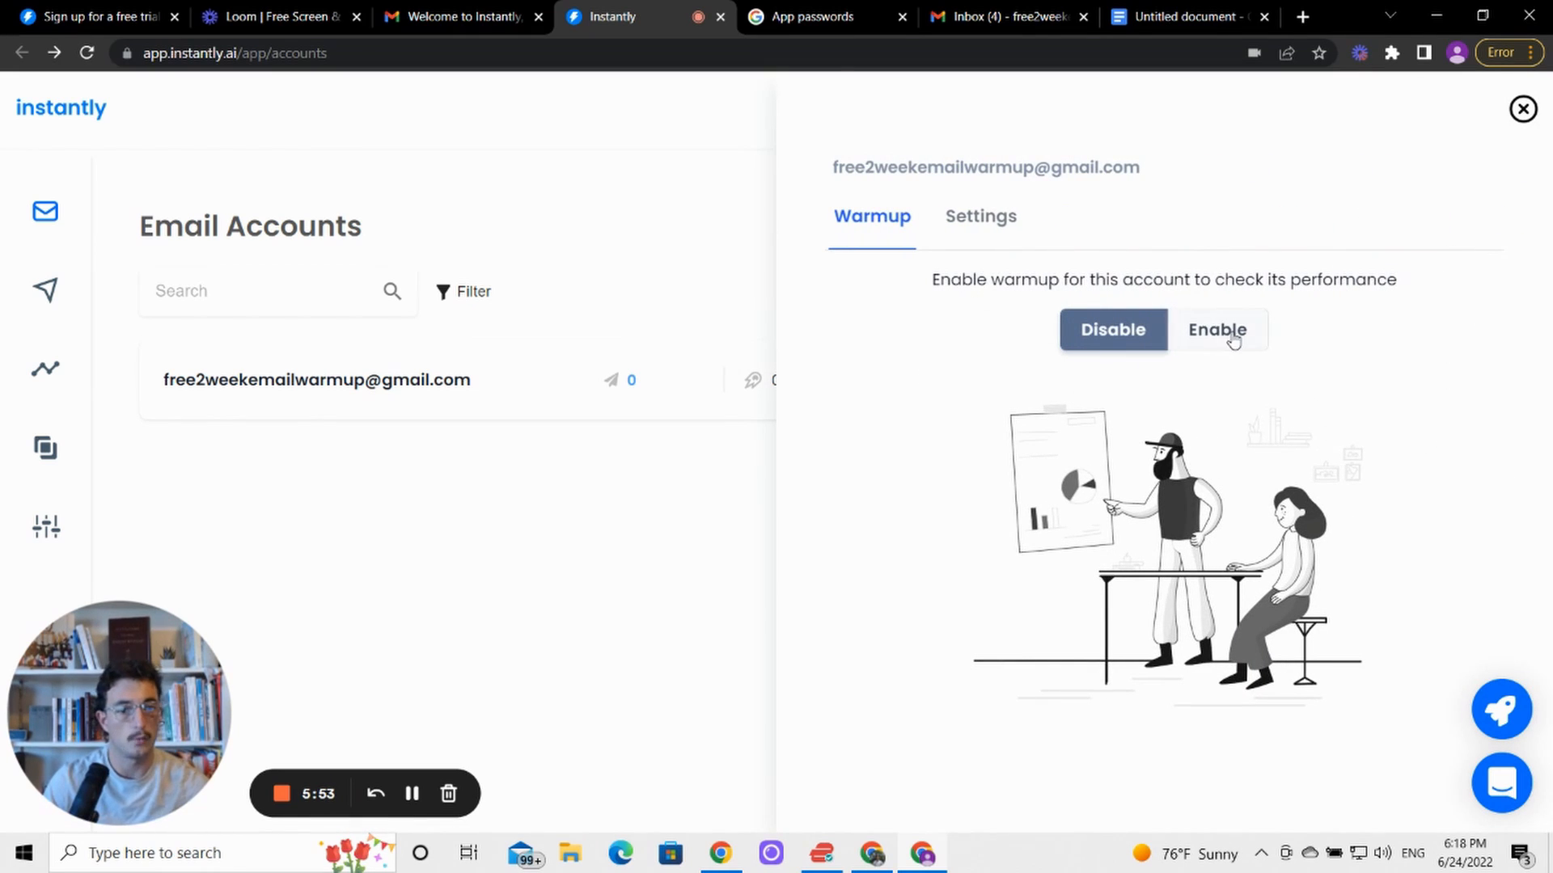
{"action": "left_click", "coordinate": [1216, 329]}
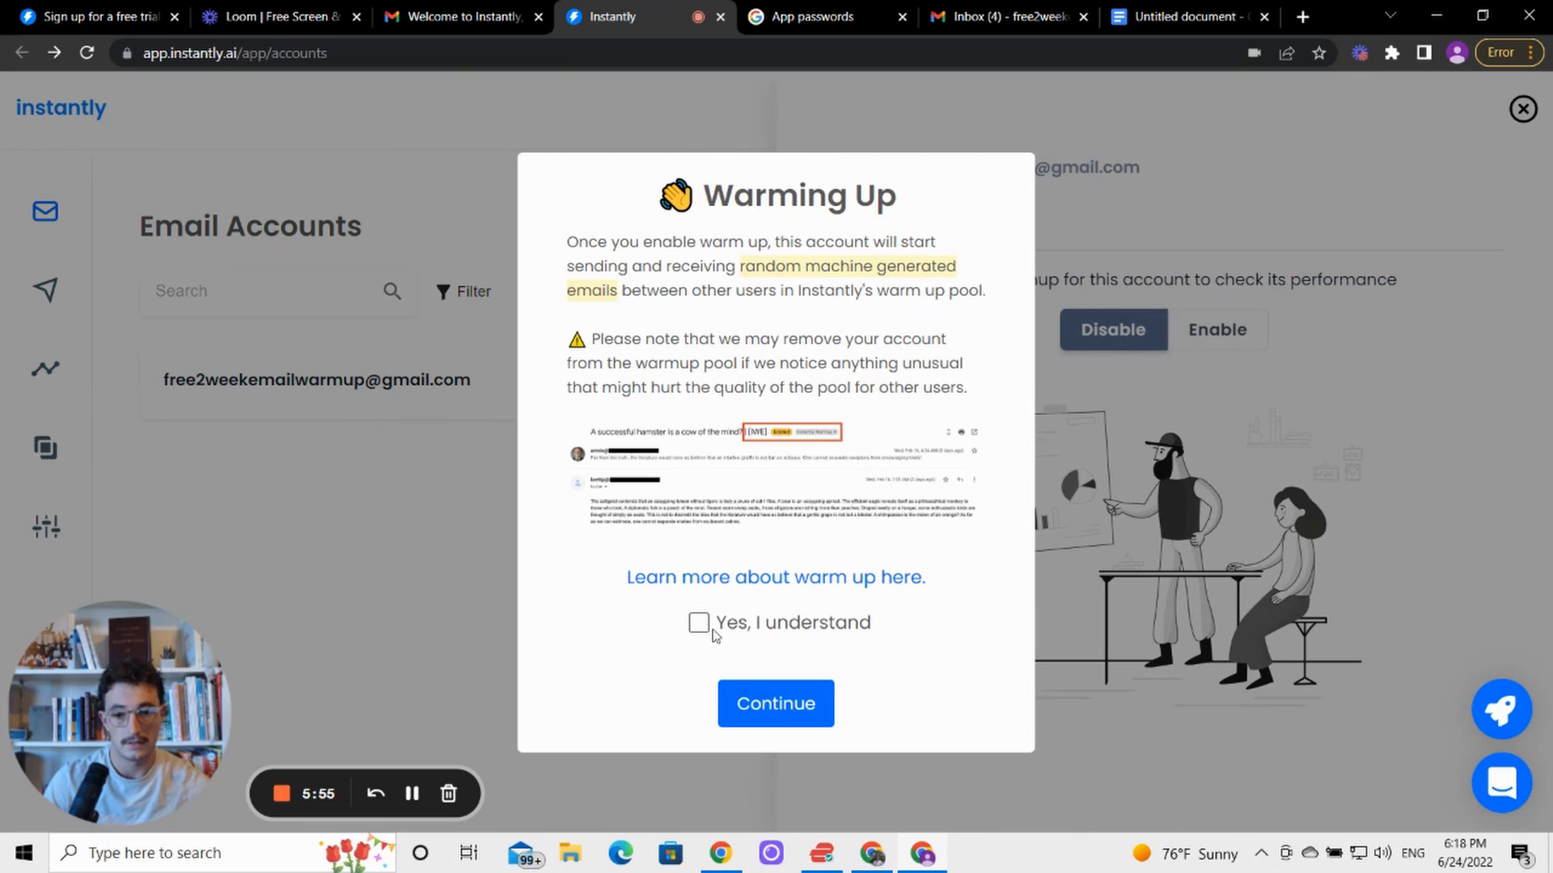
{"action": "left_click", "coordinate": [698, 622]}
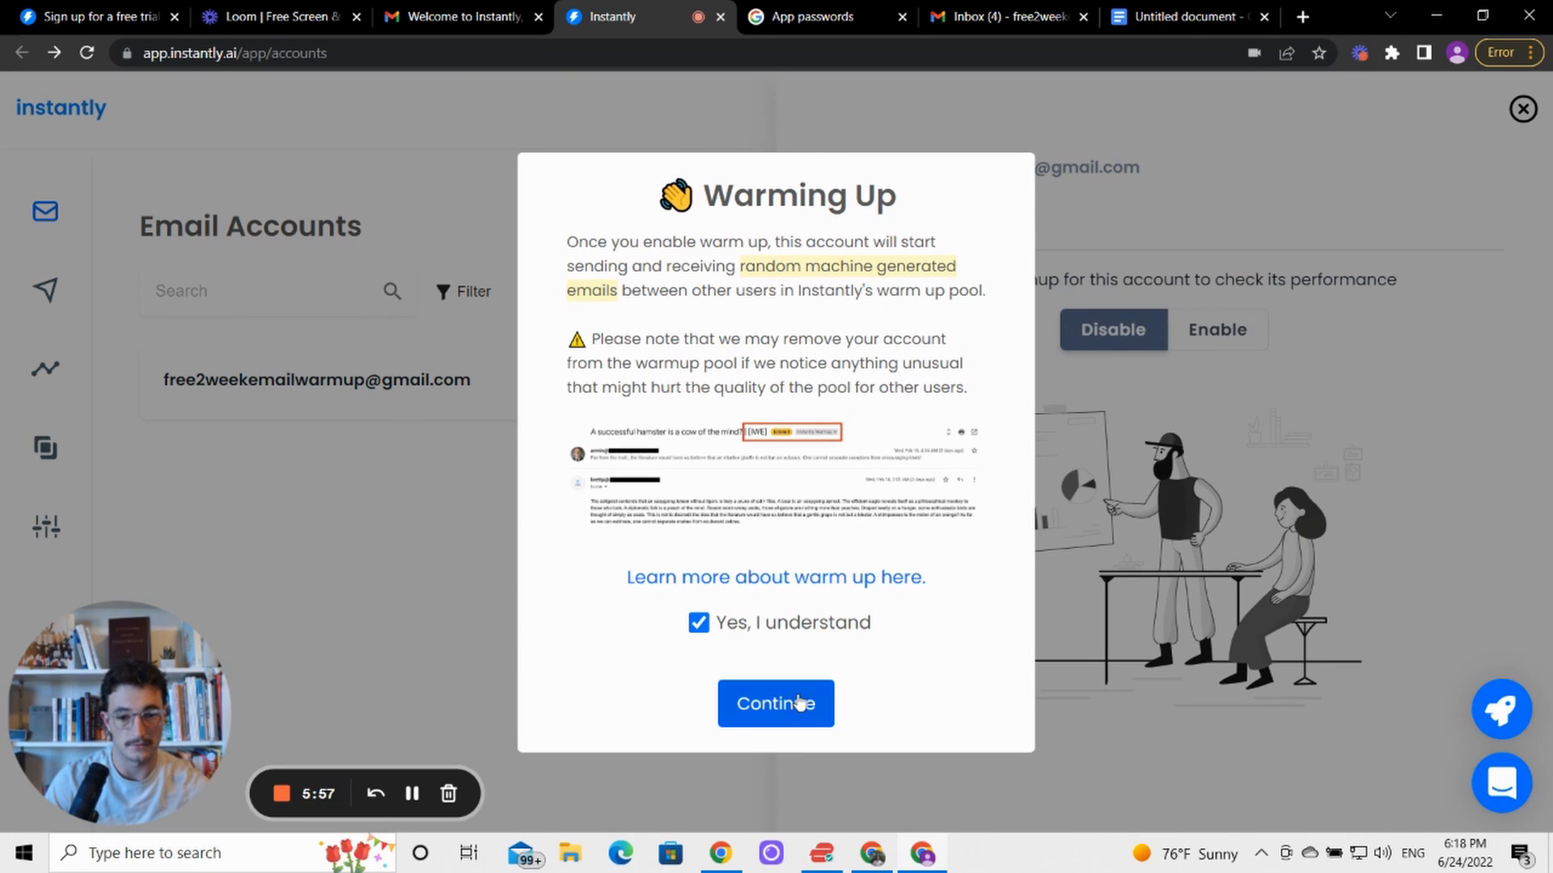
{"action": "left_click", "coordinate": [775, 703]}
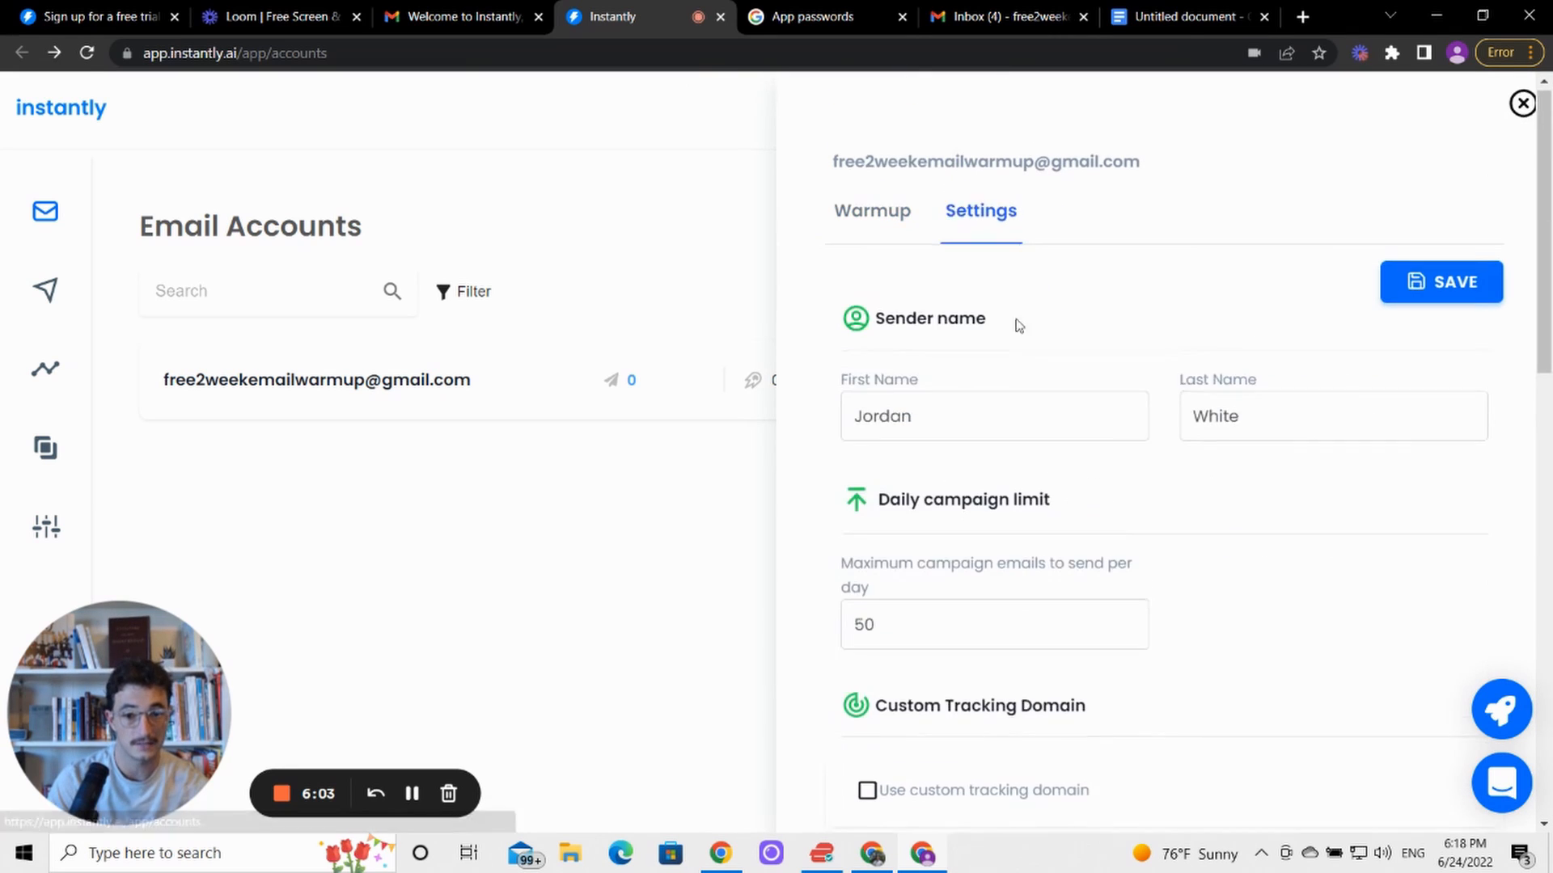
Change the Gmail account's daily campaign limit field from 50 to 20.
{"action": "scroll", "scroll_direction": "down", "scroll_amount": 3}
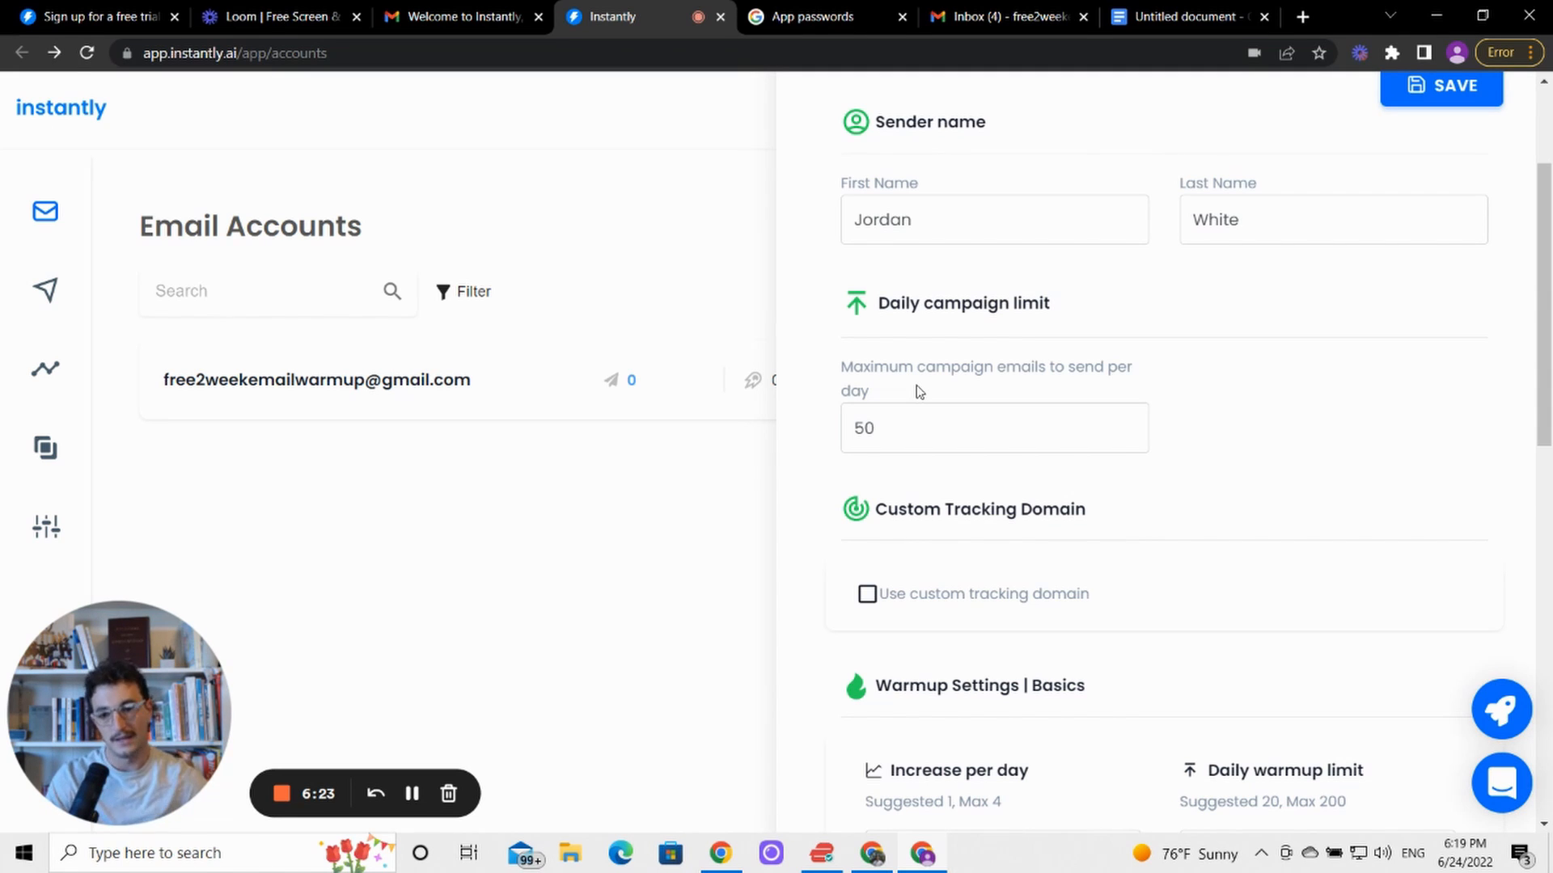
{"action": "mouse_move", "coordinate": [837, 426]}
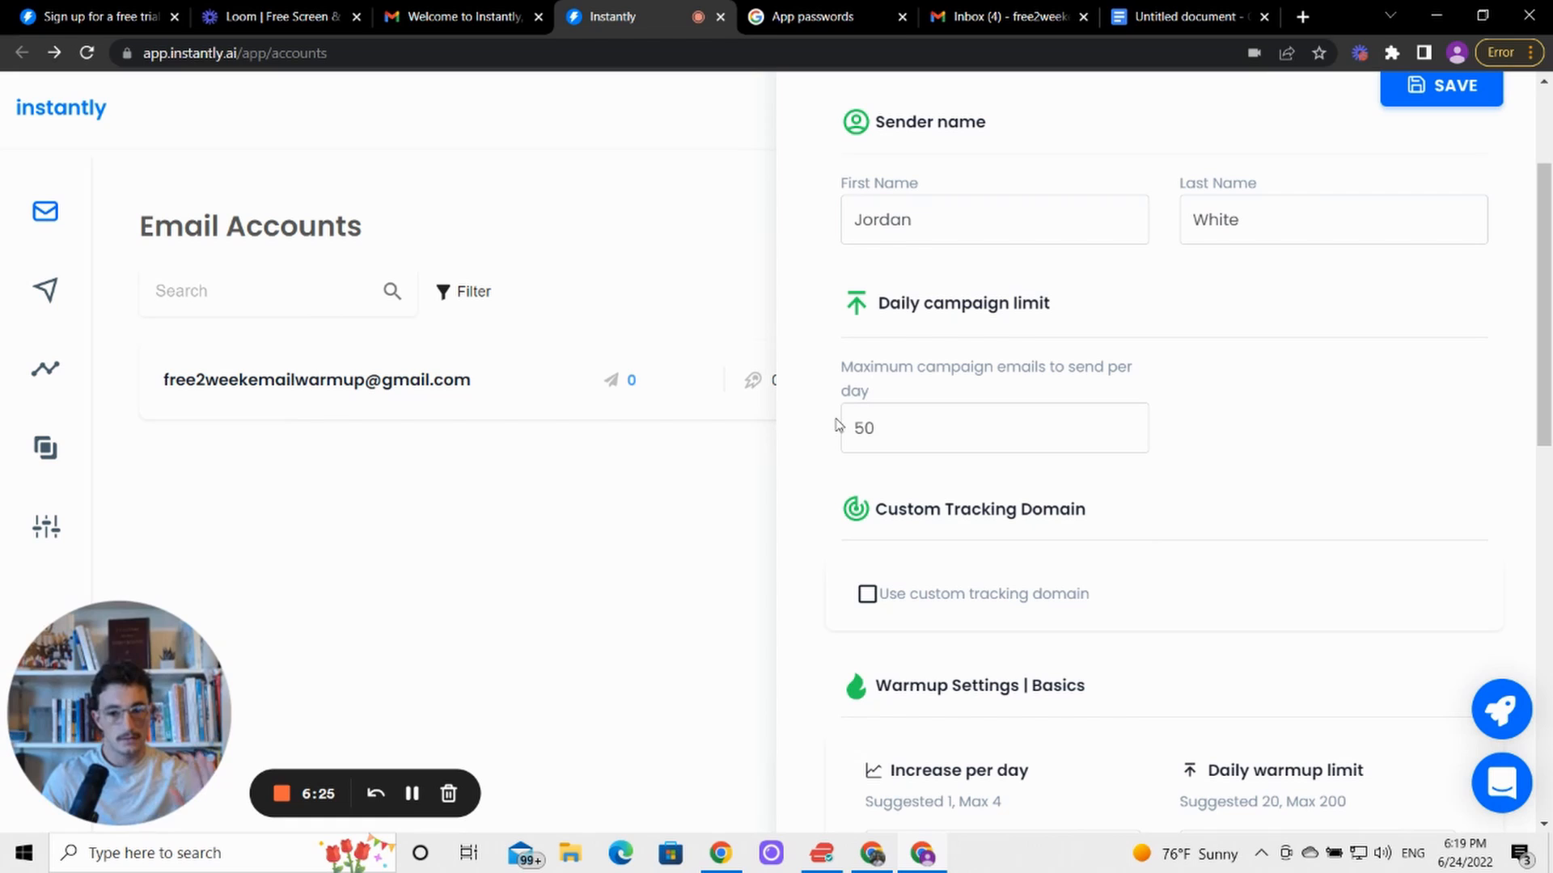
{"action": "mouse_move", "coordinate": [255, 396]}
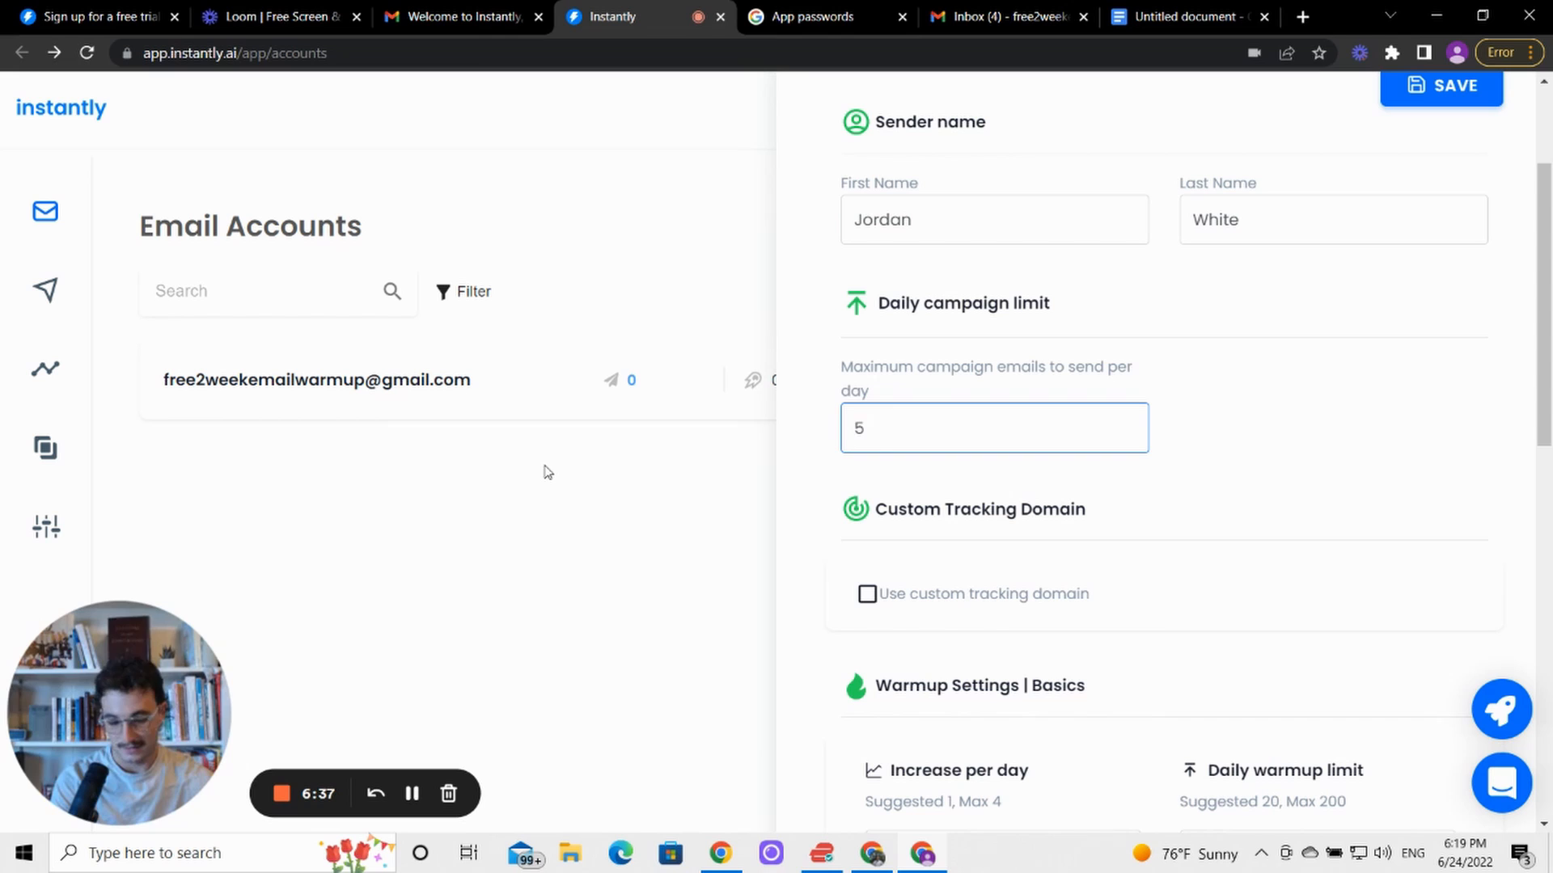
{"action": "type", "text": "20"}
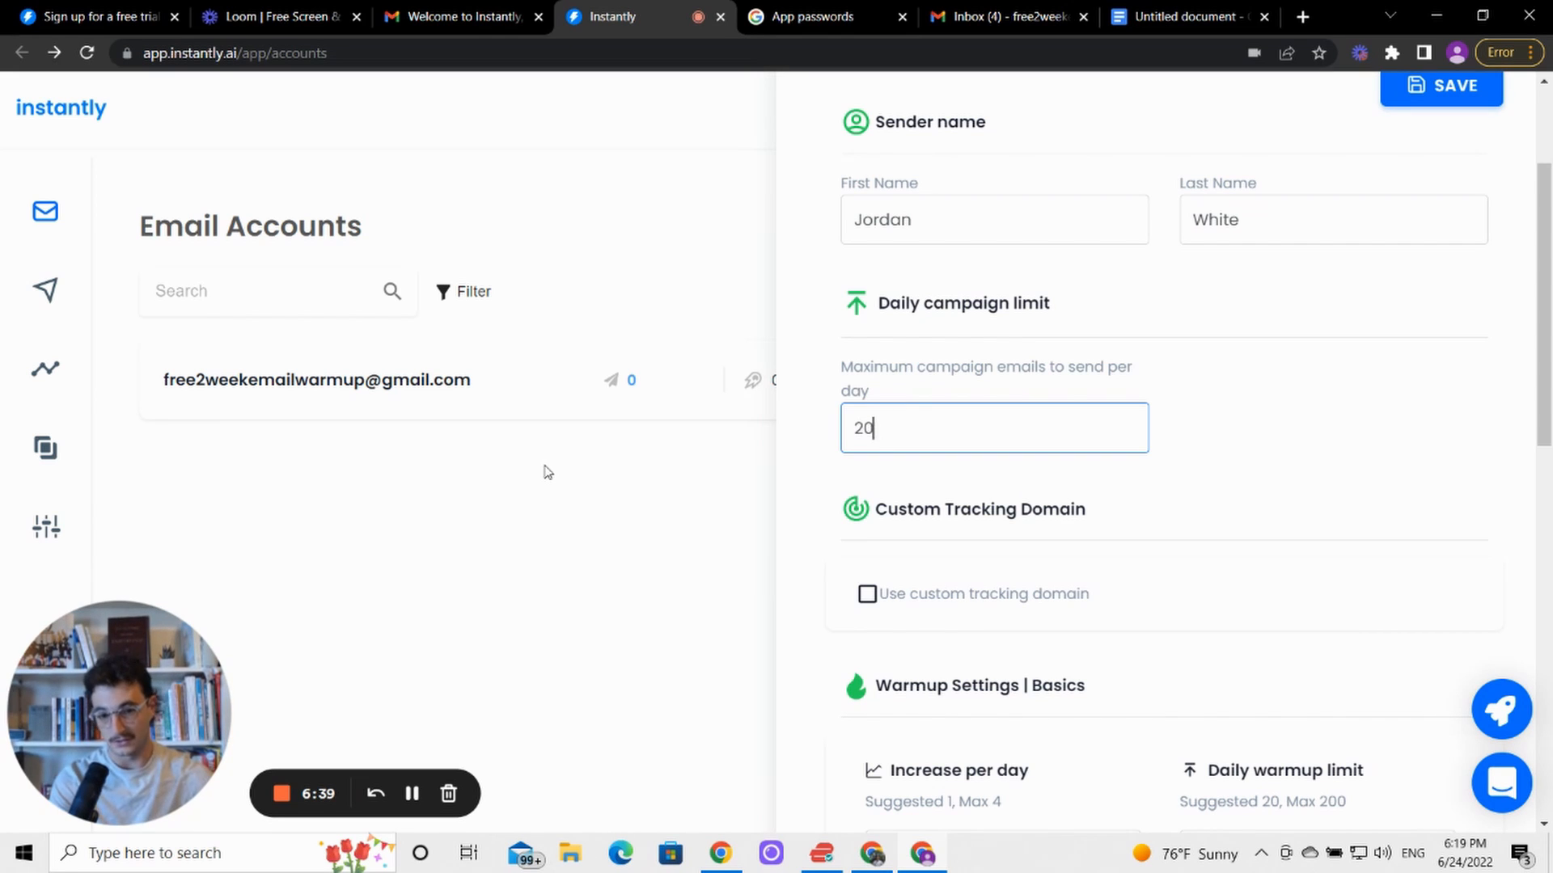
{"action": "scroll", "scroll_direction": "down", "scroll_amount": 3}
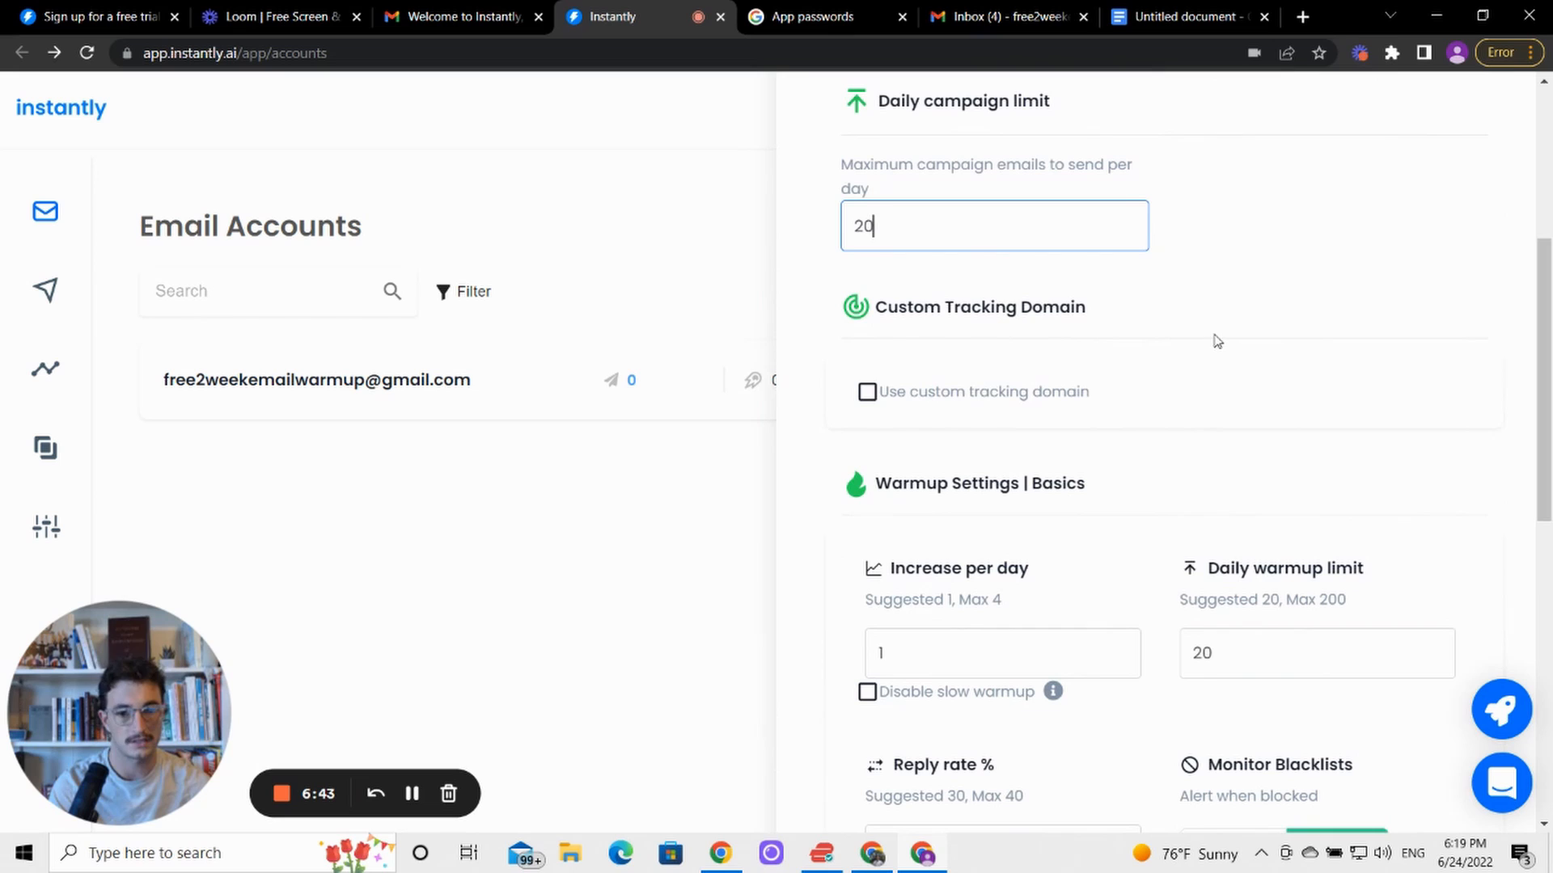
{"action": "mouse_move", "coordinate": [1262, 432]}
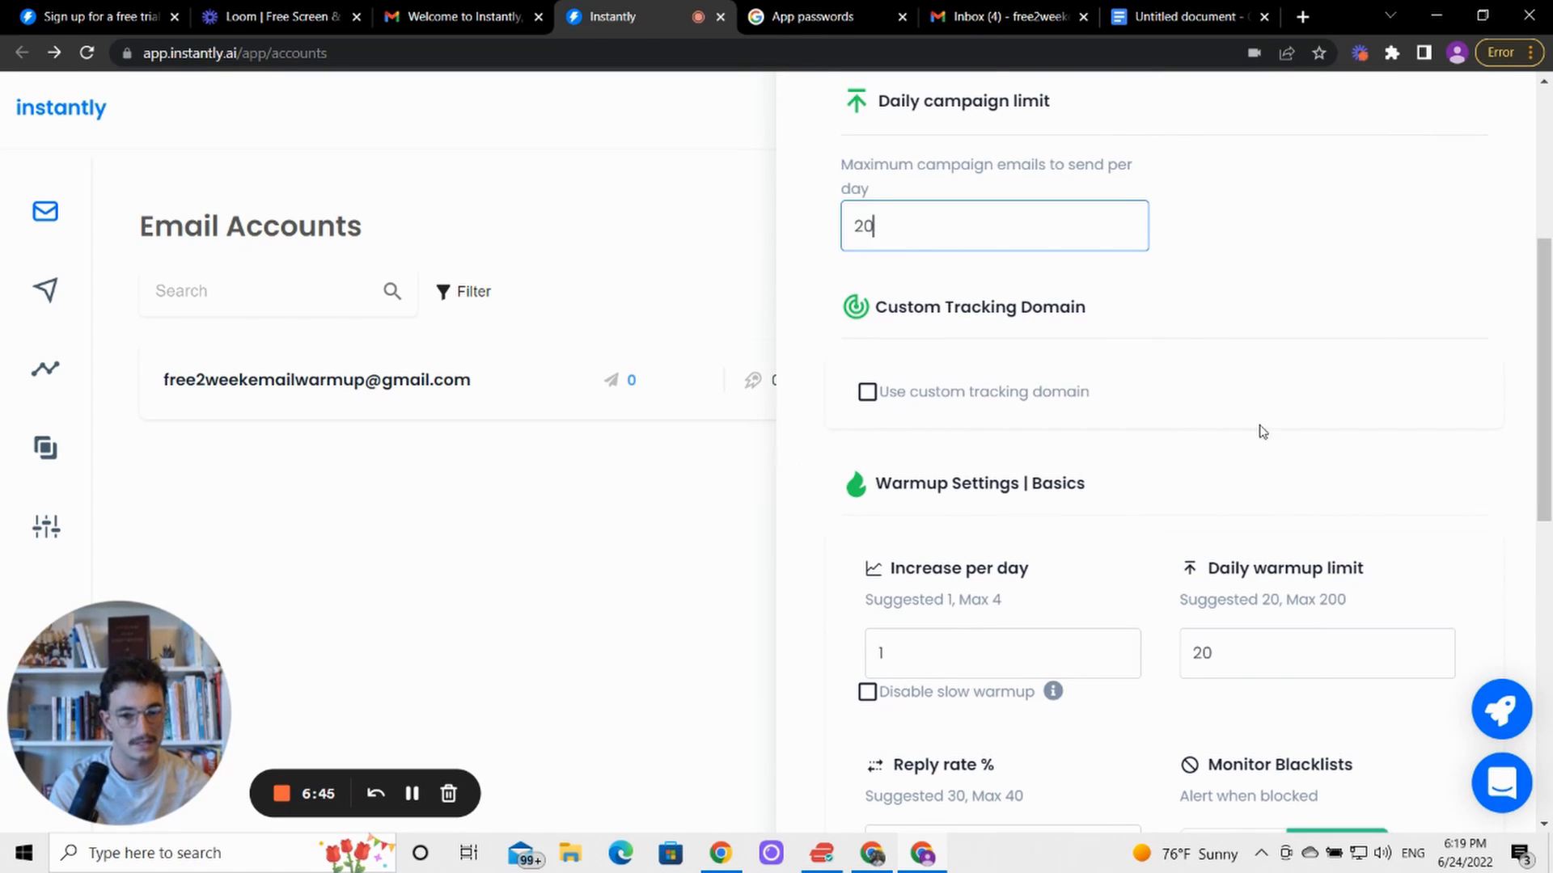
Change the warmup increase per day from 1 to 3.
{"action": "scroll", "scroll_direction": "down", "scroll_amount": 3}
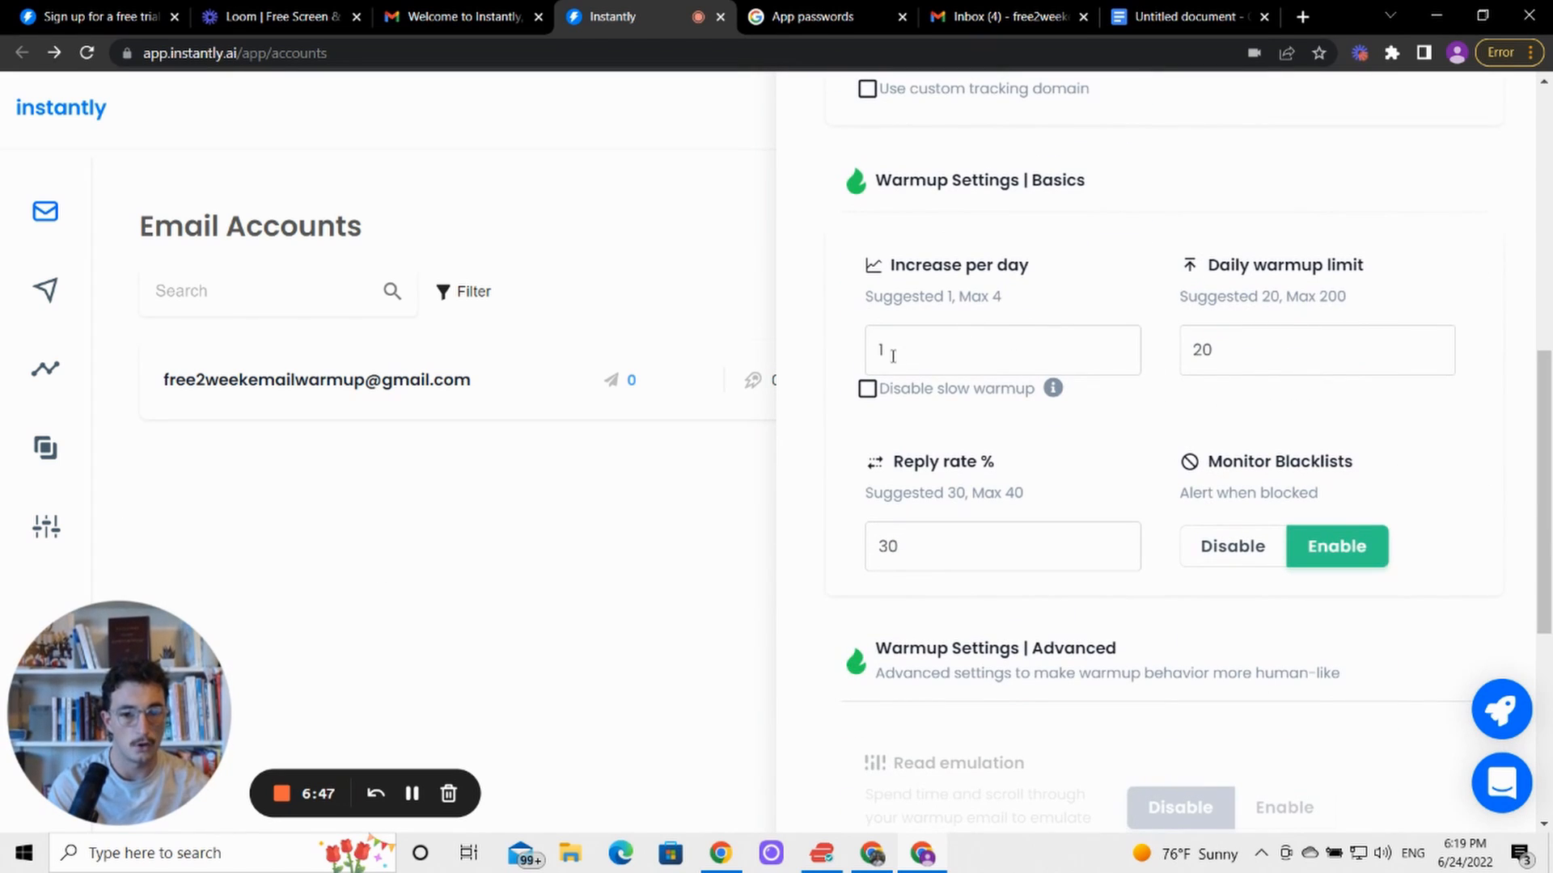
{"action": "left_click", "coordinate": [1001, 349]}
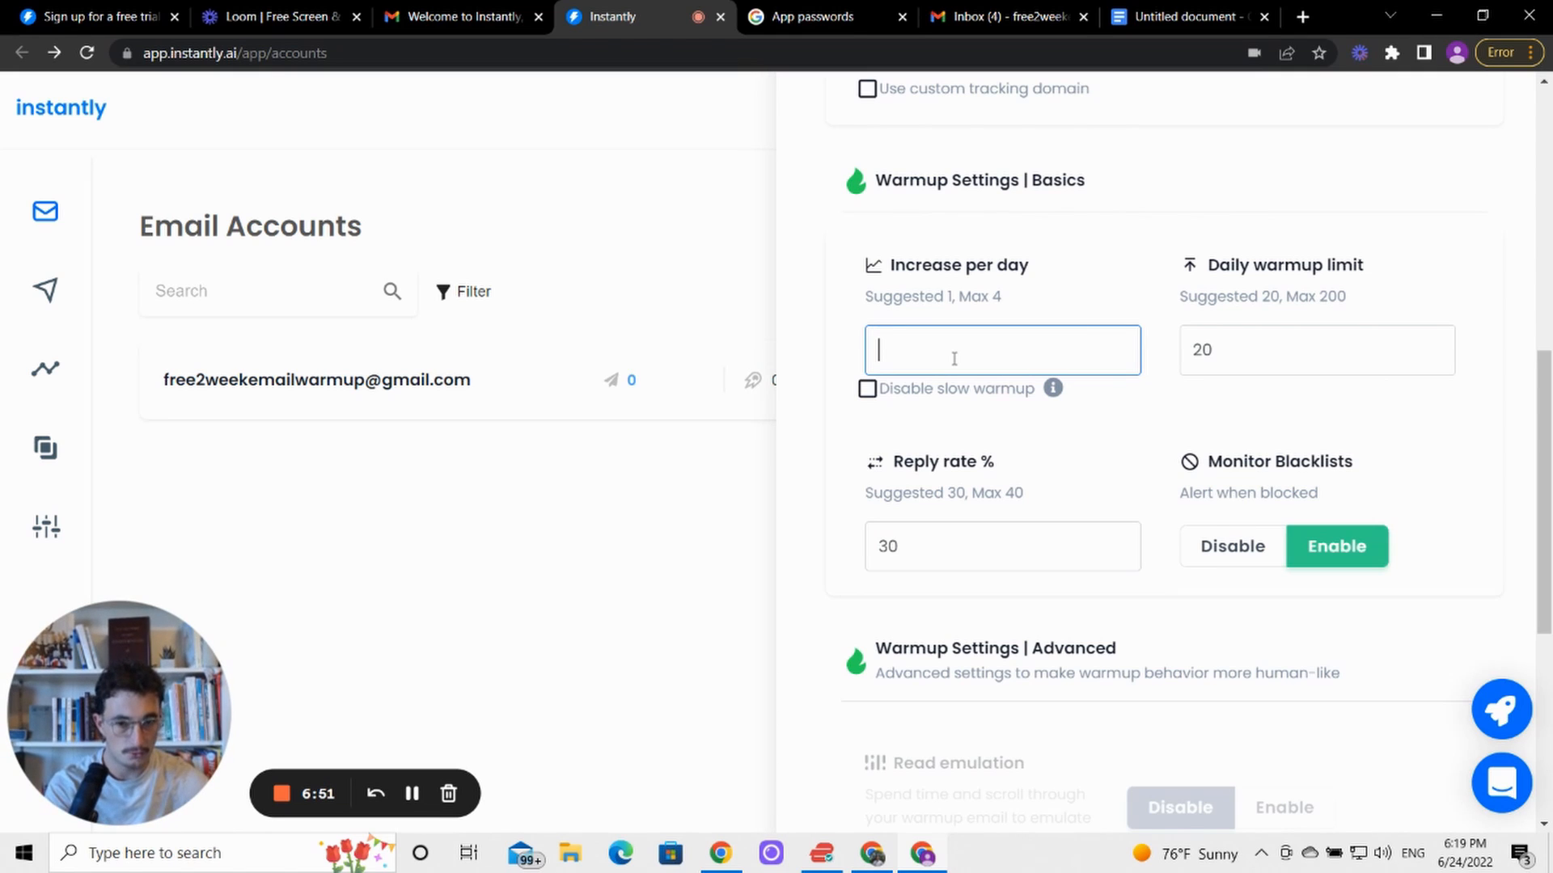
{"action": "type", "text": "3"}
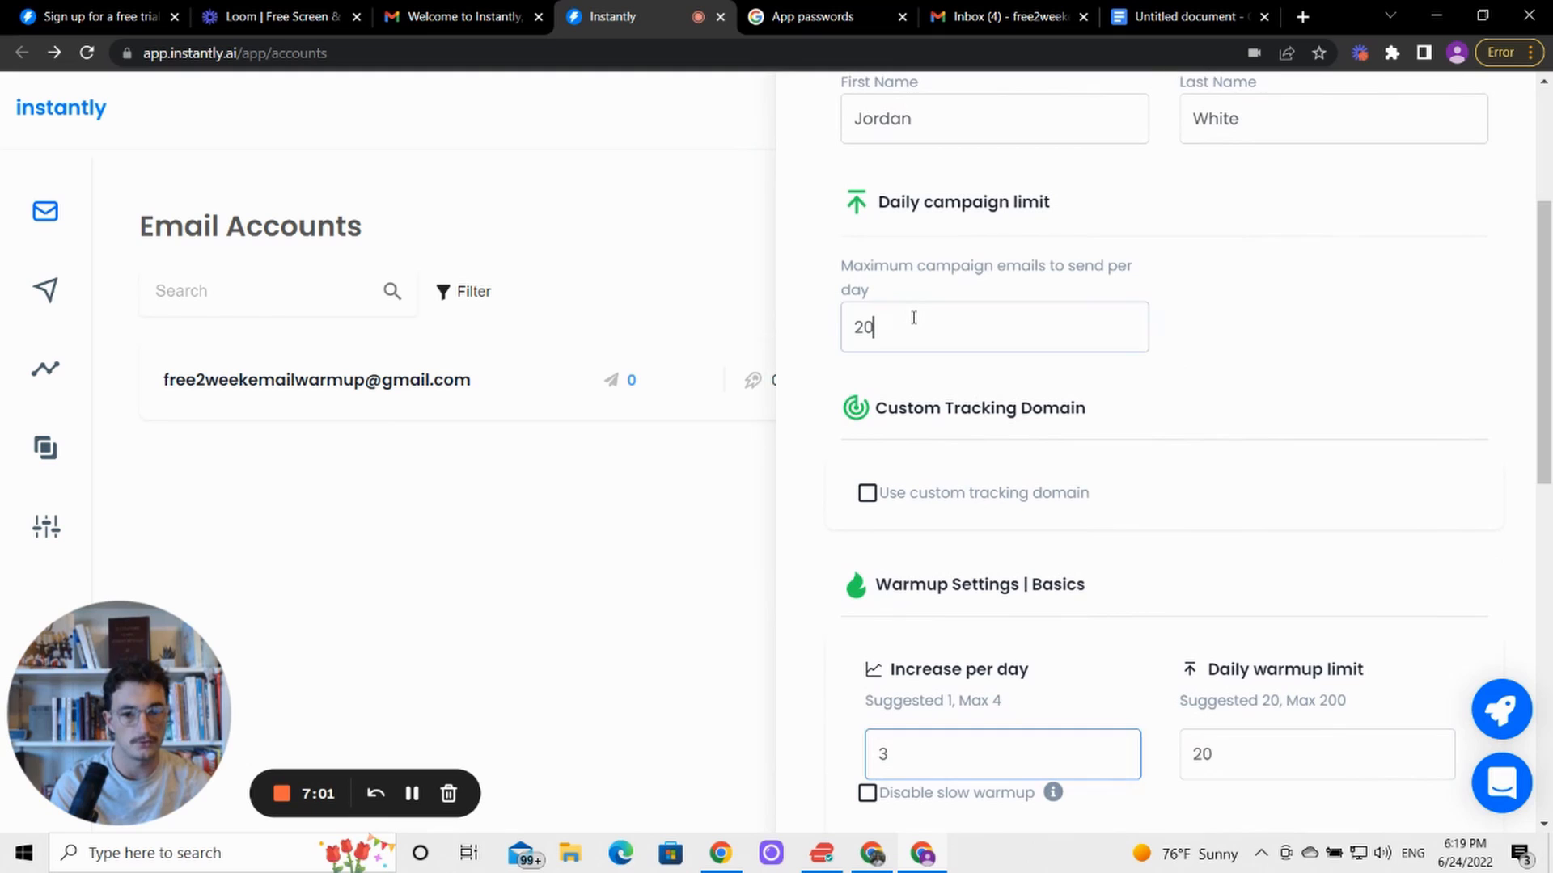
Save the Gmail account's updated settings.
{"action": "scroll", "scroll_direction": "down", "scroll_amount": 3}
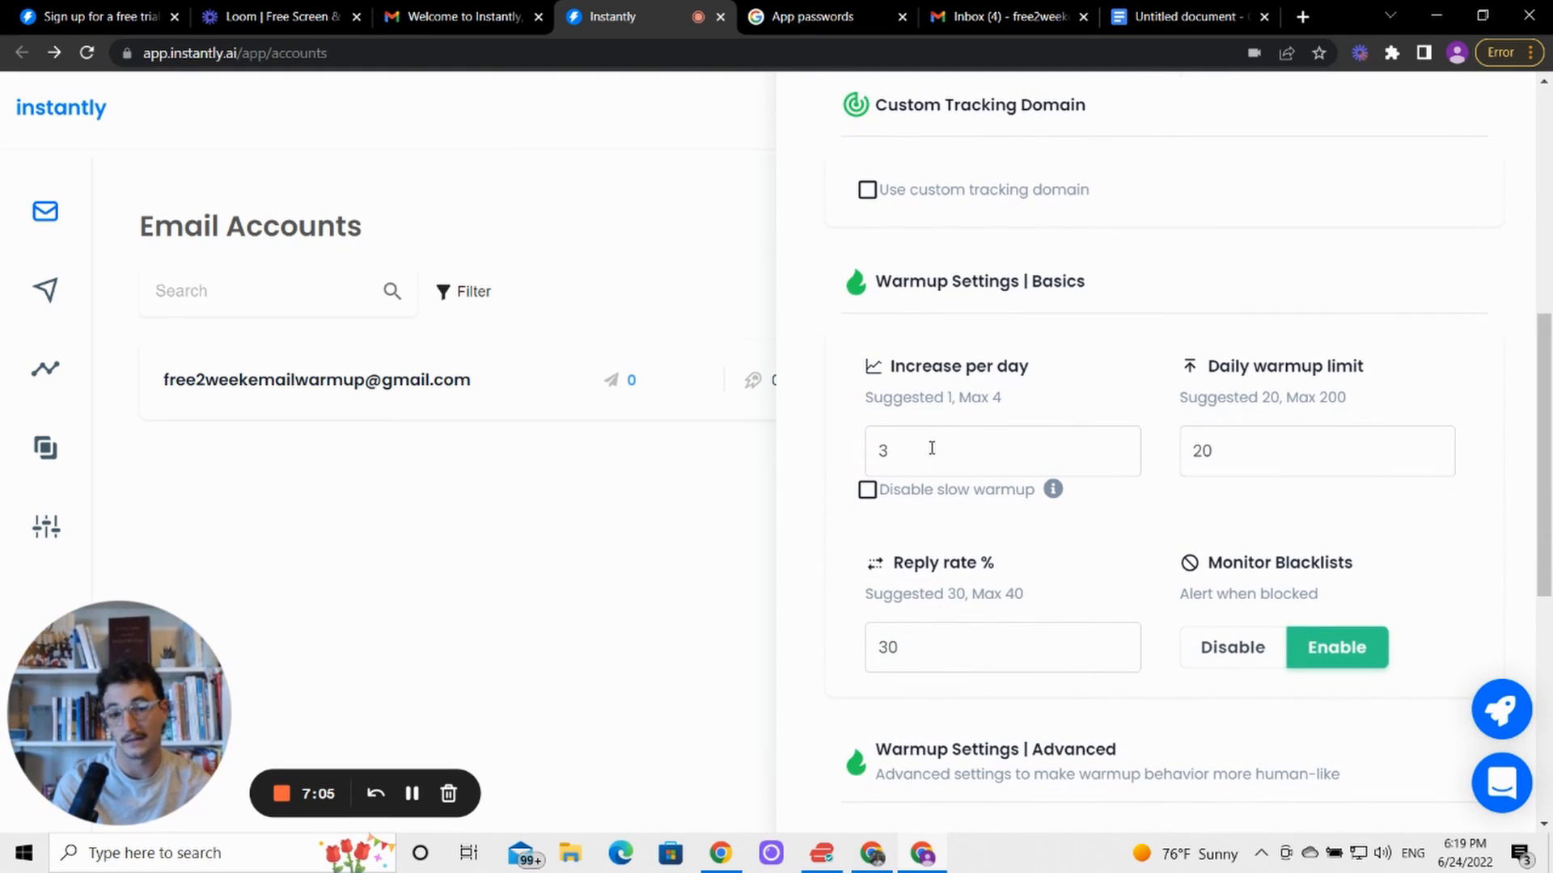
{"action": "mouse_move", "coordinate": [906, 596]}
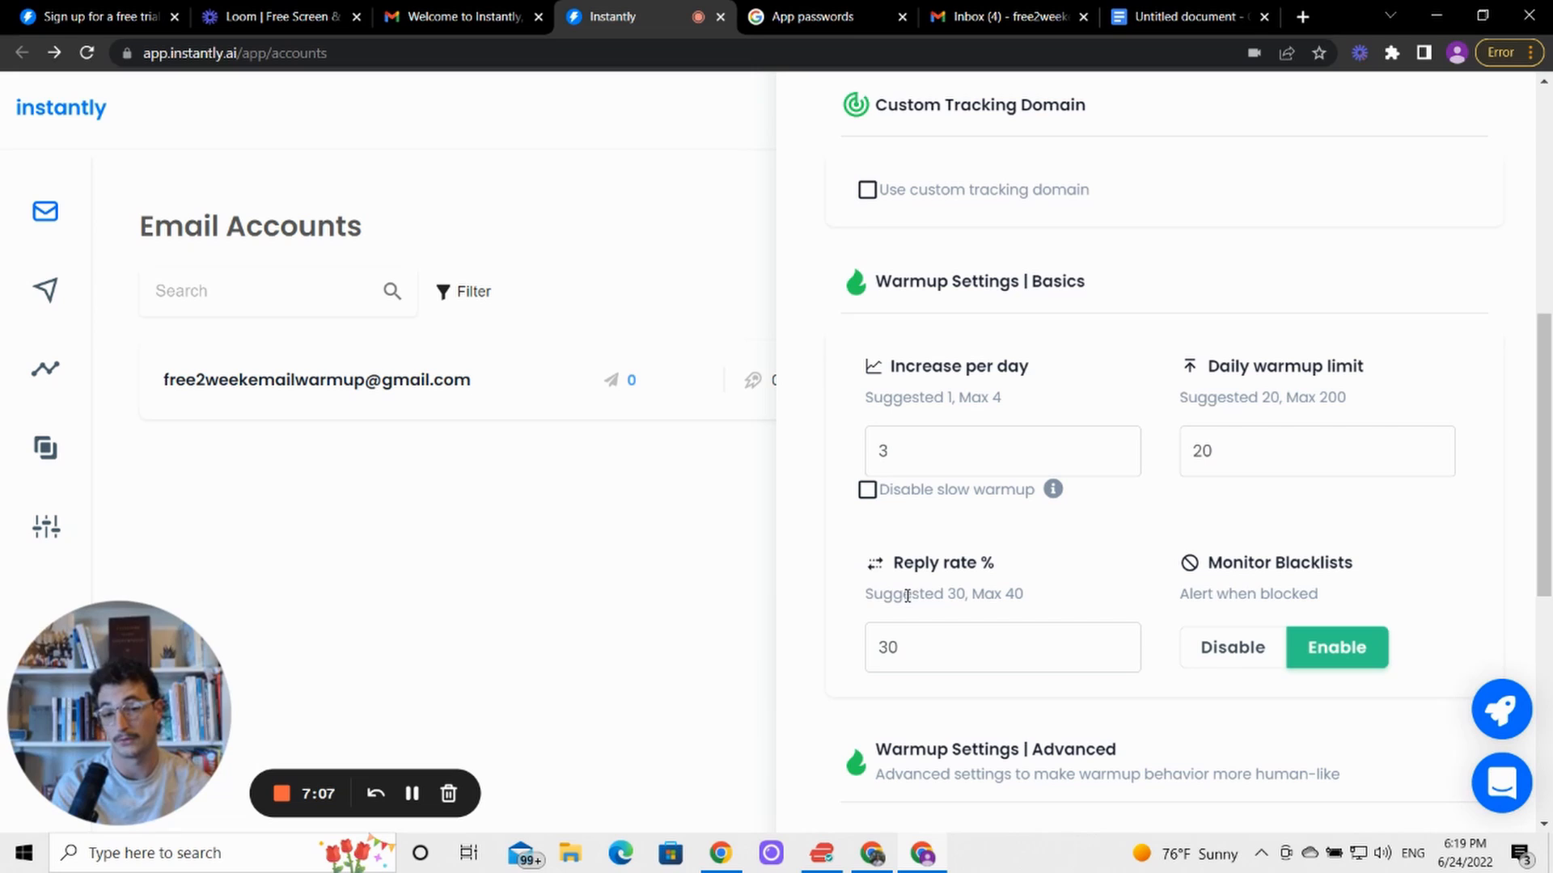
{"action": "mouse_move", "coordinate": [1033, 578]}
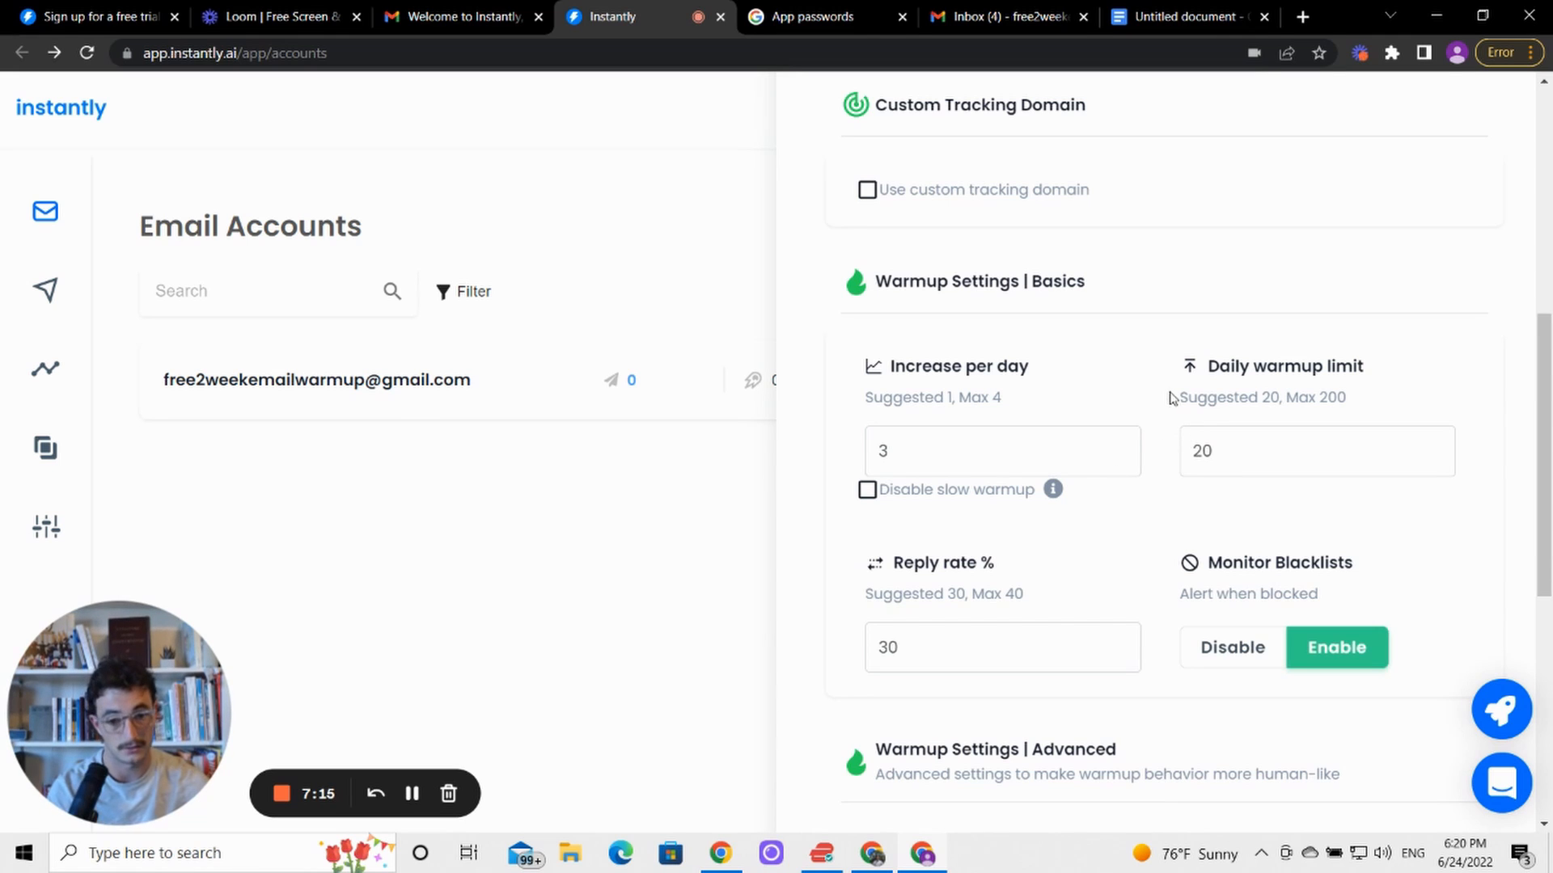
{"action": "scroll", "scroll_direction": "down", "scroll_amount": 3}
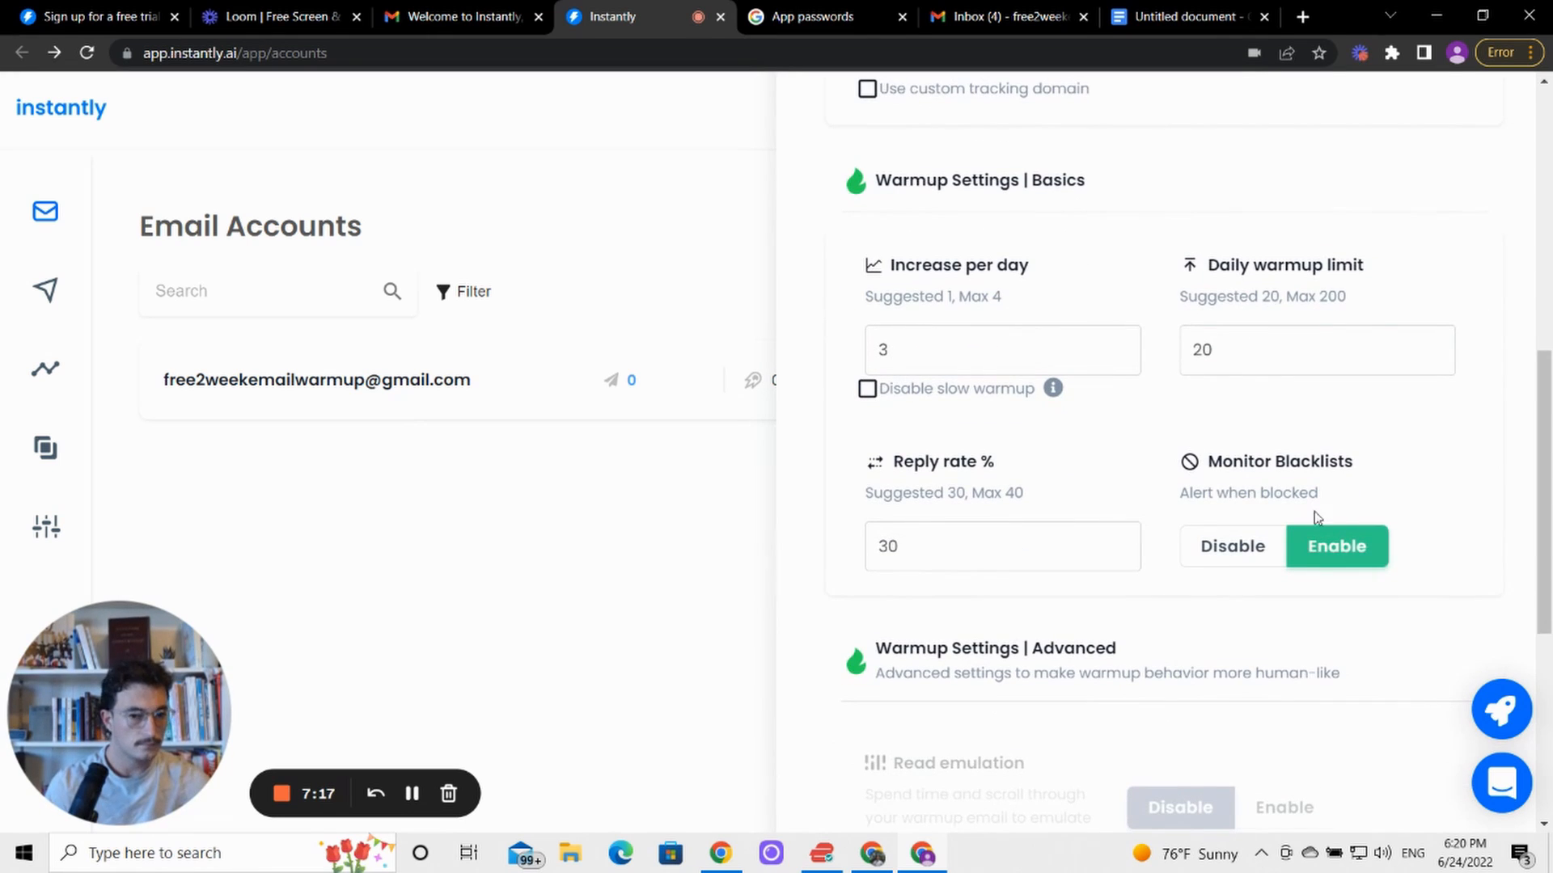
{"action": "scroll", "scroll_direction": "down", "scroll_amount": 3}
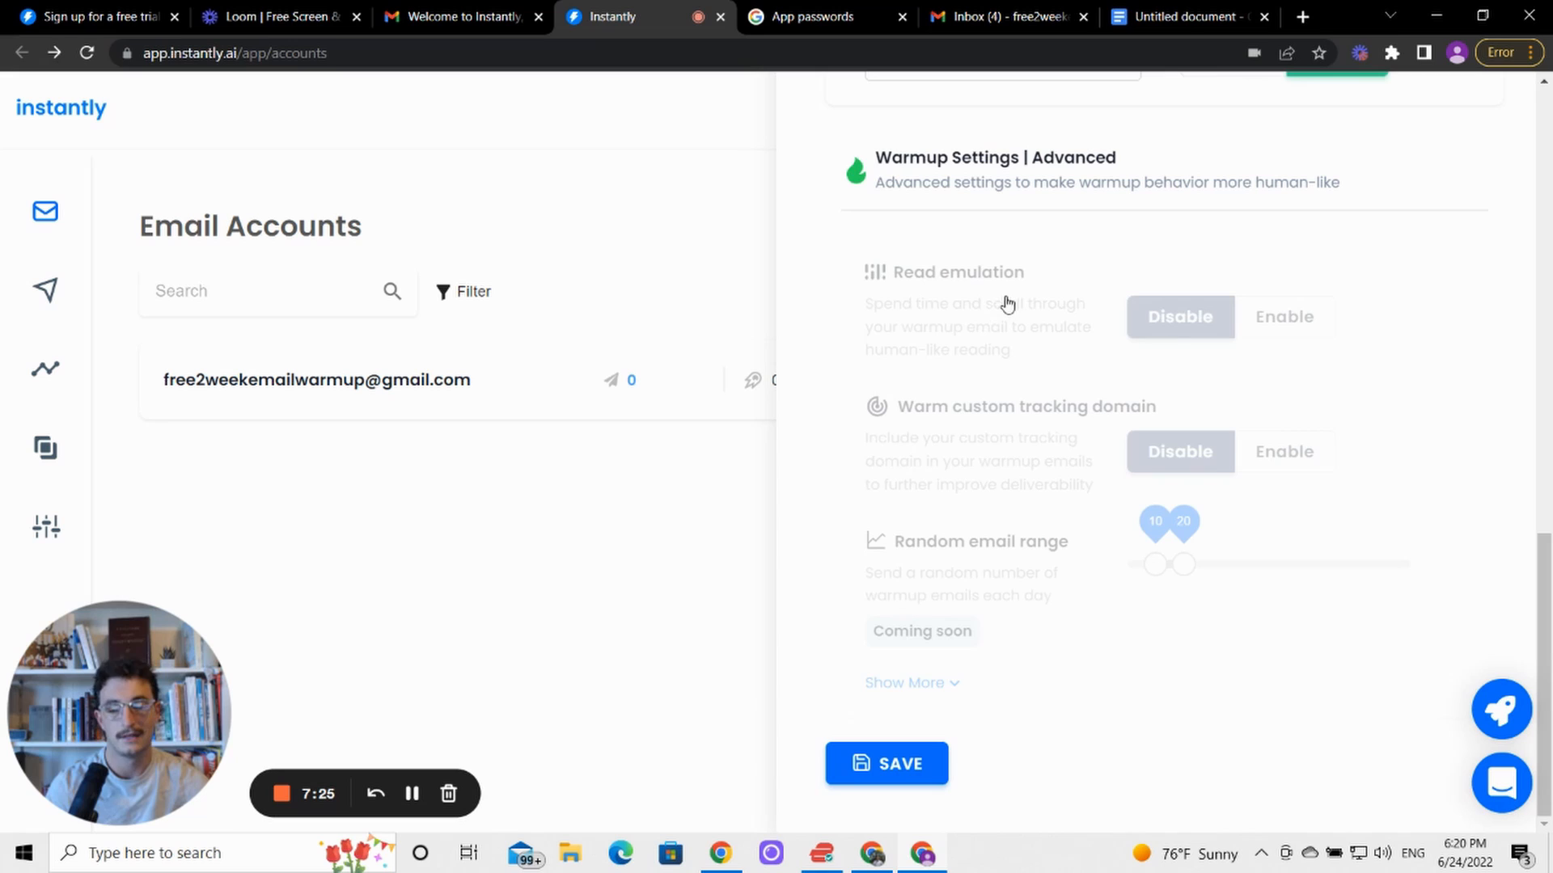
{"action": "mouse_move", "coordinate": [1042, 463]}
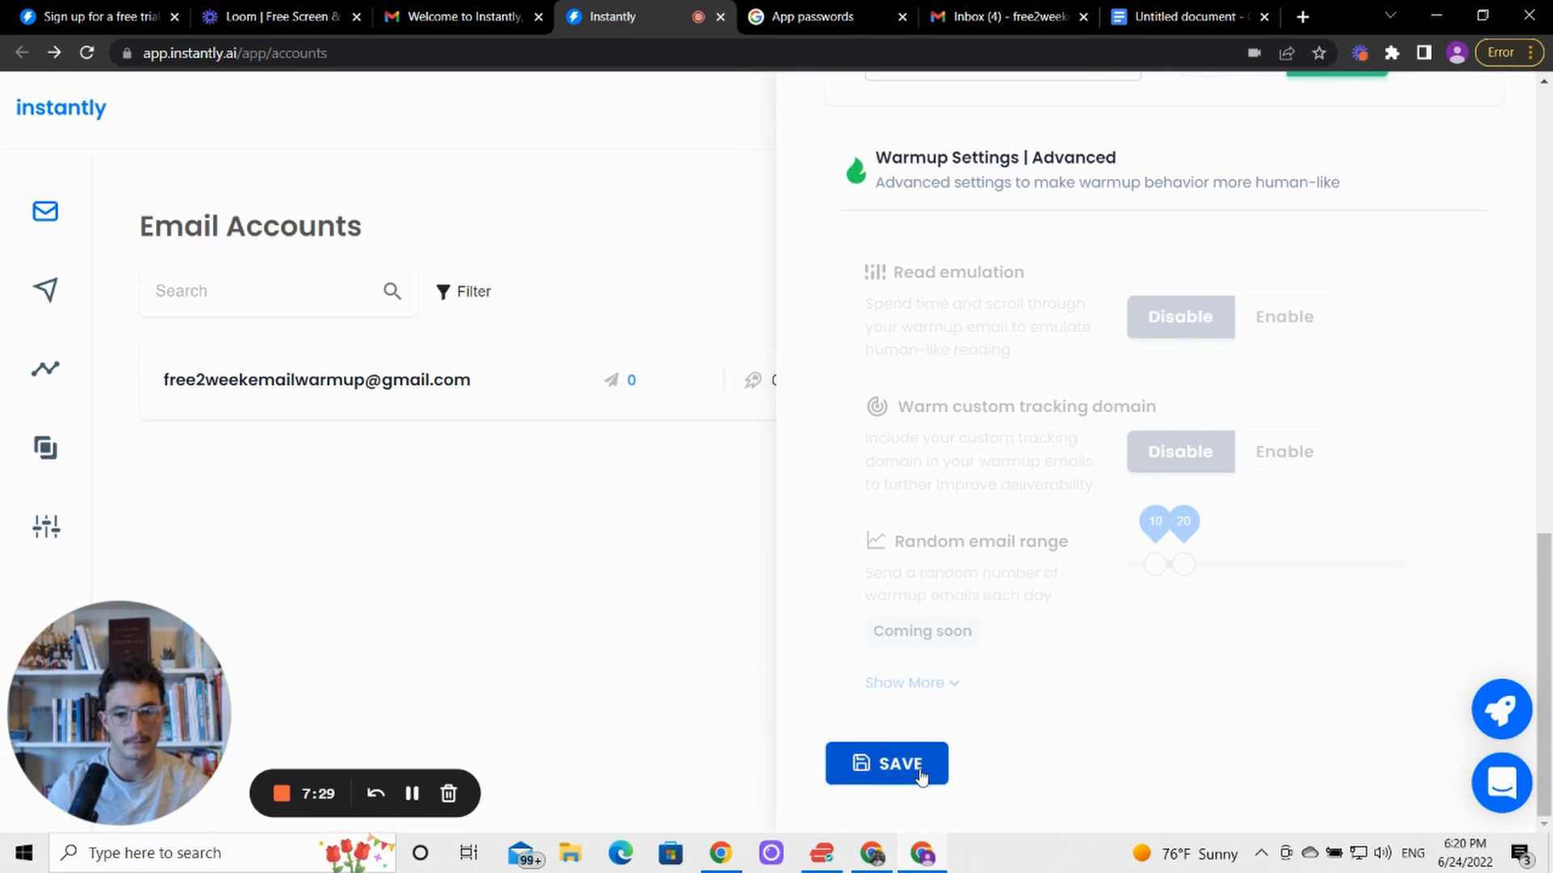
{"action": "left_click", "coordinate": [884, 762]}
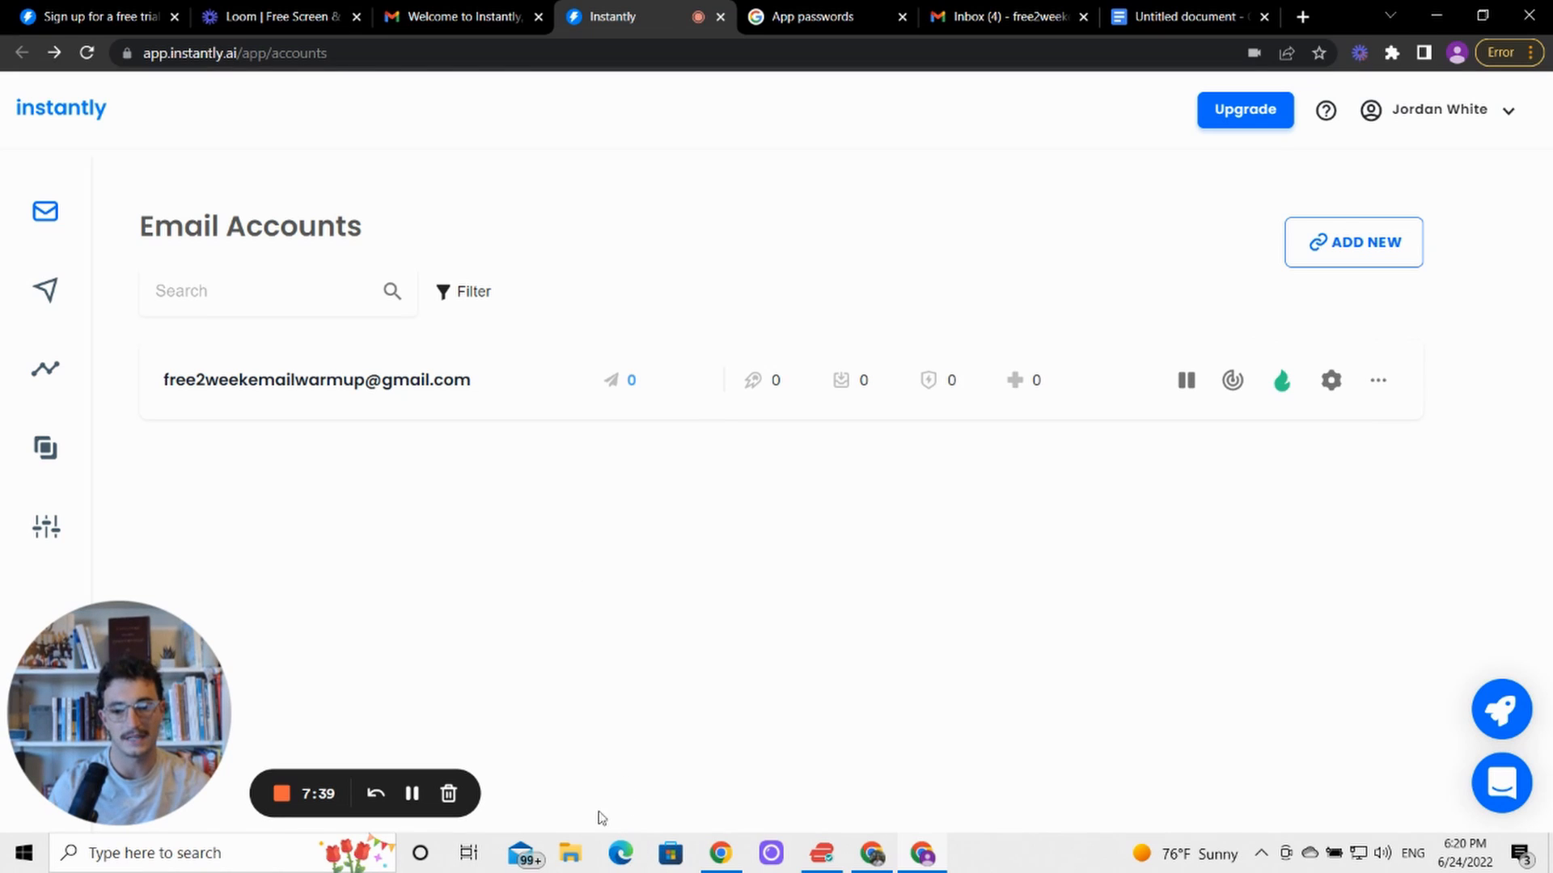
{"action": "mouse_move", "coordinate": [722, 645]}
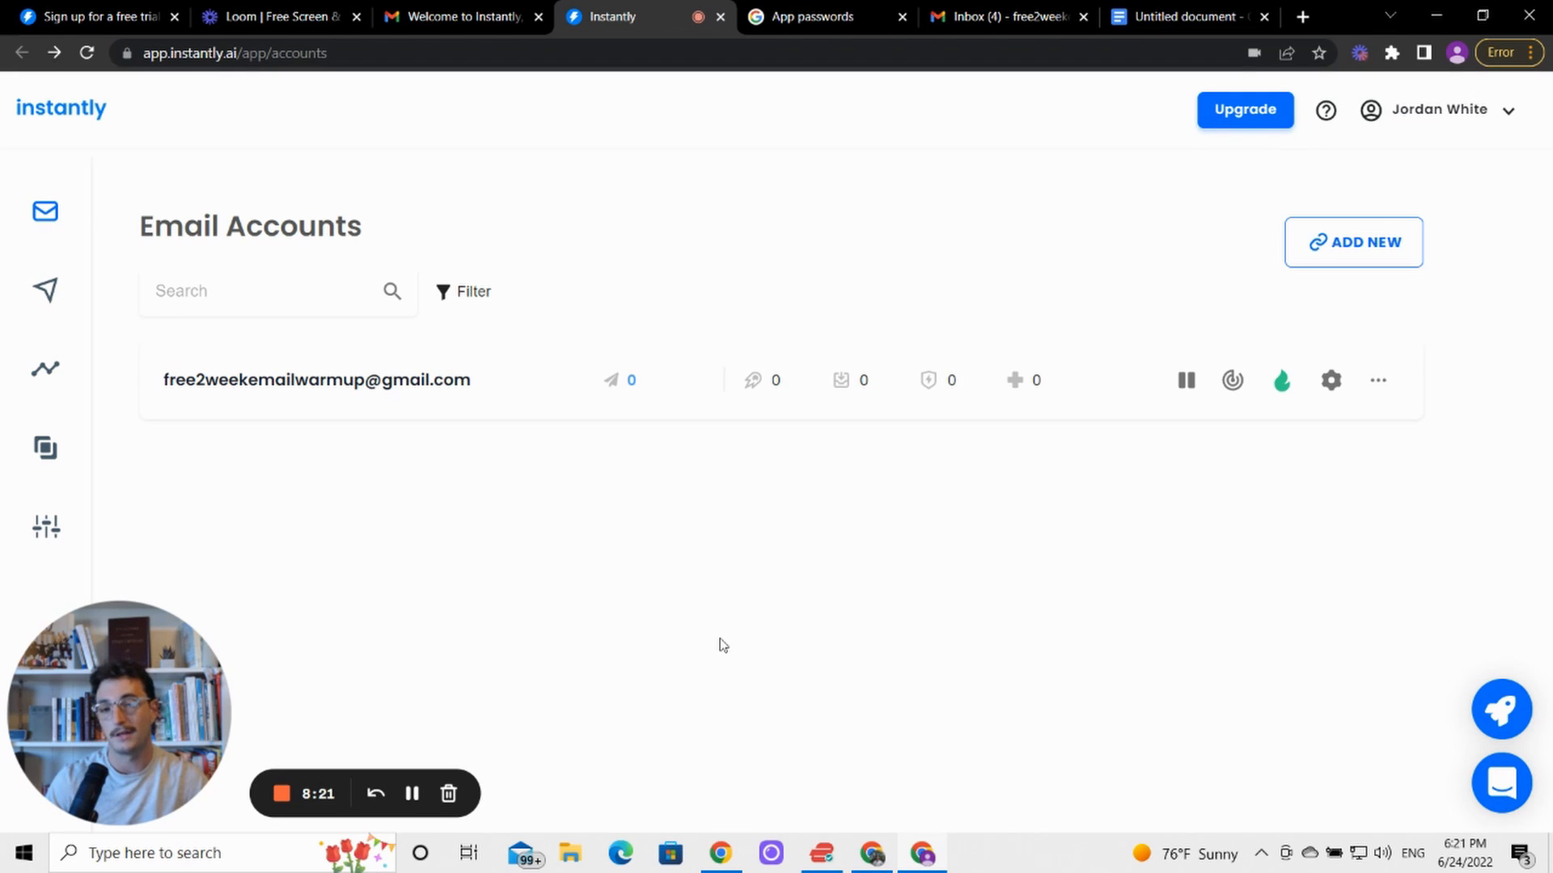
{"action": "mouse_move", "coordinate": [392, 584]}
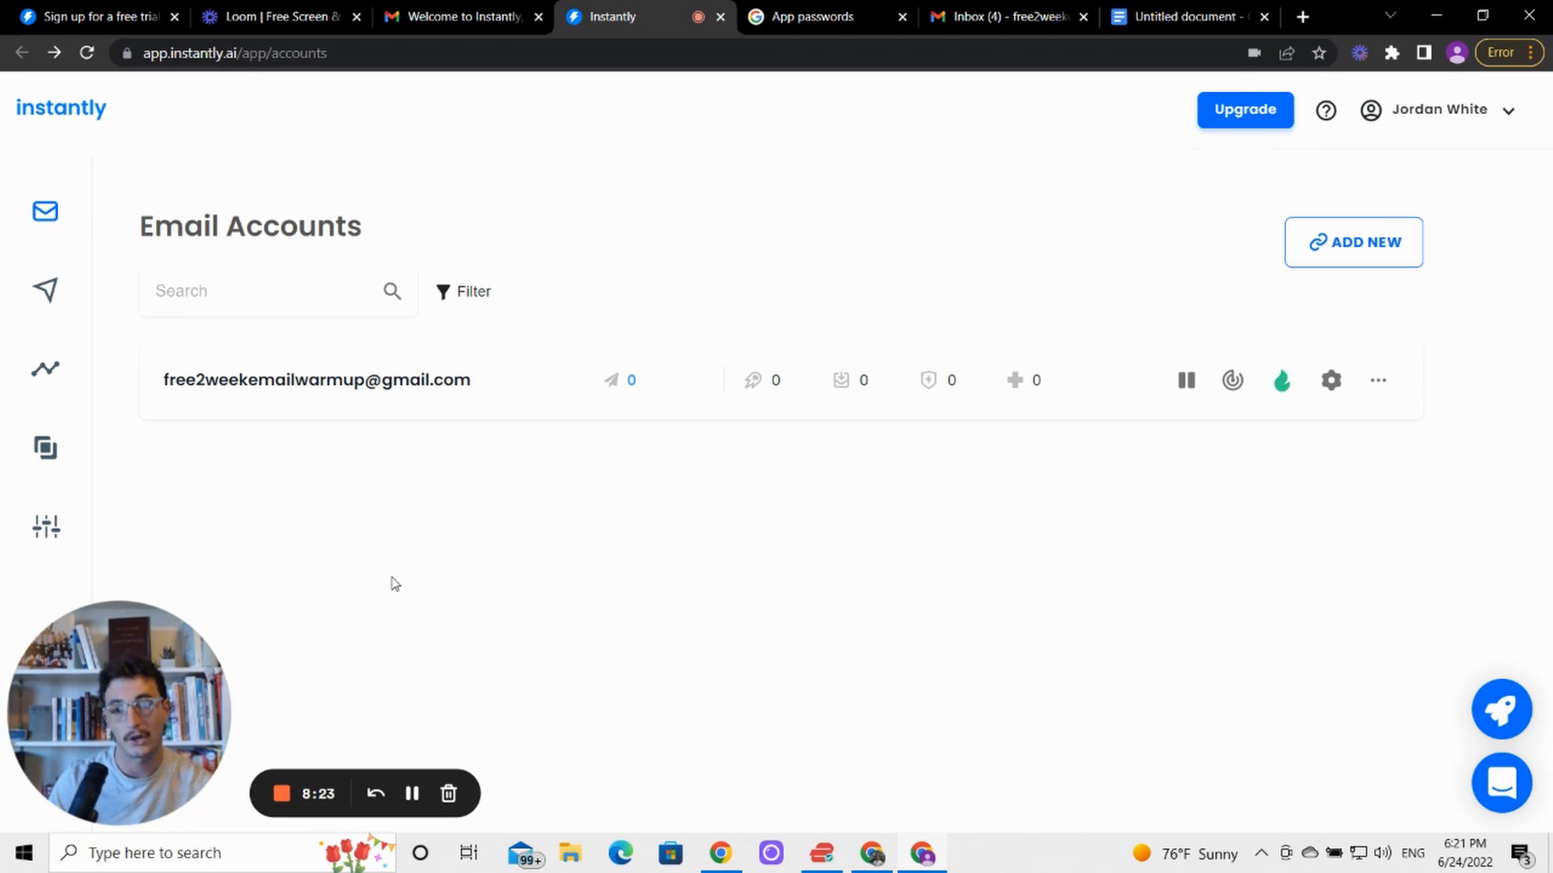